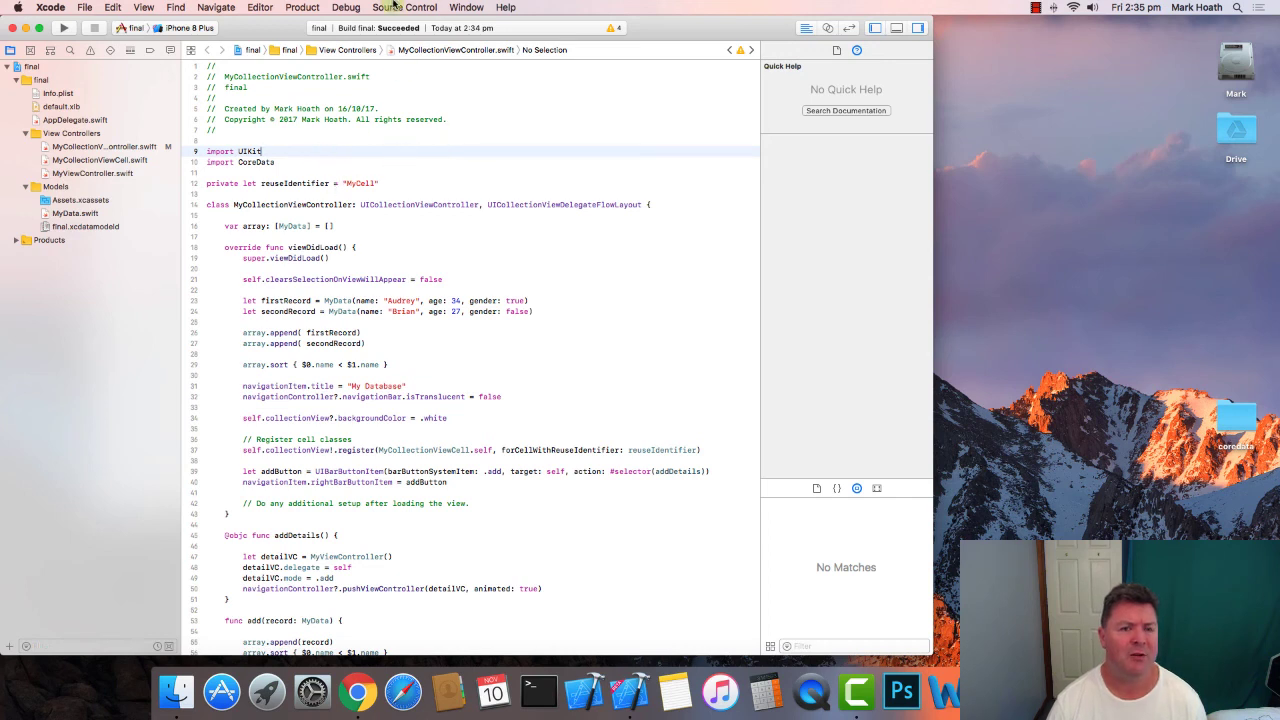
- Browse the Clone dialog for the coredata repository, then close it without cloning
left_click(415, 7)
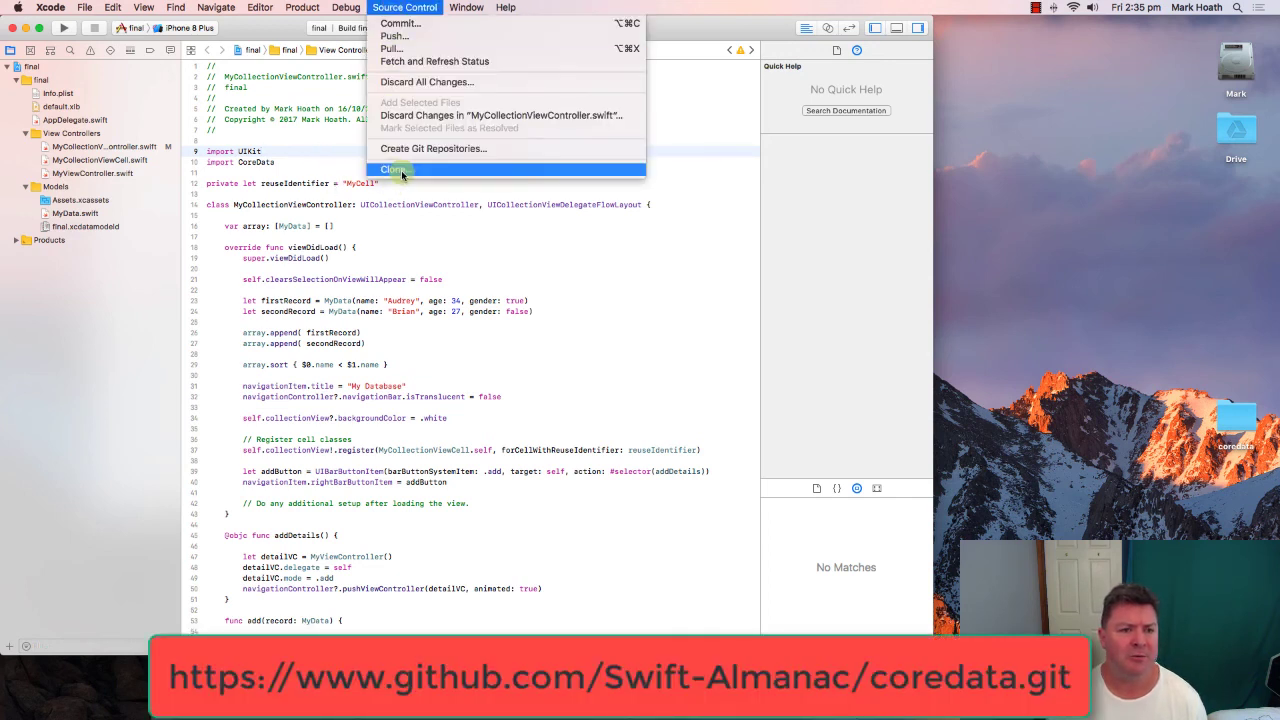
left_click(390, 169)
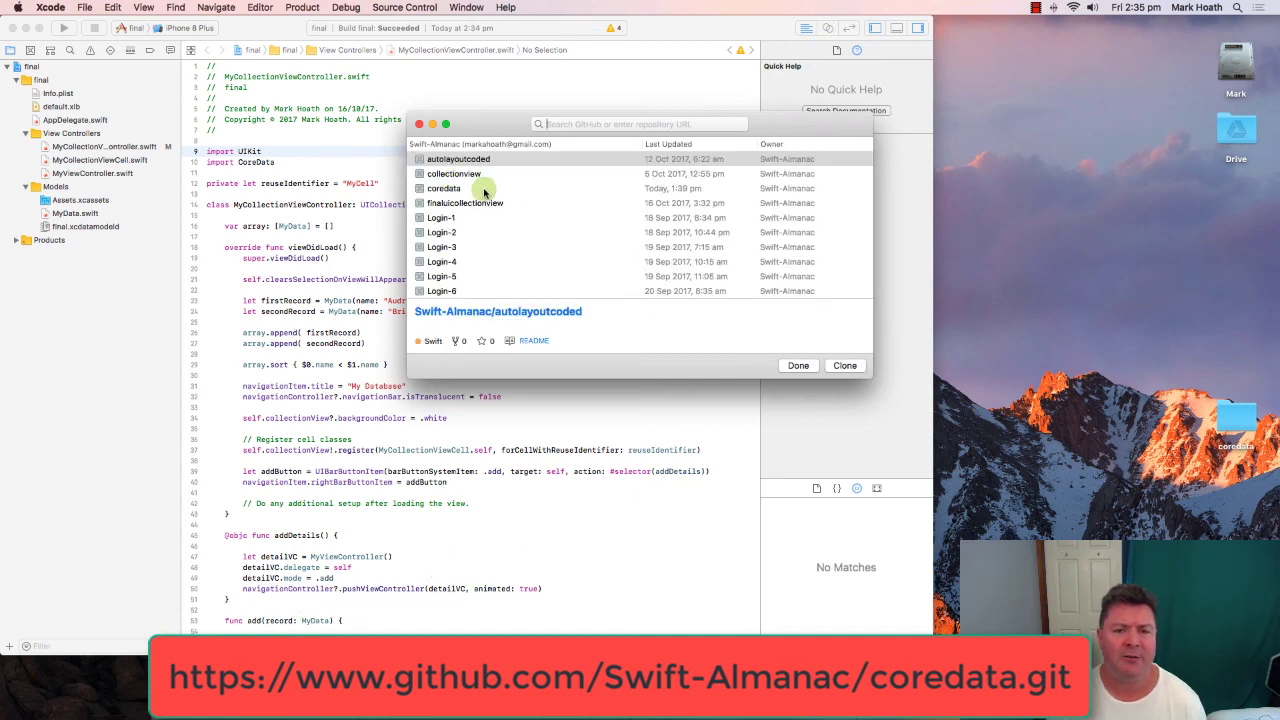
left_click(443, 188)
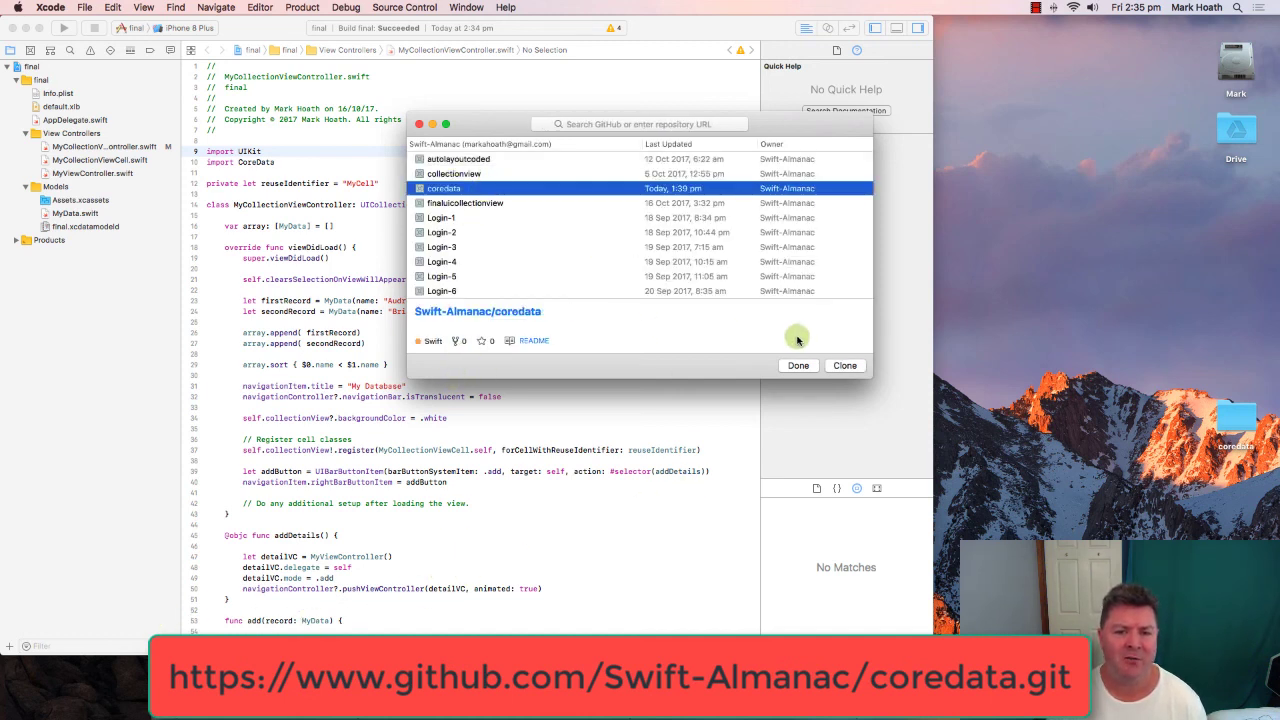
left_click(798, 365)
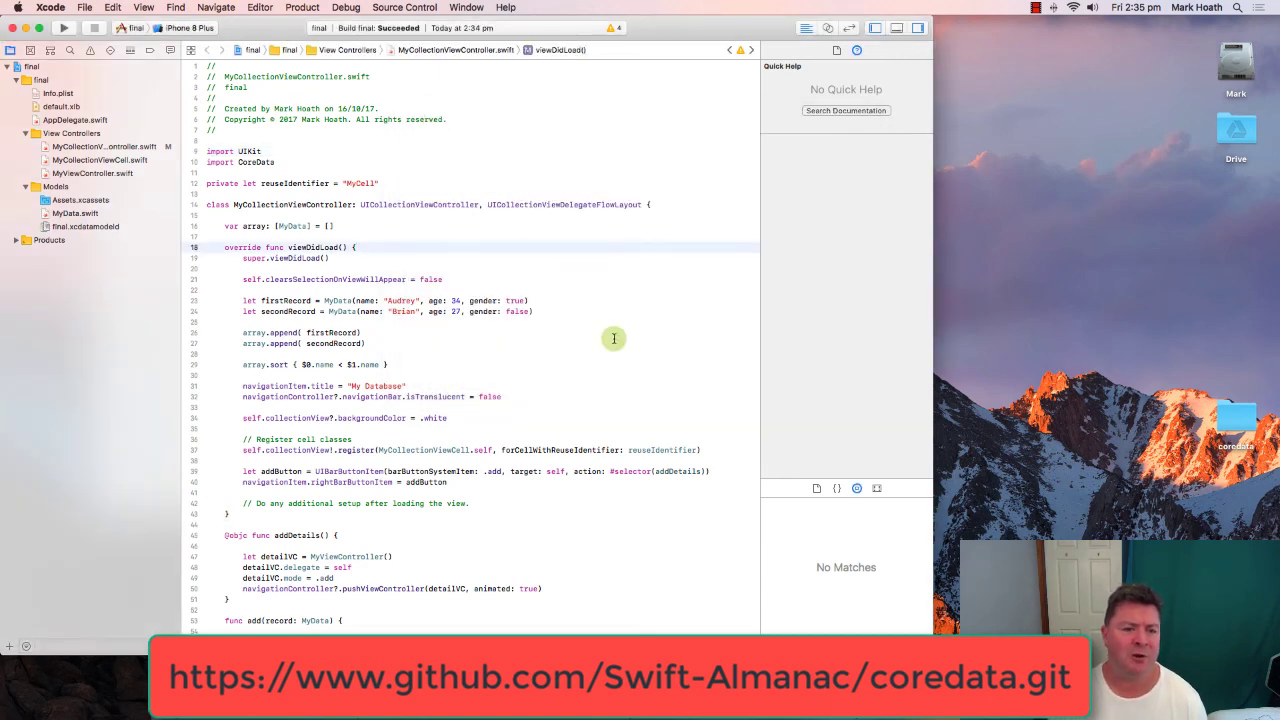
- Scroll to loadUsers(), check request's declaration, and add blank lines after the fetch request
scroll("down", 3)
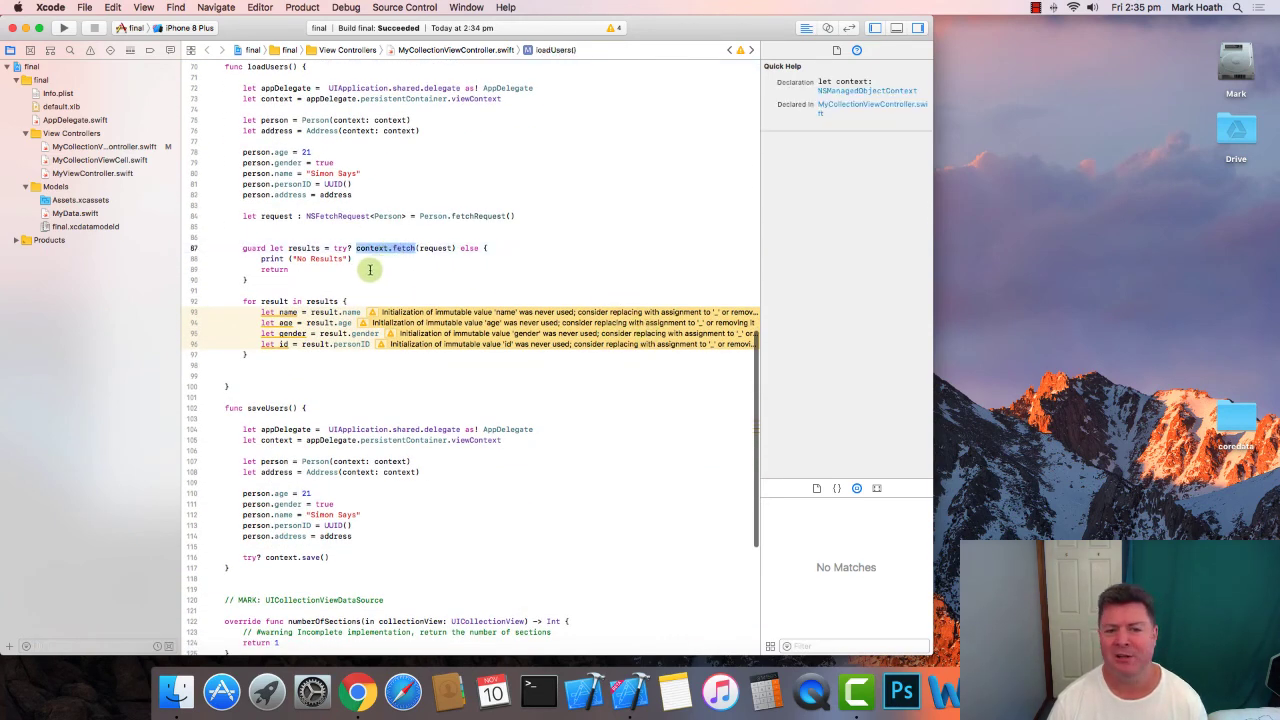
mouse_move(330, 300)
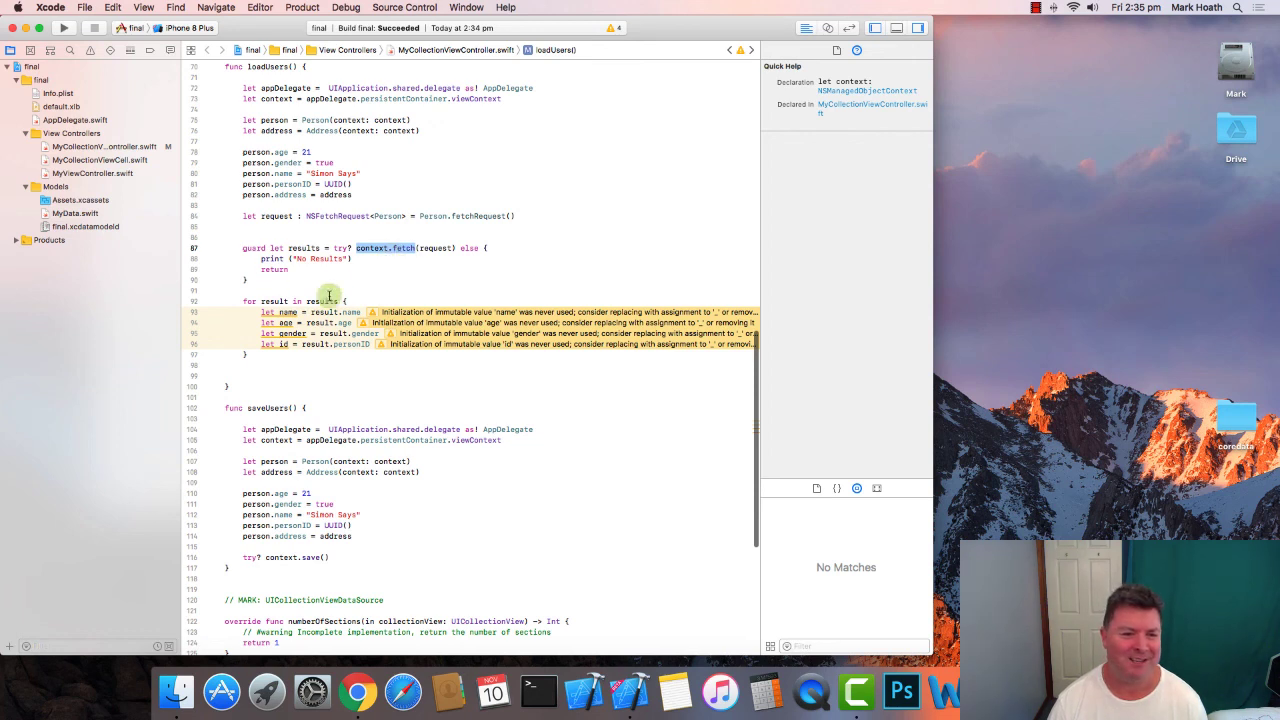
mouse_move(330, 222)
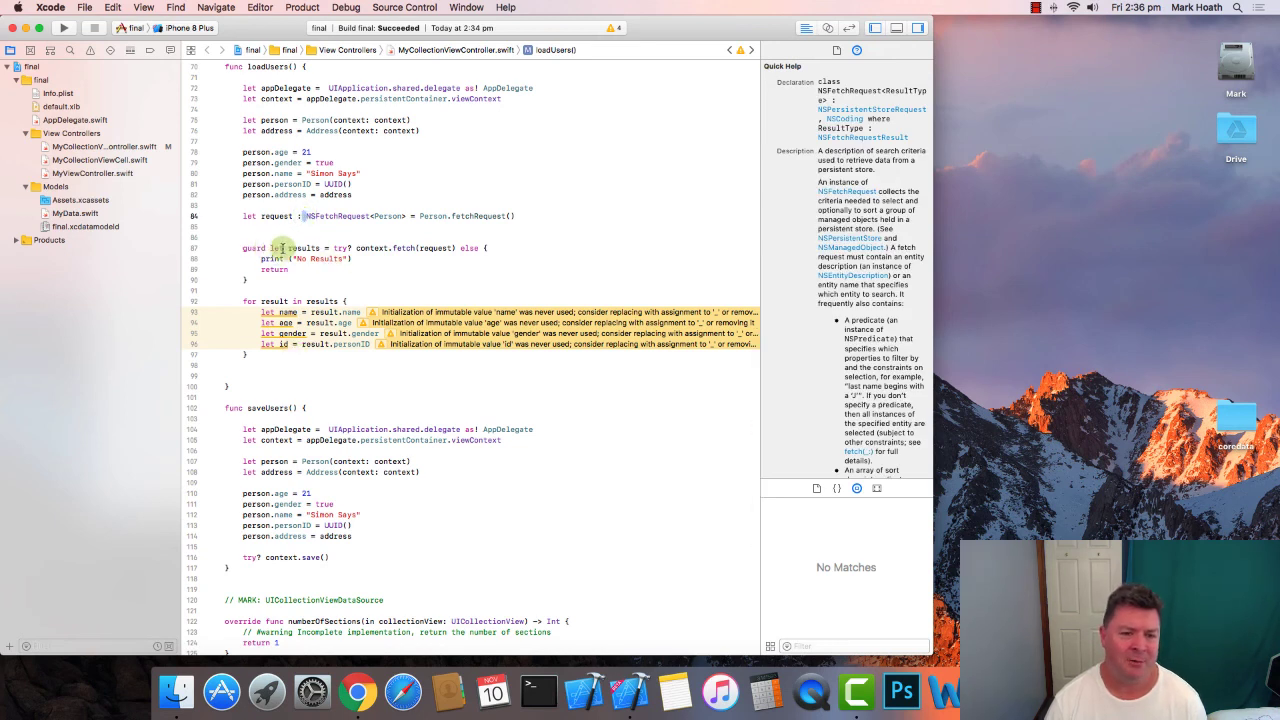
mouse_move(325, 259)
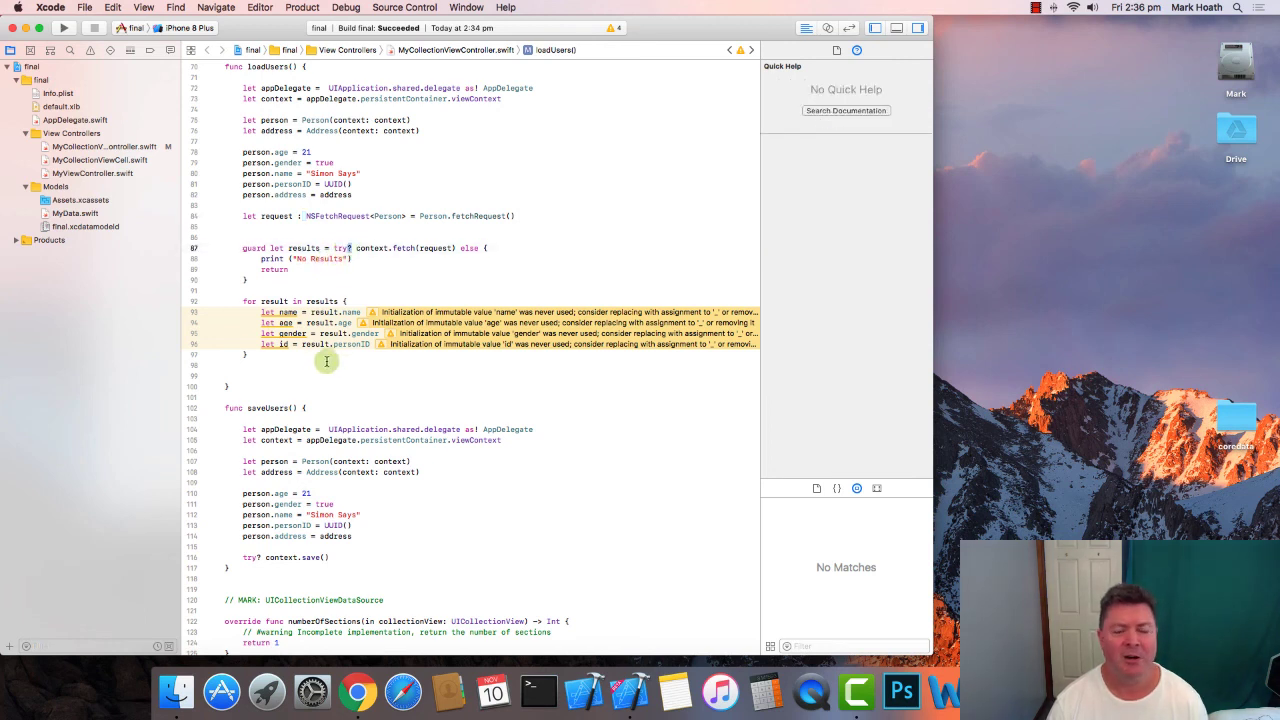
mouse_move(382, 283)
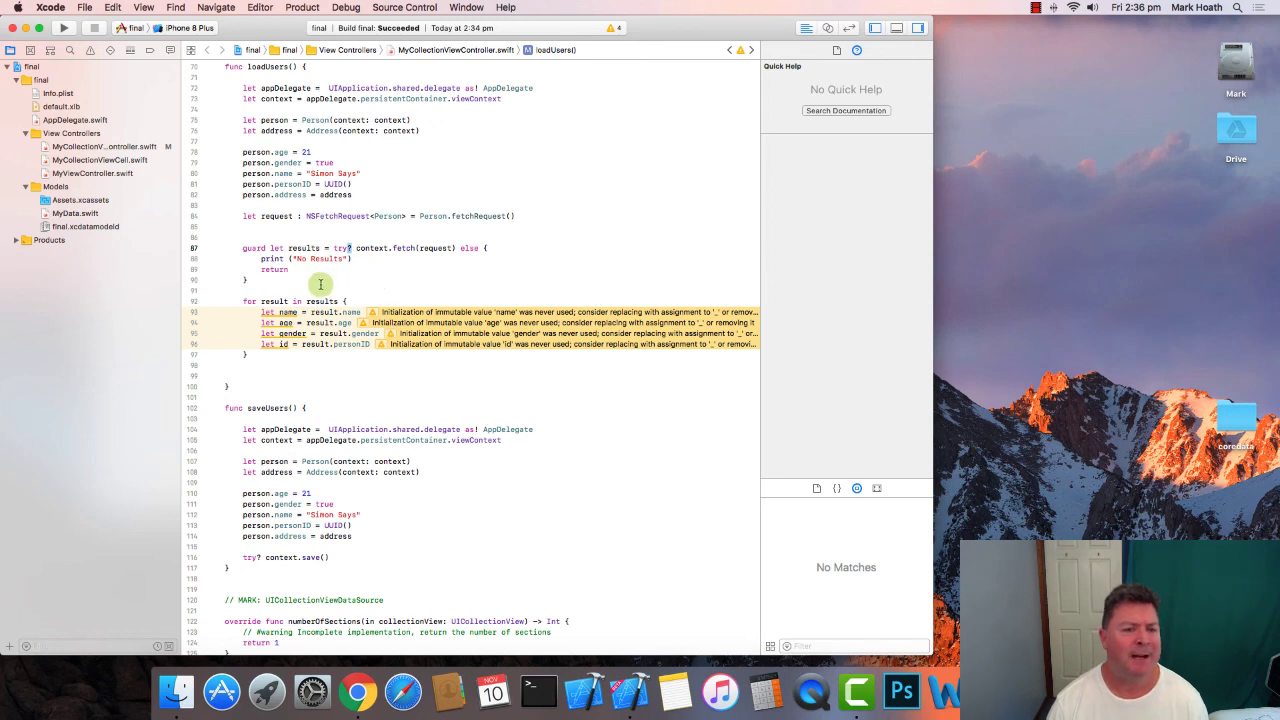
mouse_move(264, 291)
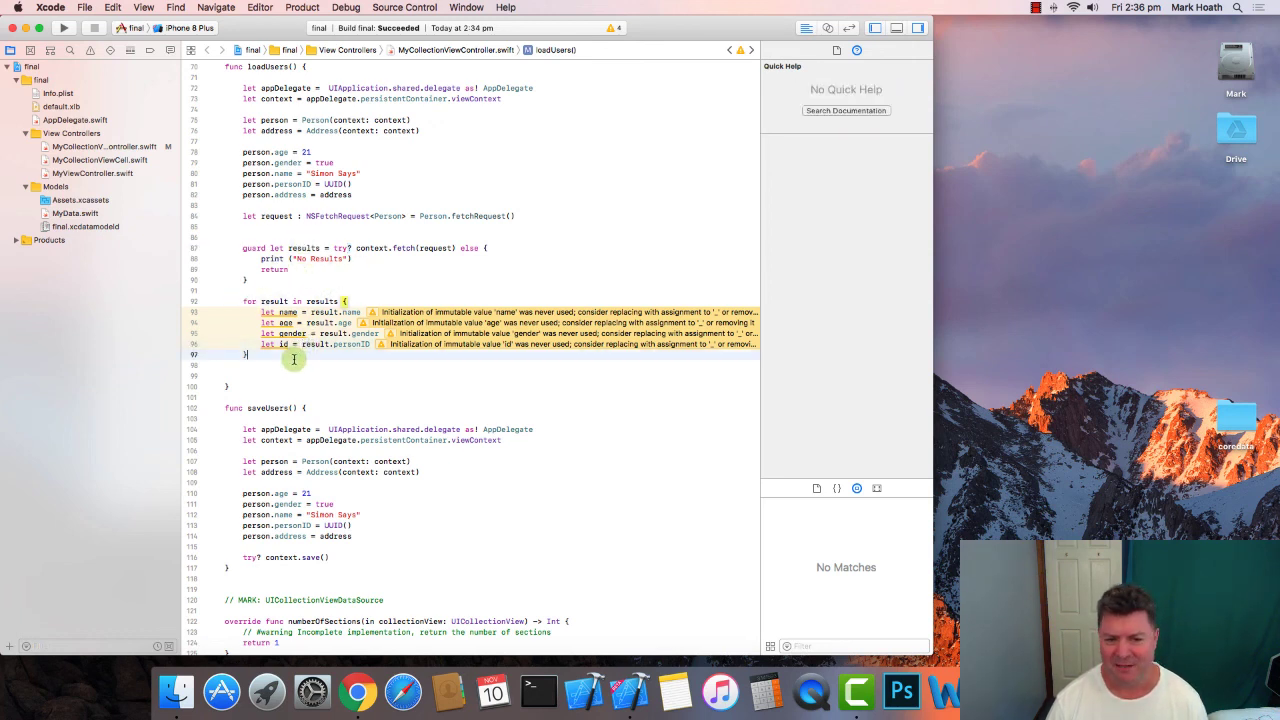
mouse_move(369, 390)
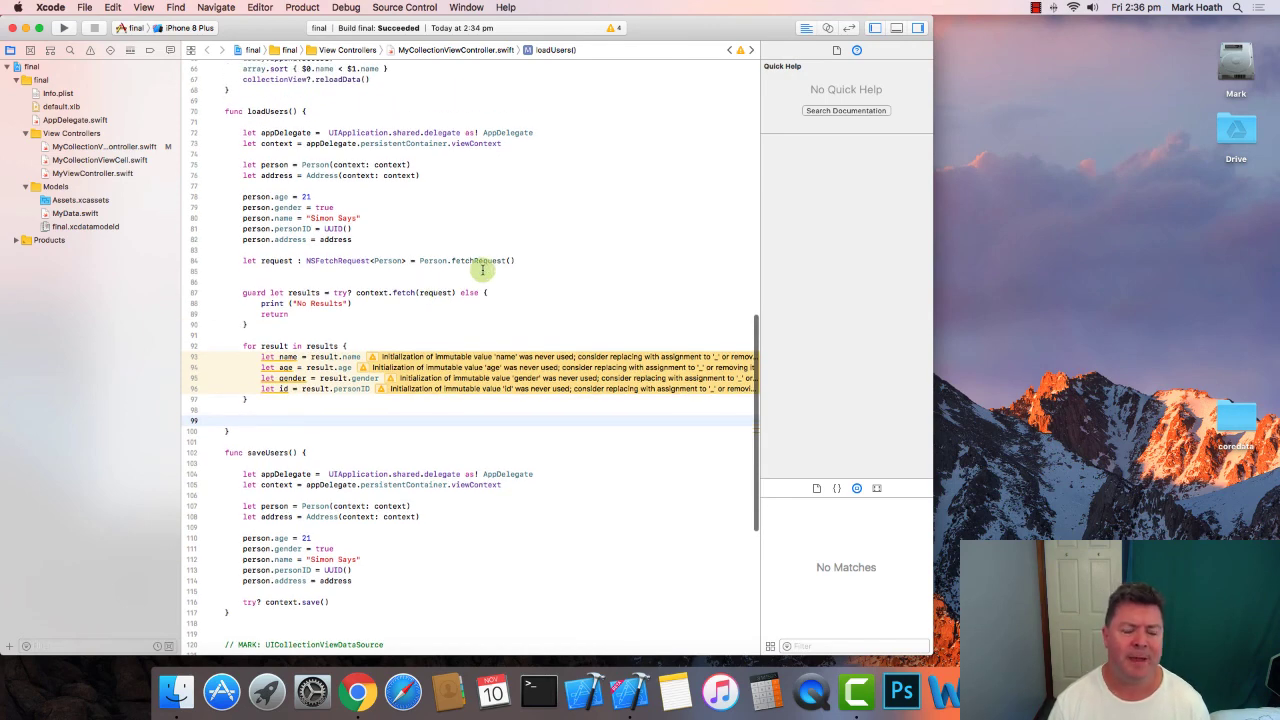
mouse_move(531, 266)
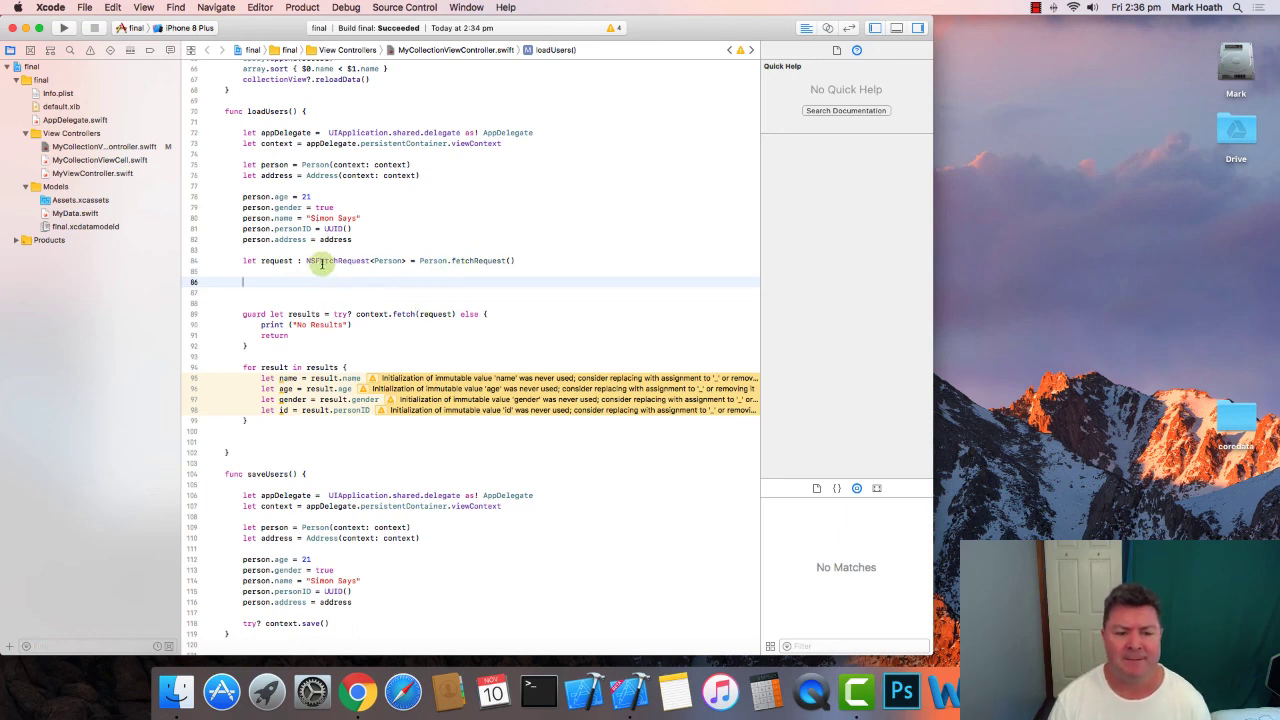
mouse_move(369, 313)
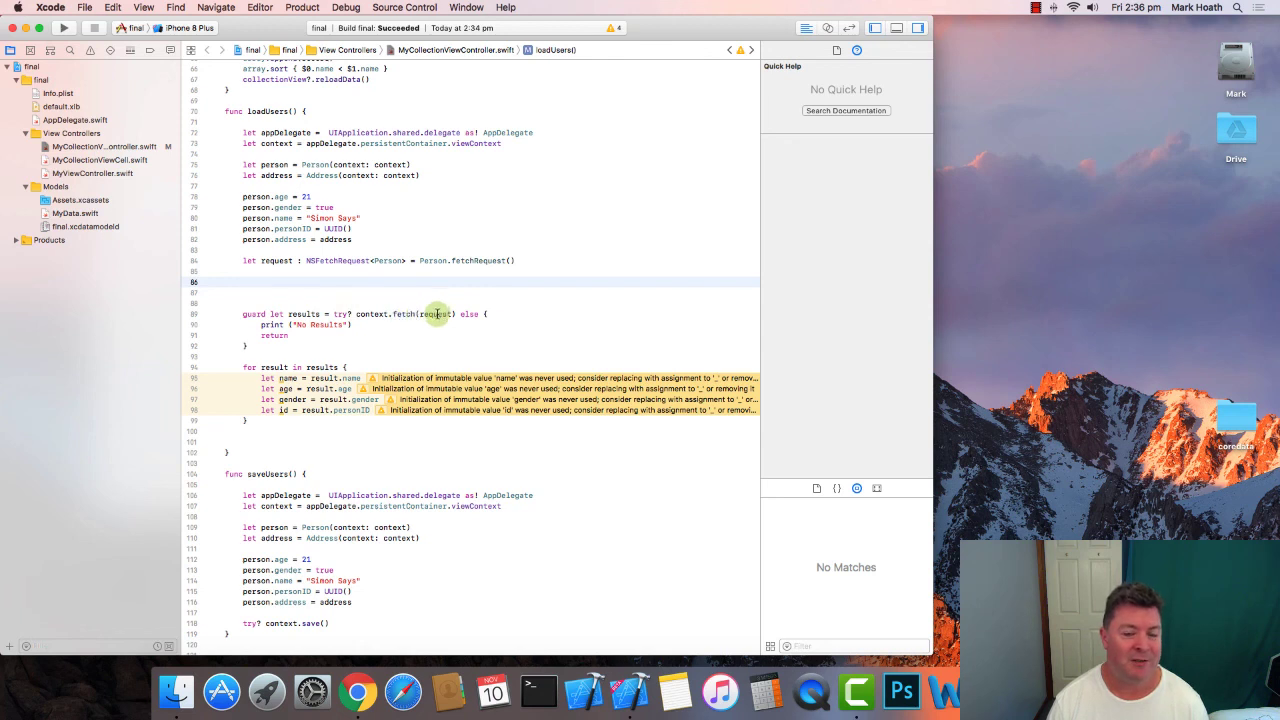
left_click(435, 314)
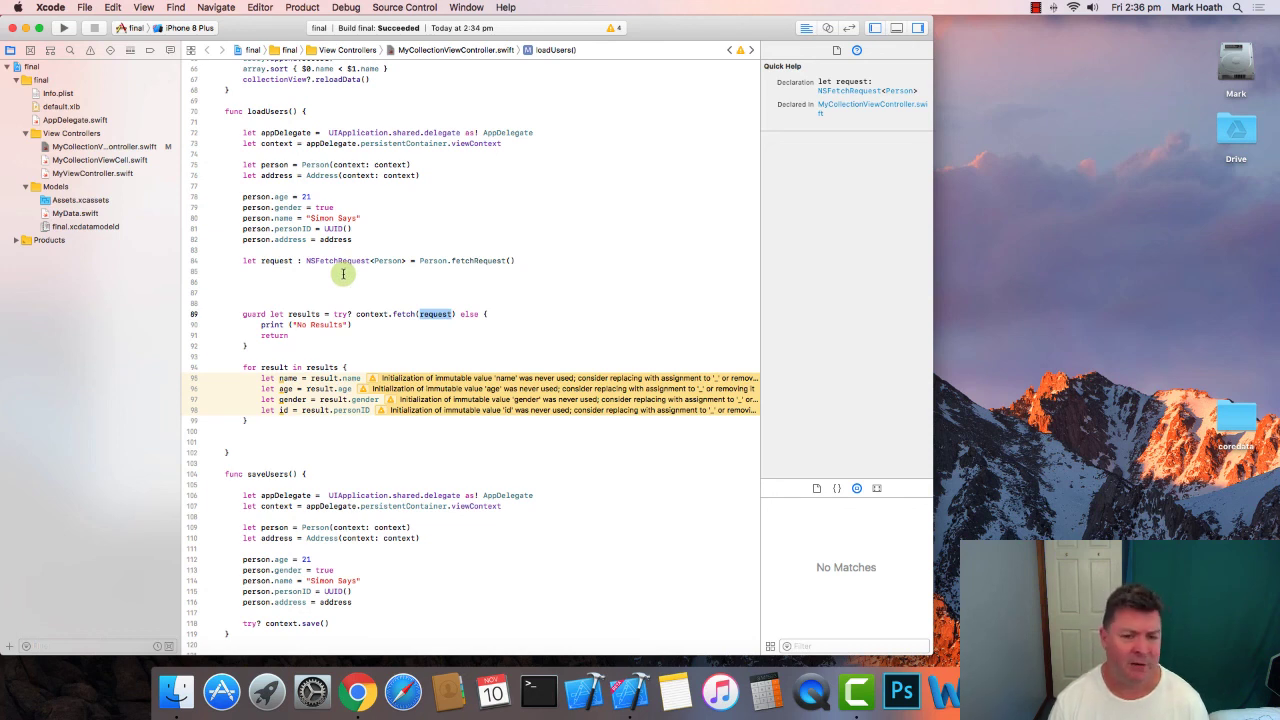
mouse_move(371, 277)
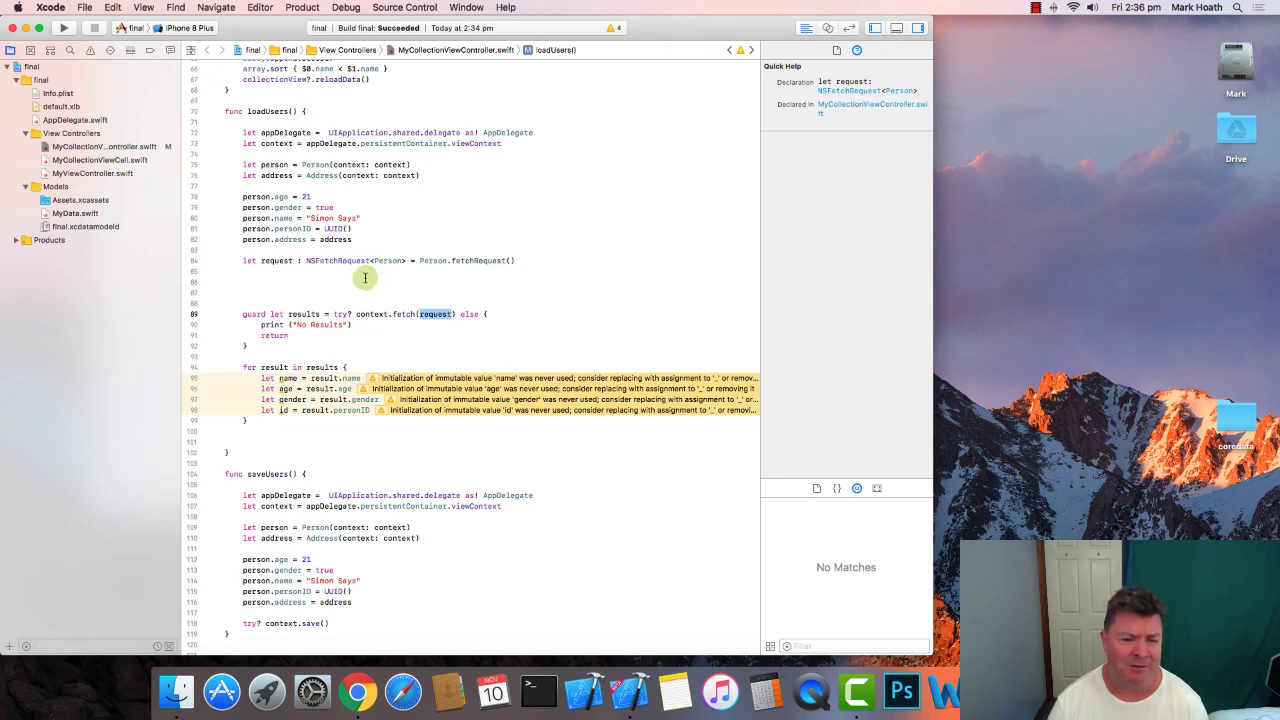
mouse_move(357, 266)
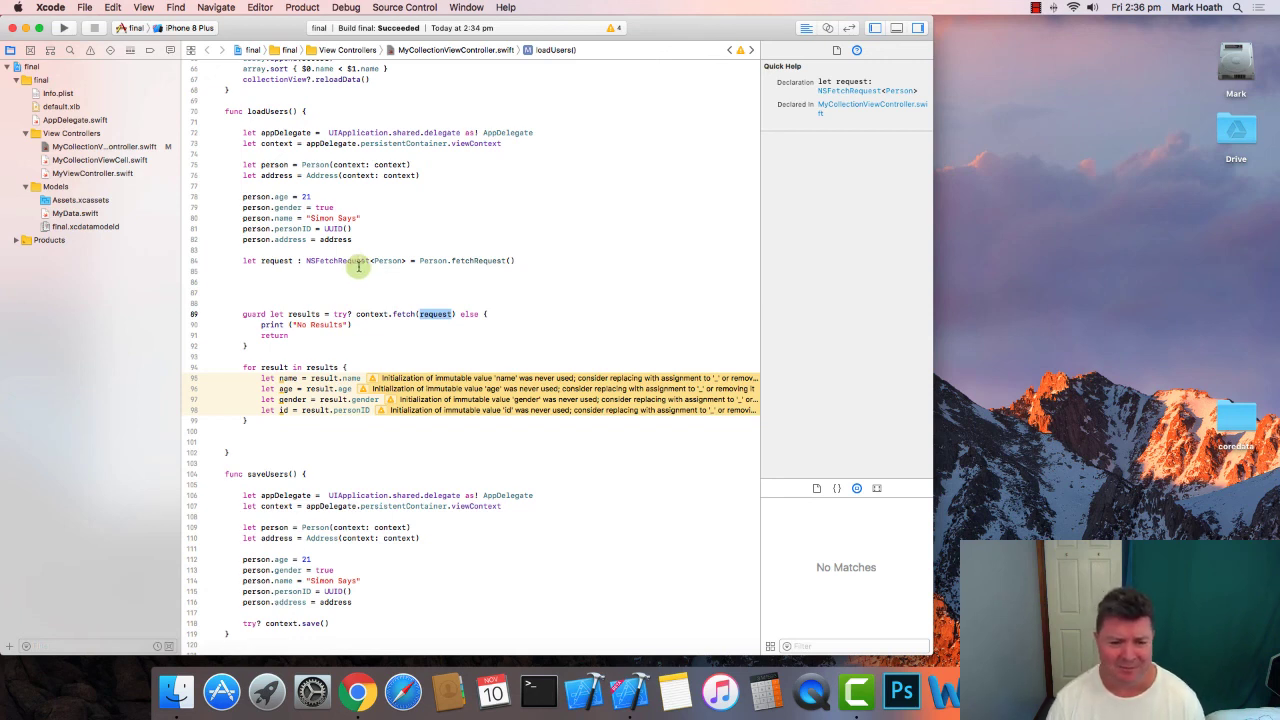
scroll("down", 3)
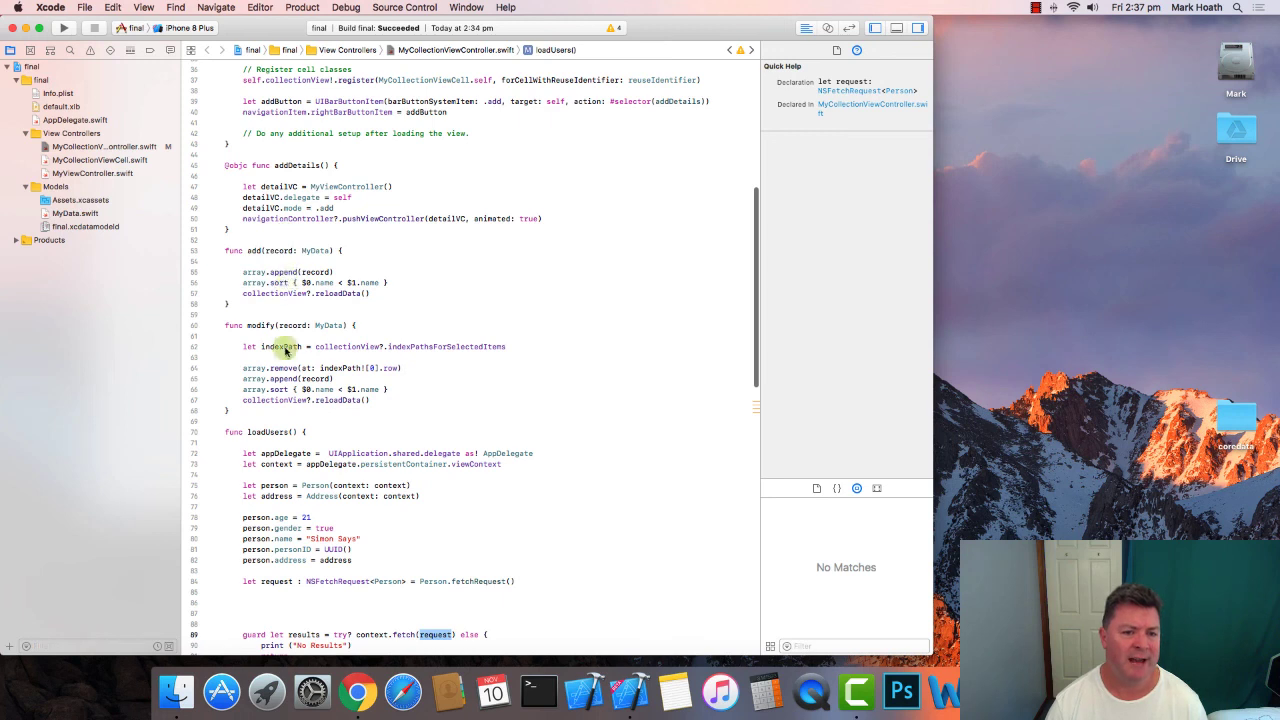
mouse_move(293, 392)
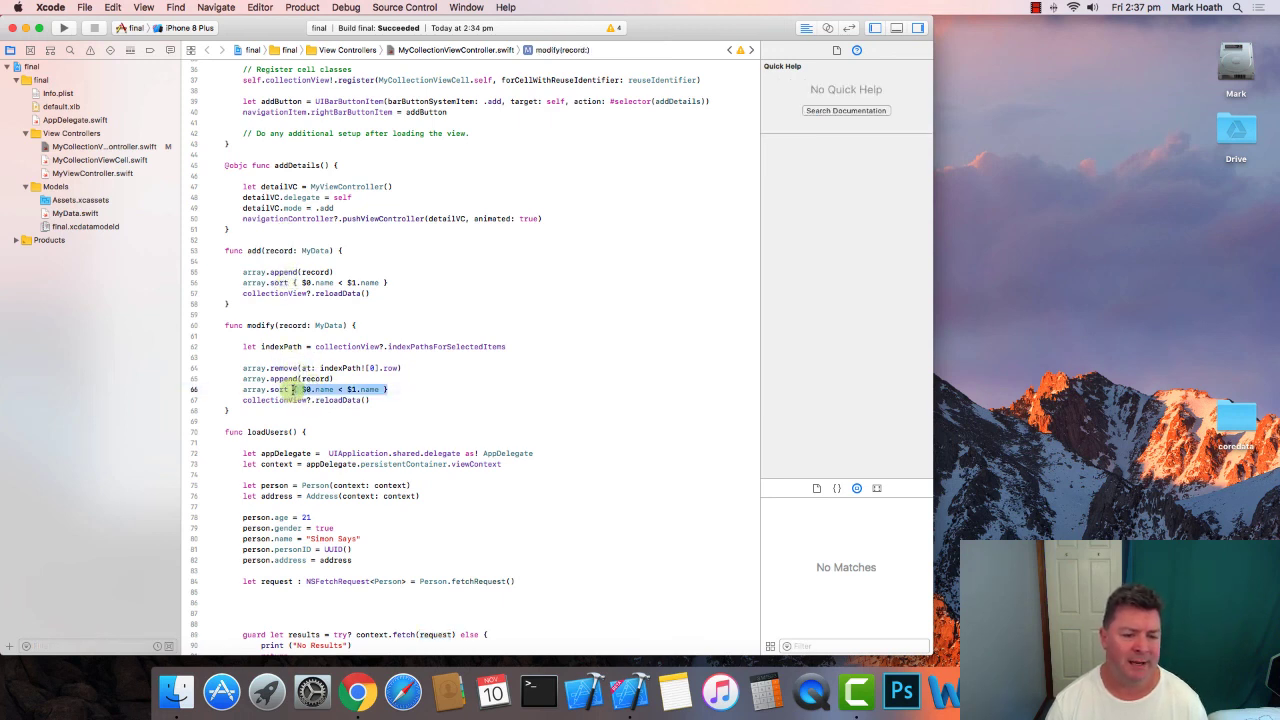
scroll("down", 3)
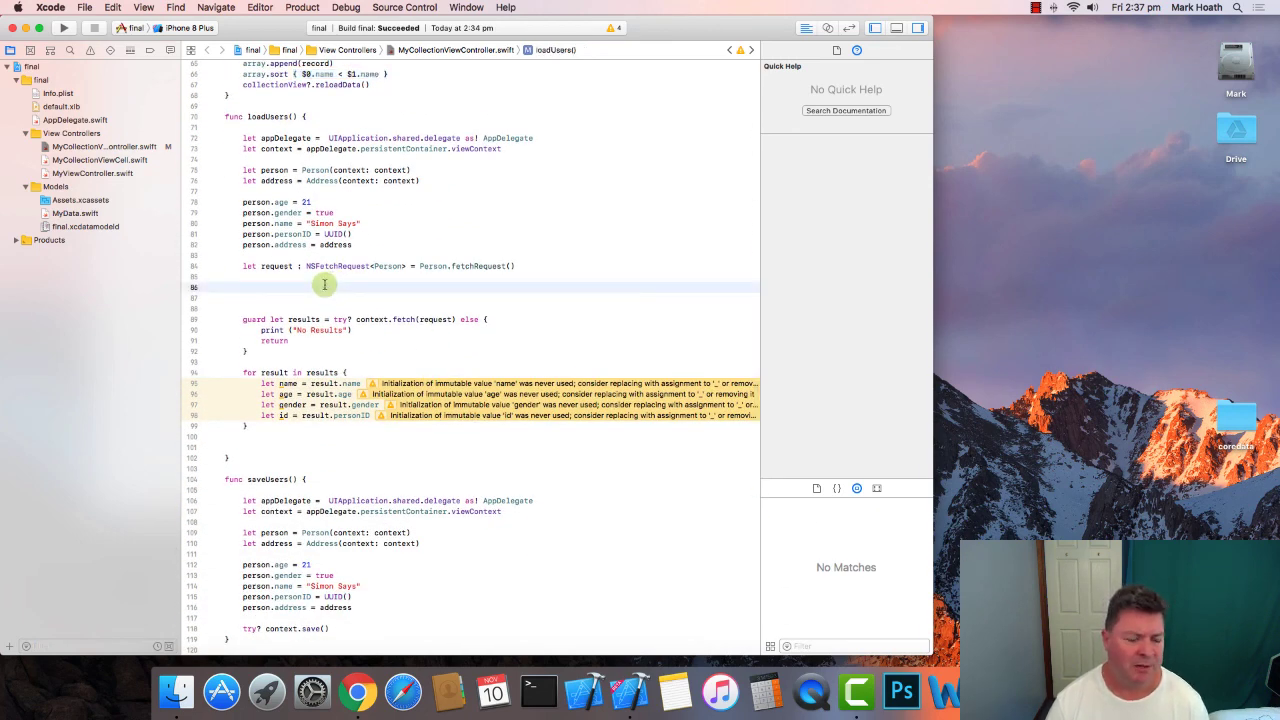
- Insert NSSortDescriptor(key:ascending:selector:) via autocomplete and draft sort1/sort2 text below it
type("NSSortDescriptor")
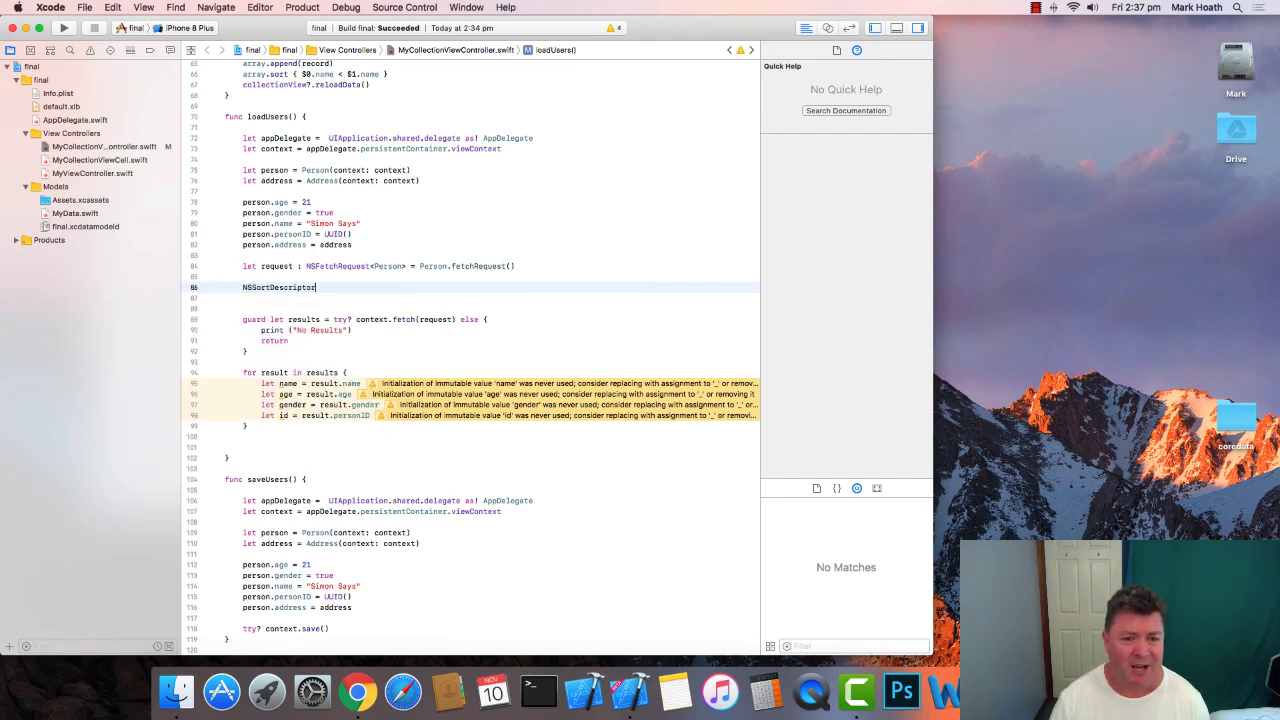
type("(")
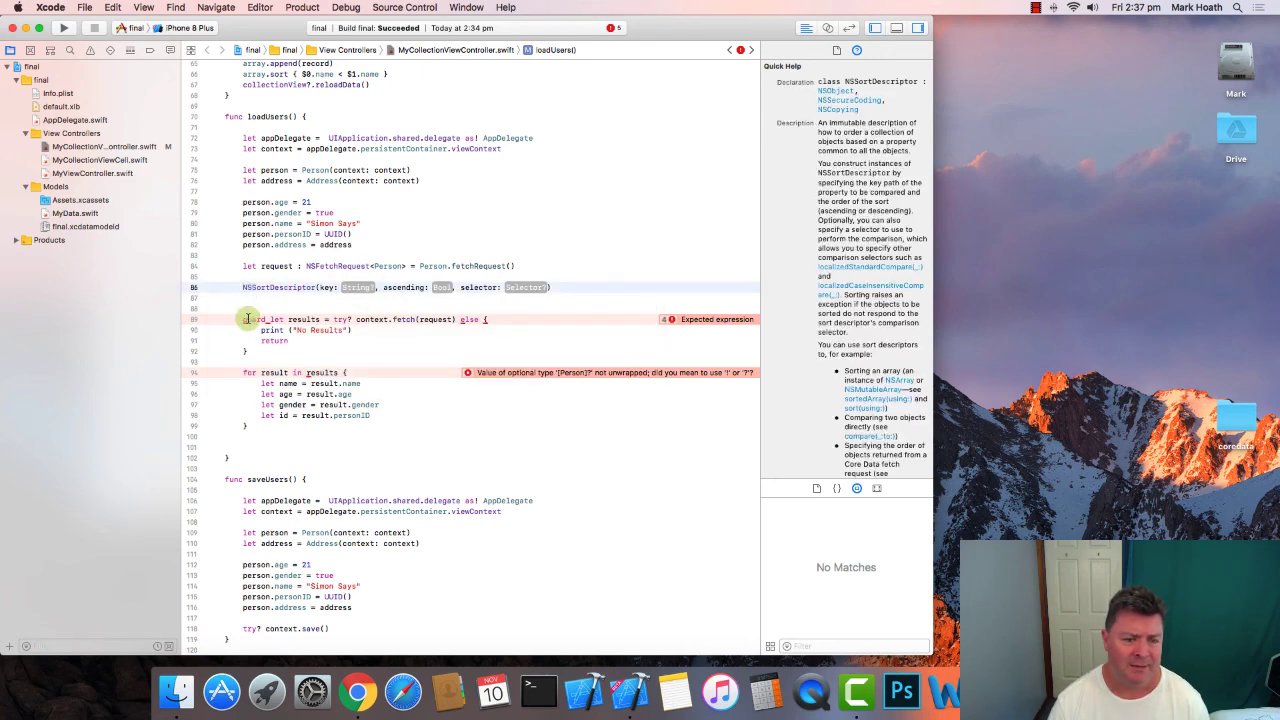
type("request.sortDescriptors[")
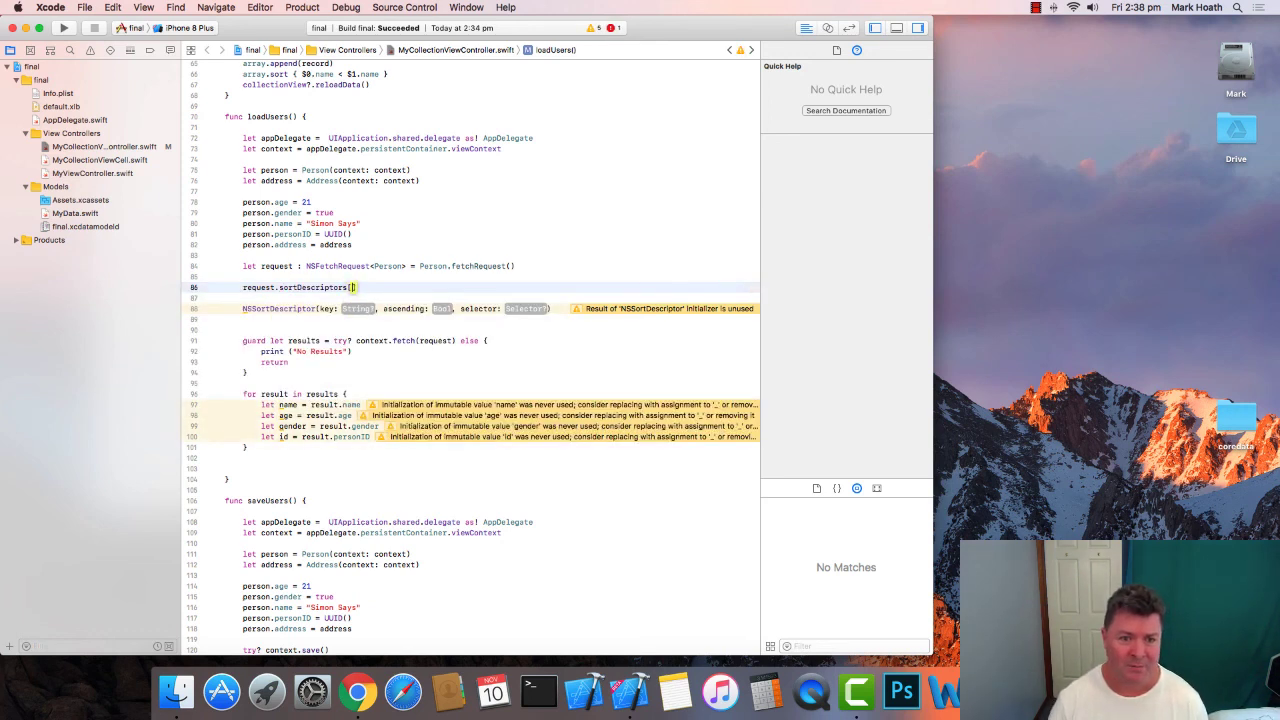
type("sd")
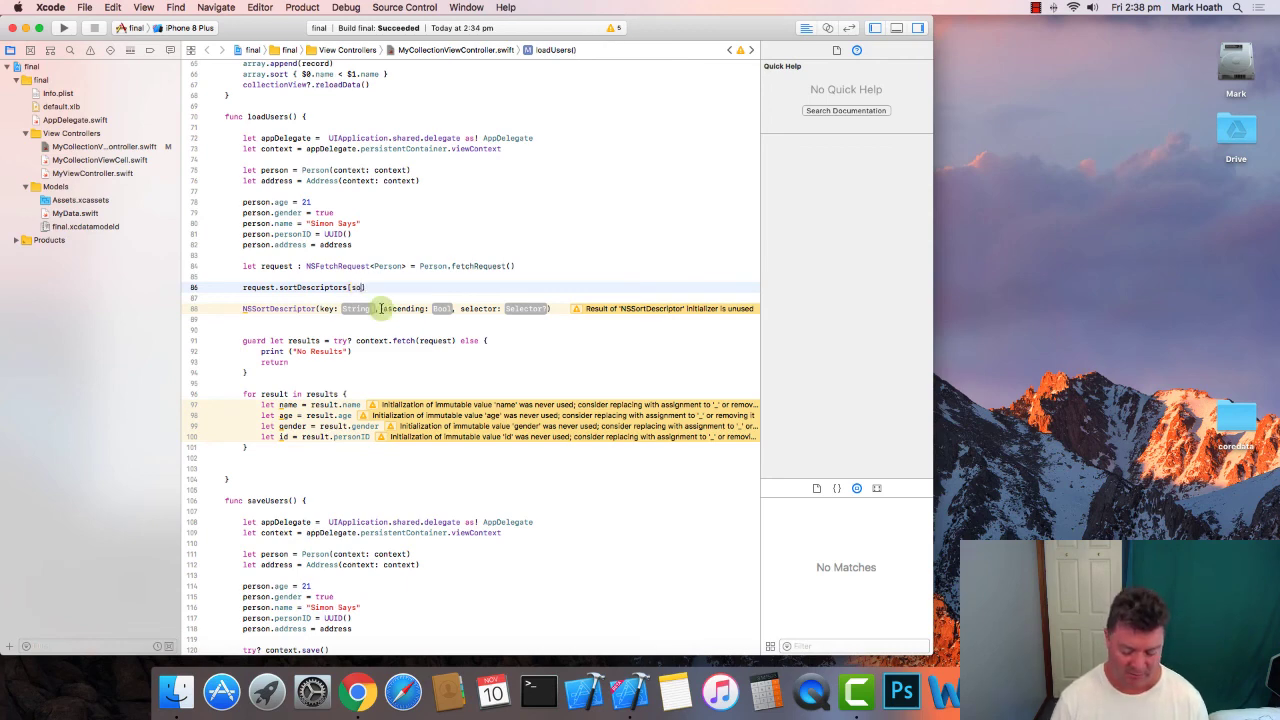
type("sort1, sort")
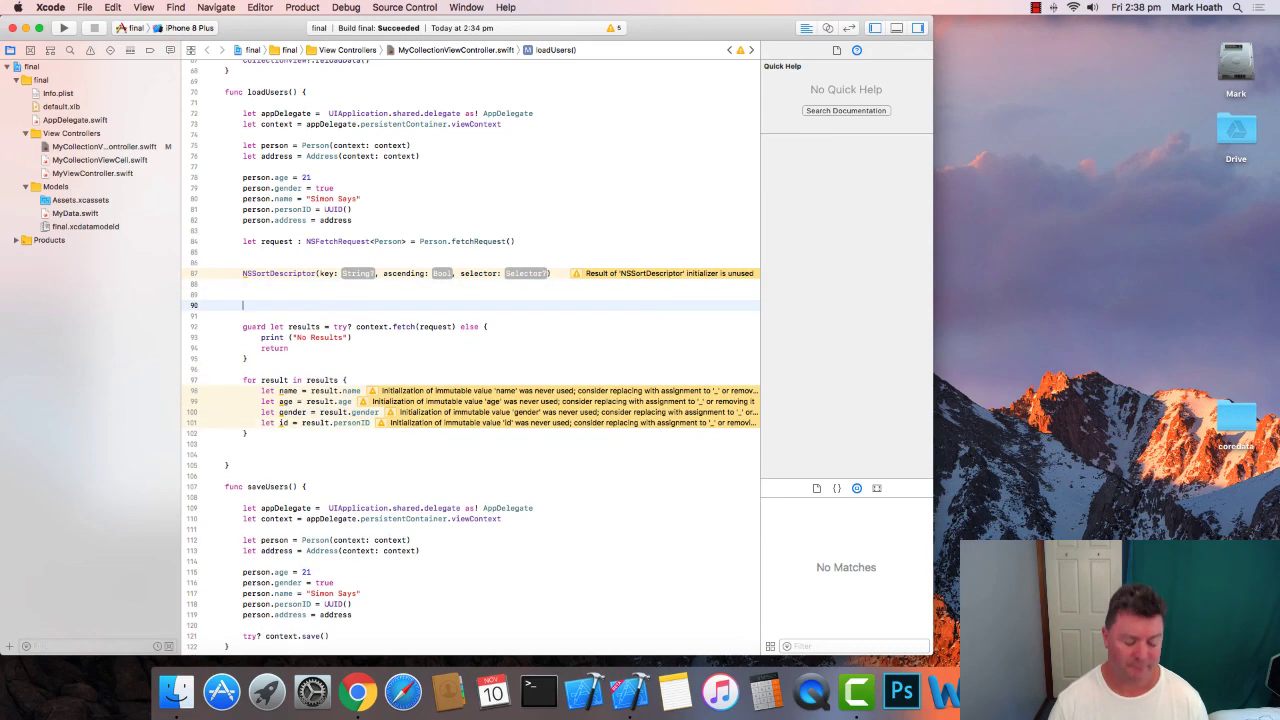
- Write request.sortDescriptors[sort1, sort2] and declare sort1 and sort2 as NSSortDescriptor initializers
type("request.sortDescriptors[sort1, sort2]")
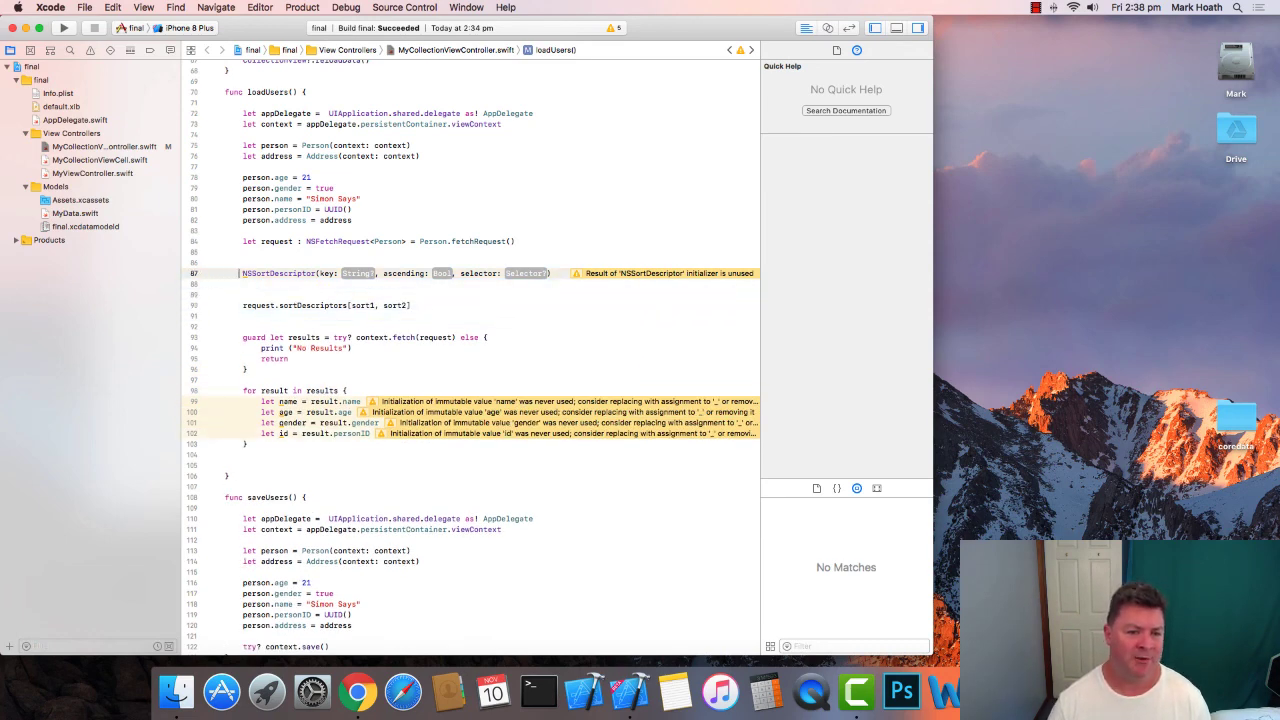
left_click(266, 273)
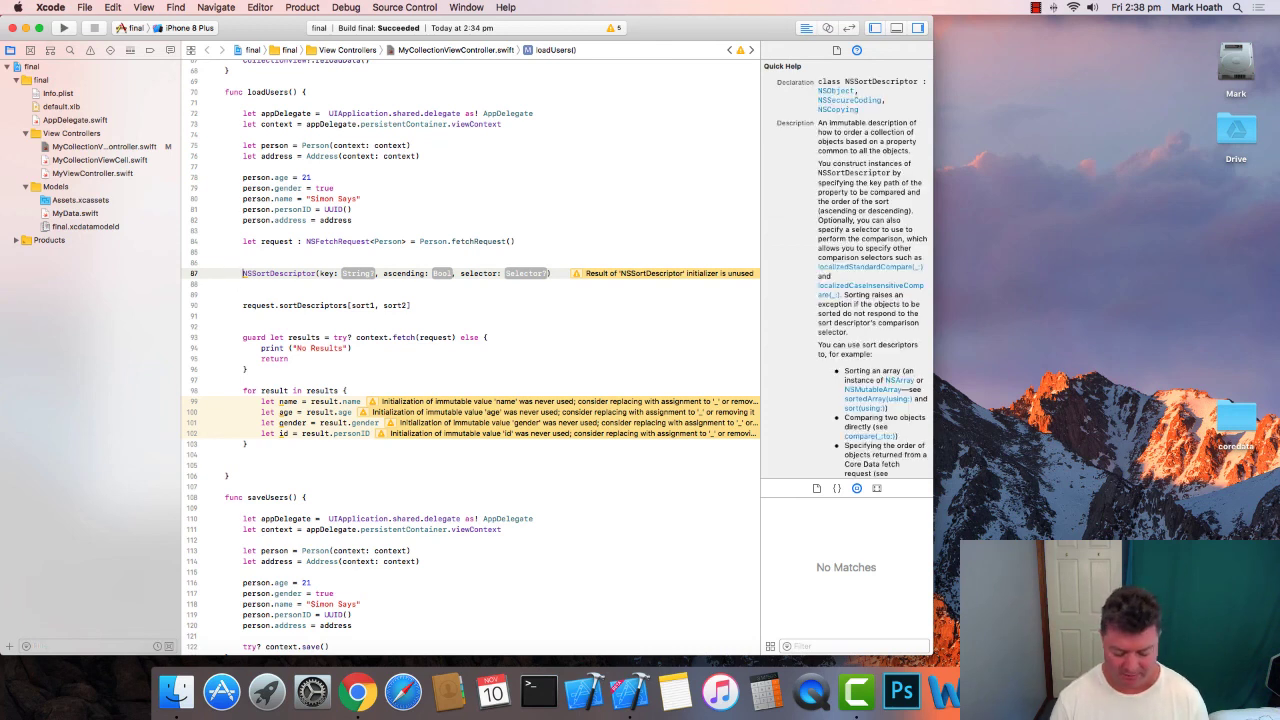
type("let sort1 =")
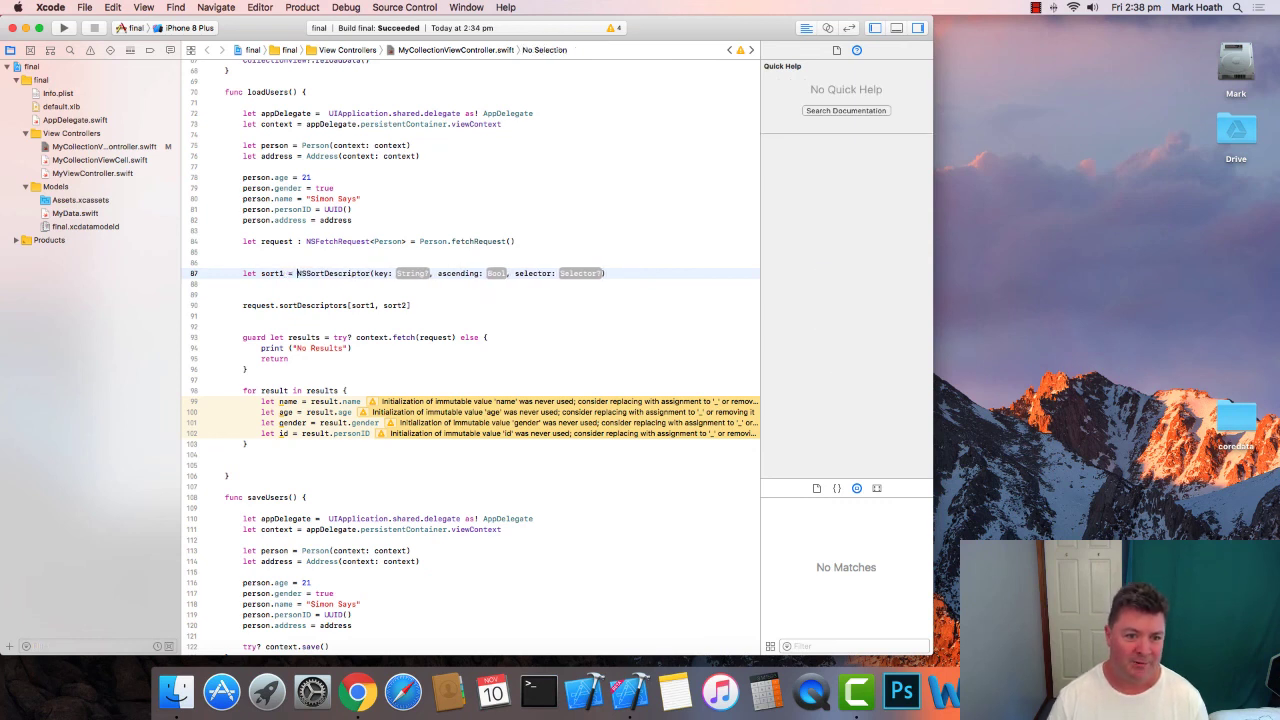
type("let")
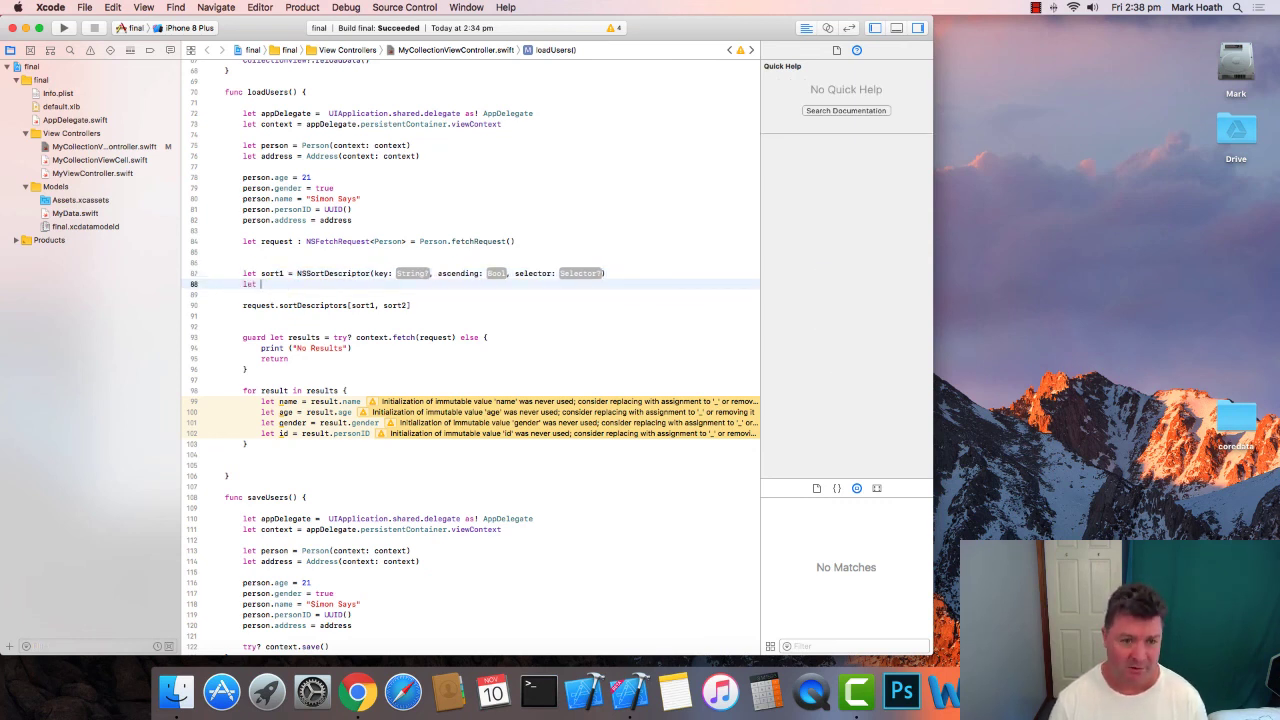
type("sort2")
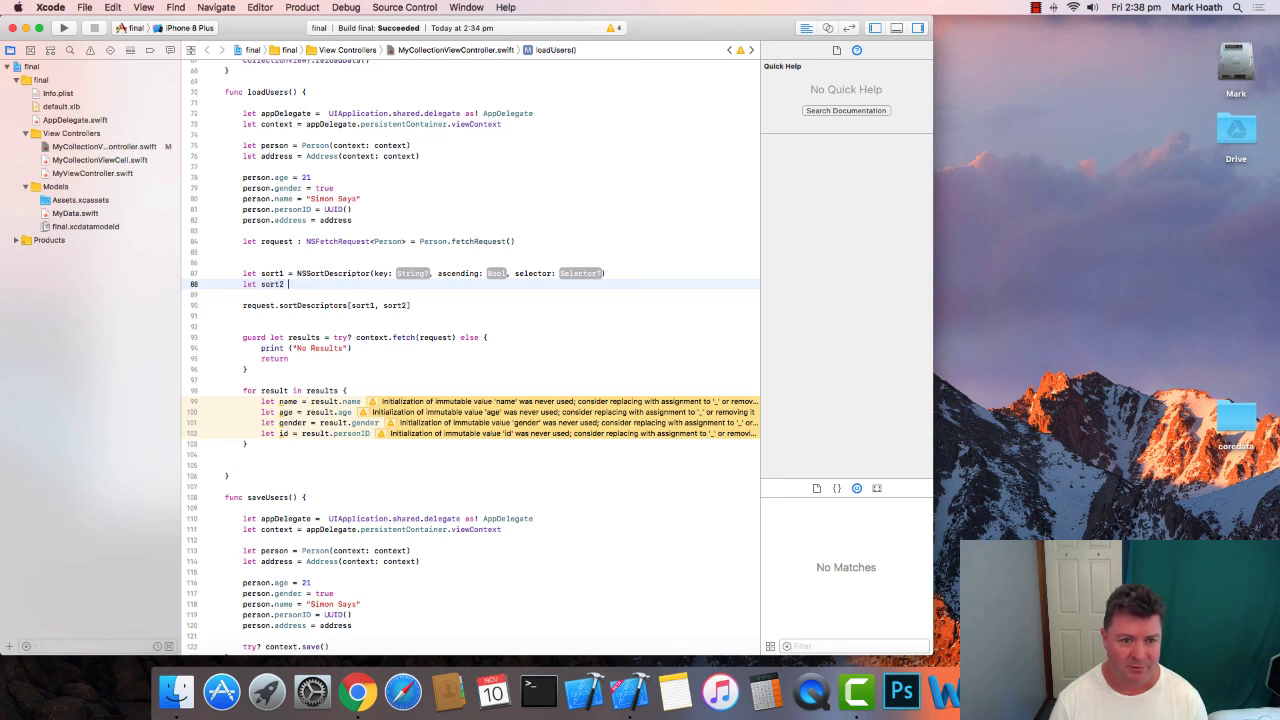
type("NSSortDescriptor")
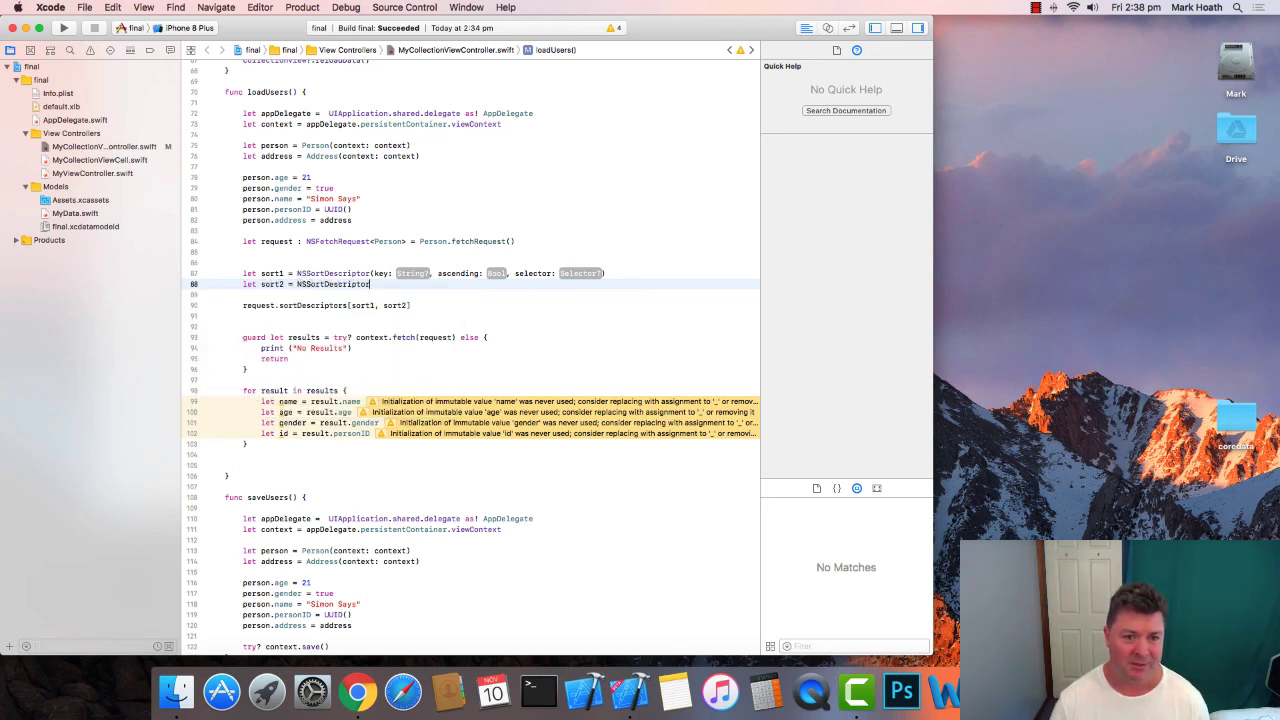
type("(")
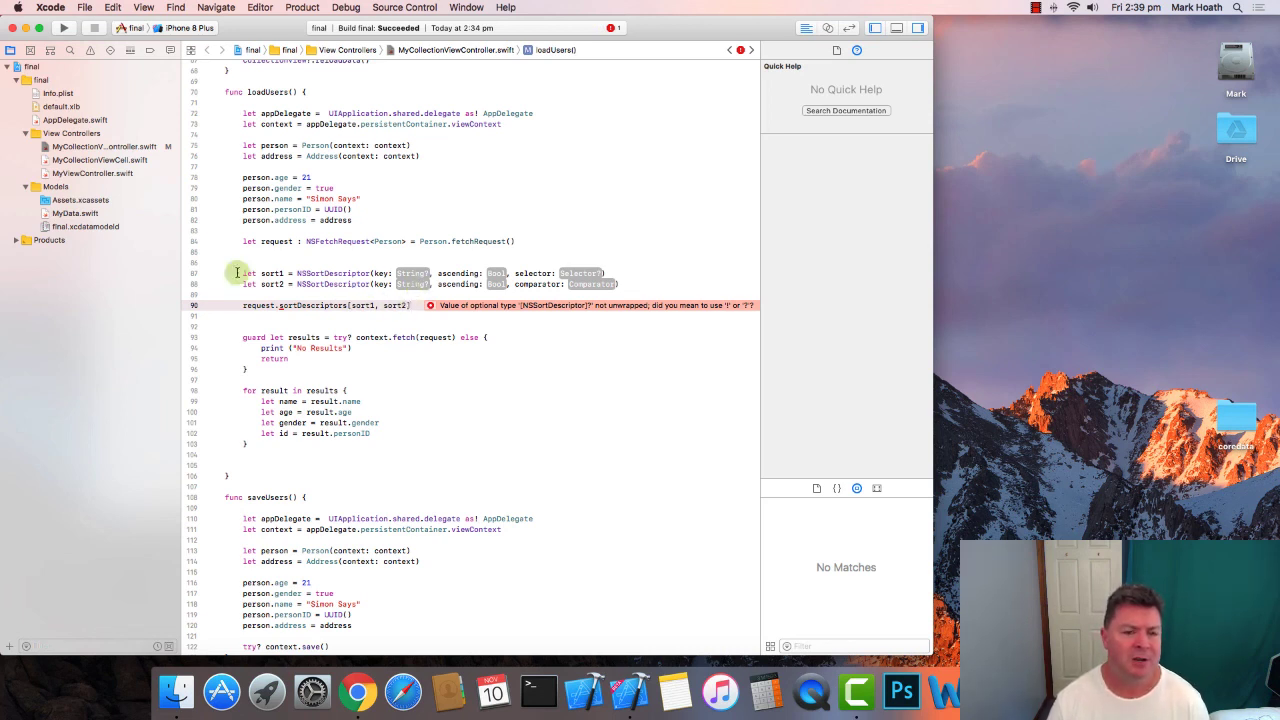
- Review the Person entity's attributes in final.xcdatamodeld, then return to MyCollectionViewController.swift
left_click(85, 226)
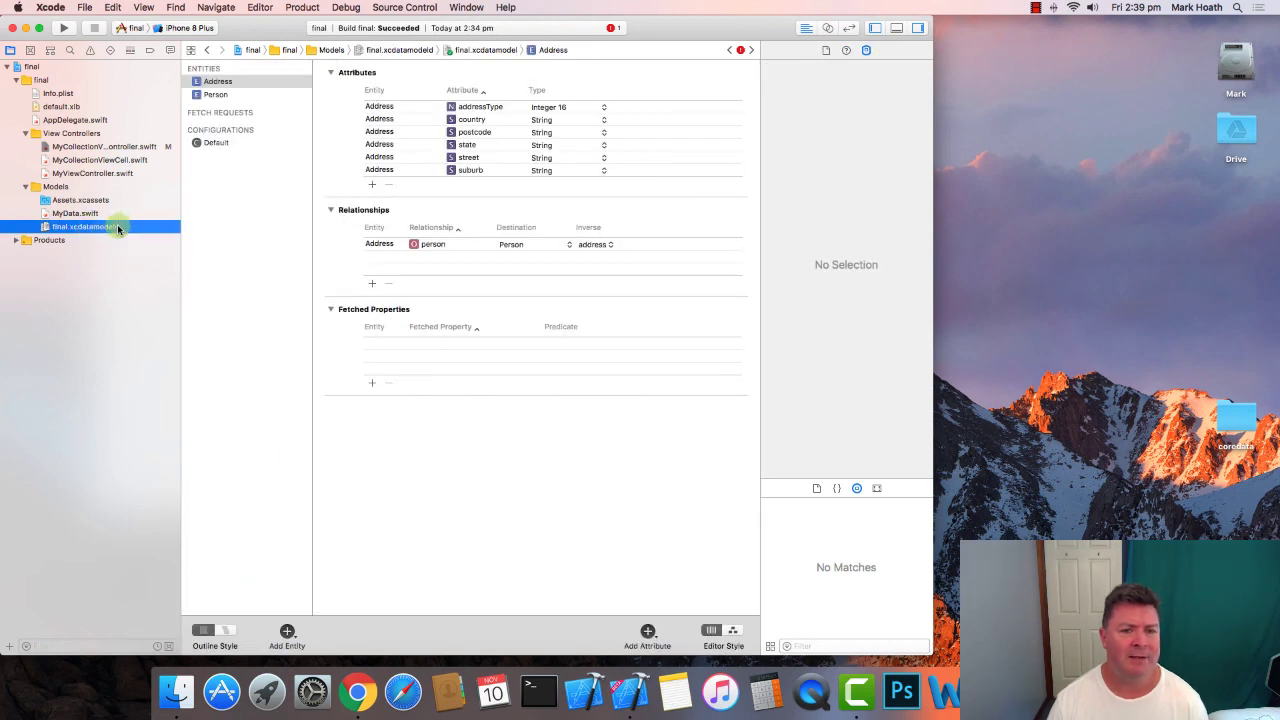
left_click(213, 94)
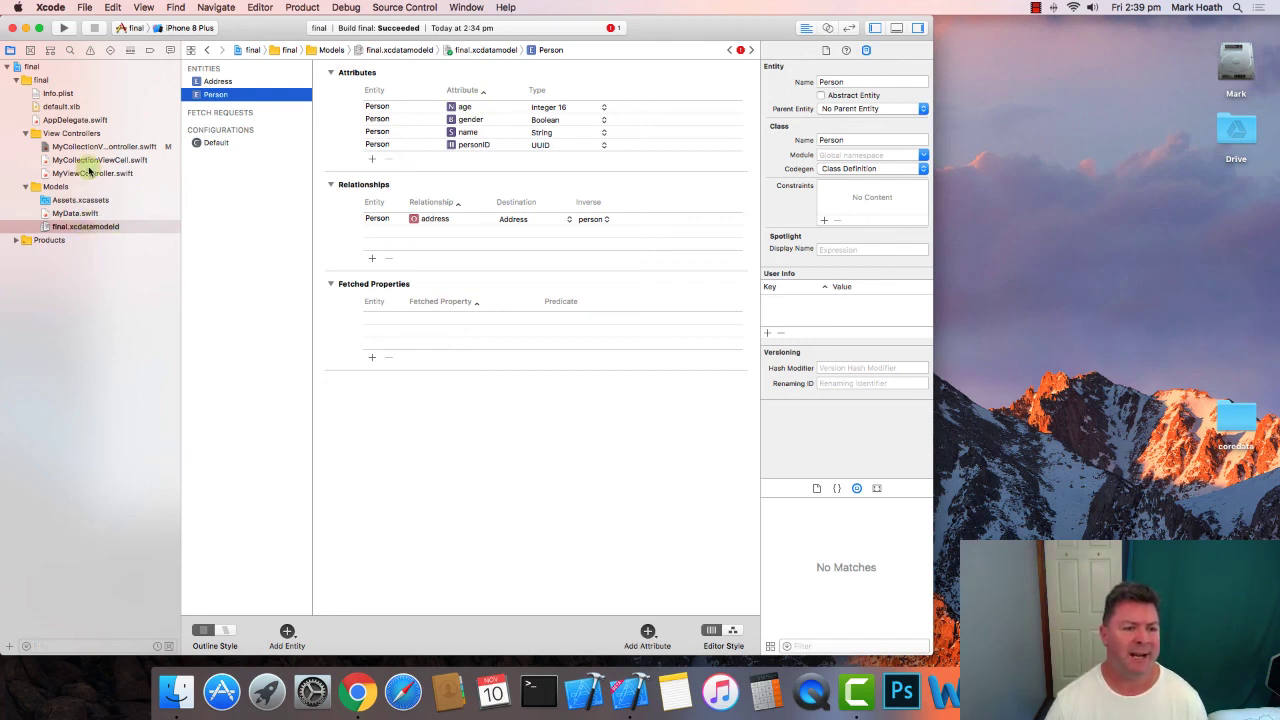
left_click(102, 146)
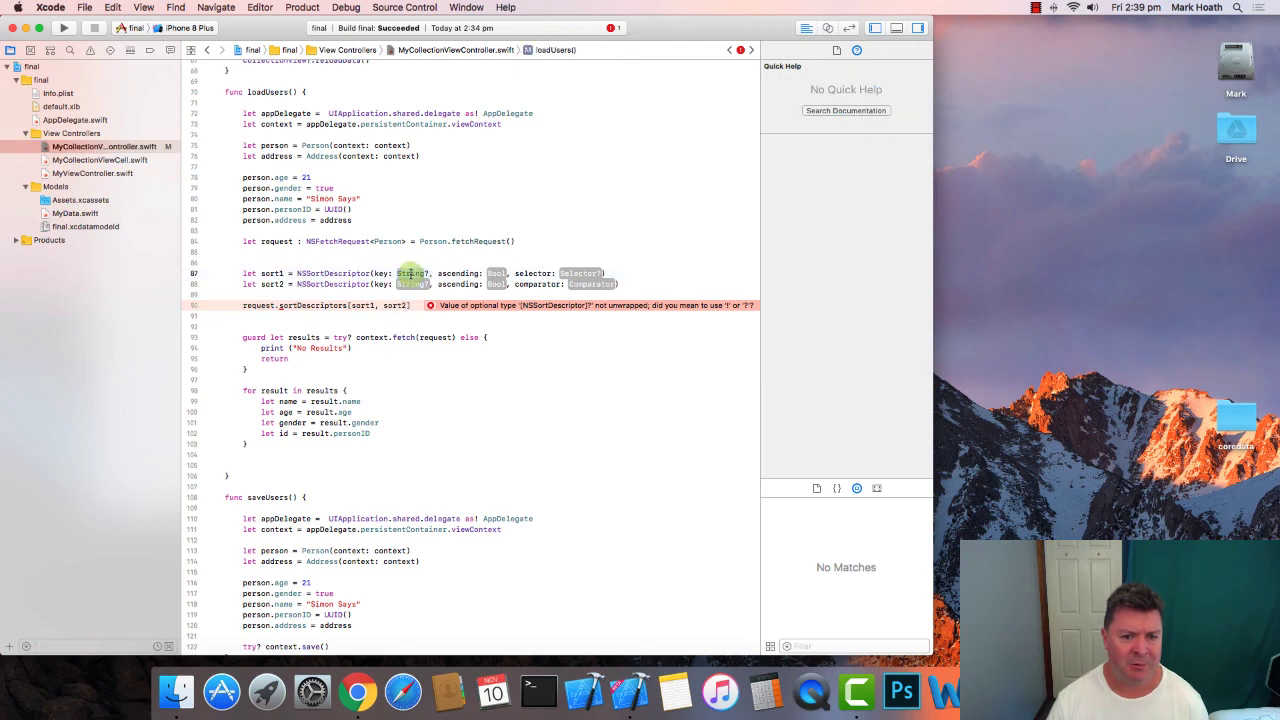
- Set sort1's key to "name" and ascending to false, then begin its #selector argument
left_click(406, 273)
type("\"a")
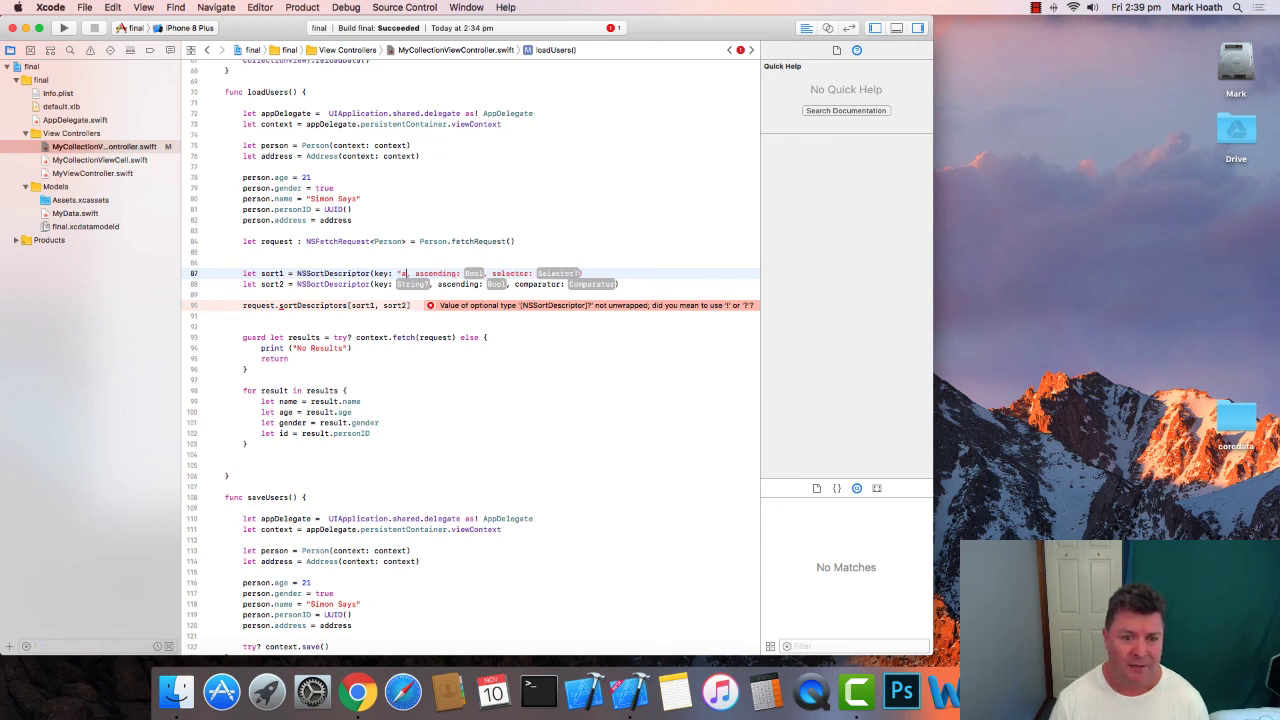
type("name")
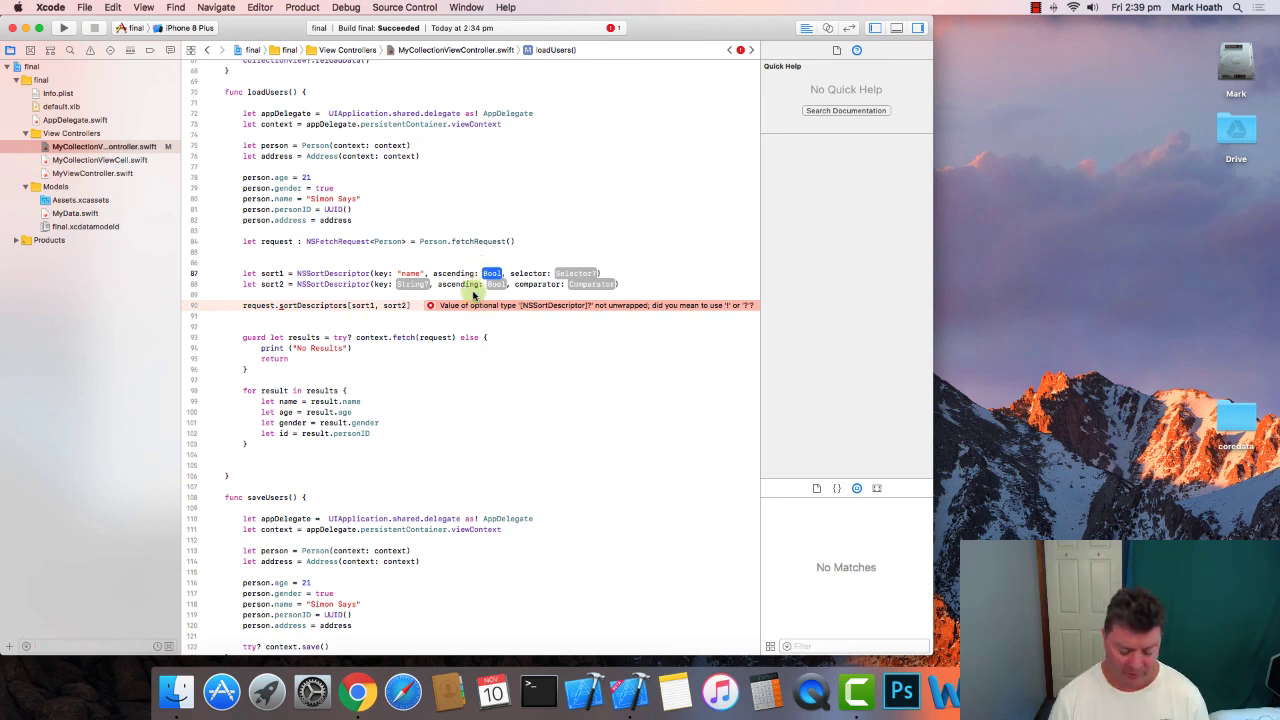
type("false")
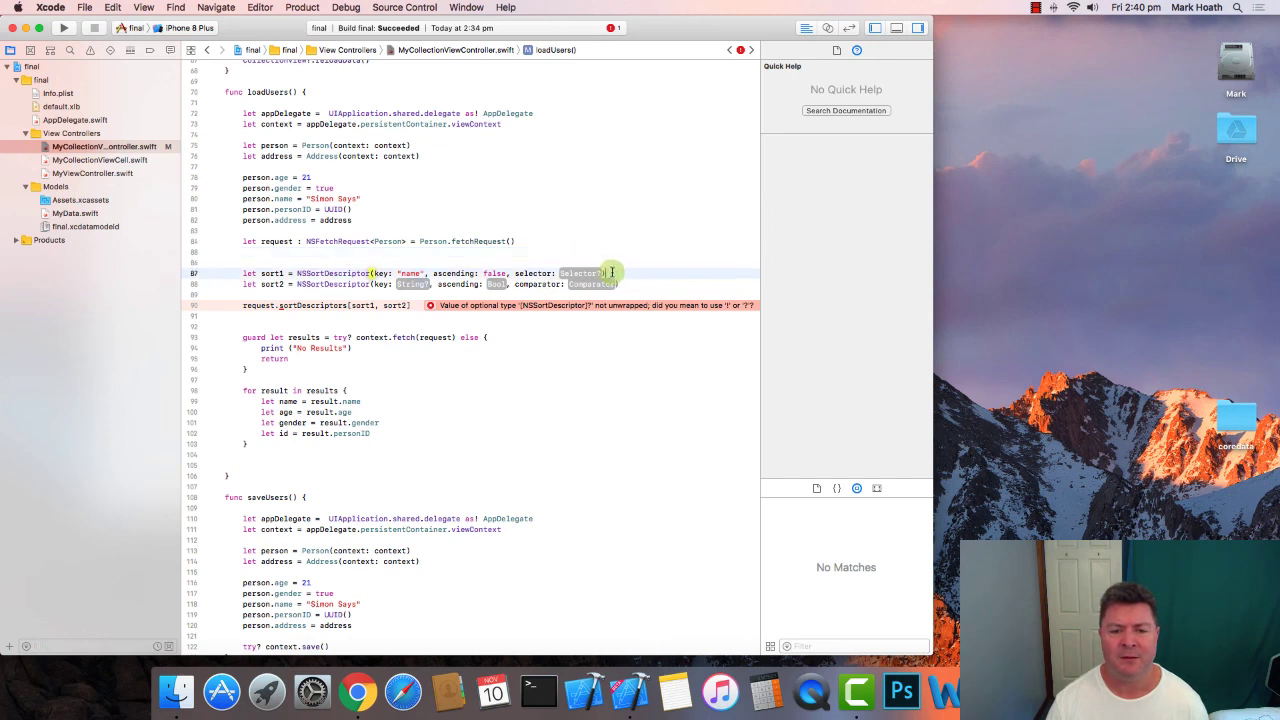
key("Return")
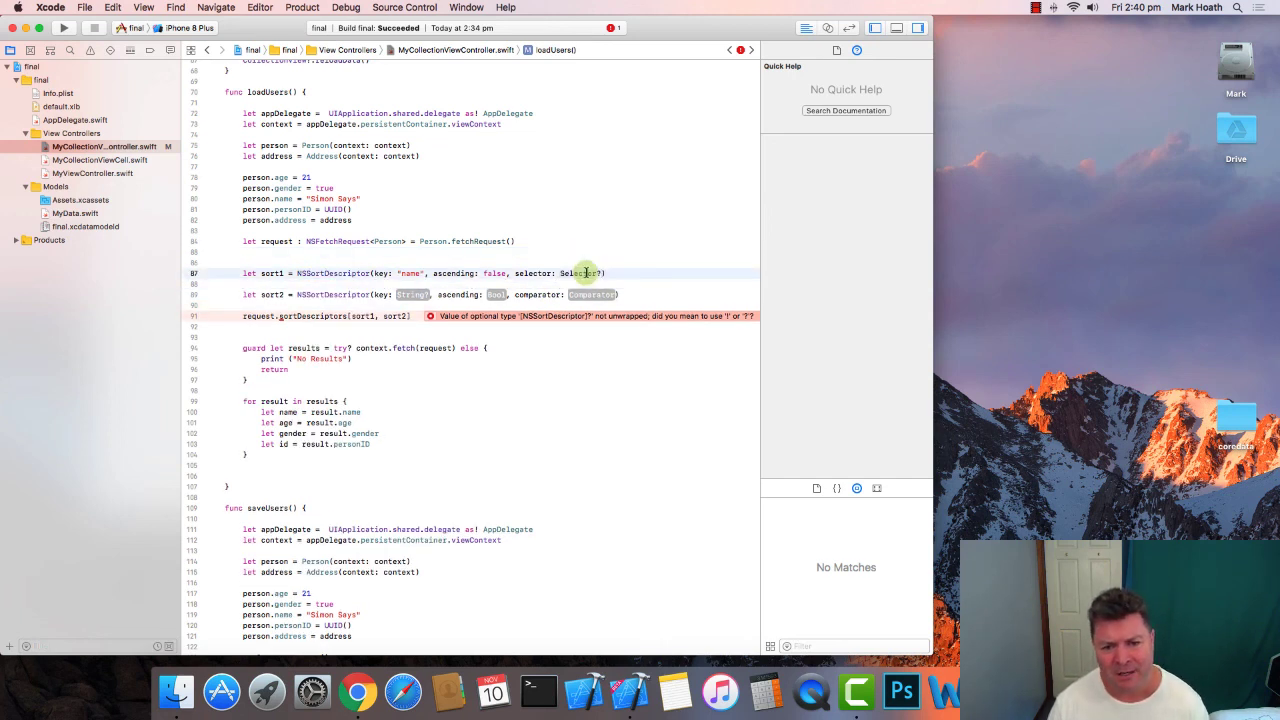
left_click(574, 273)
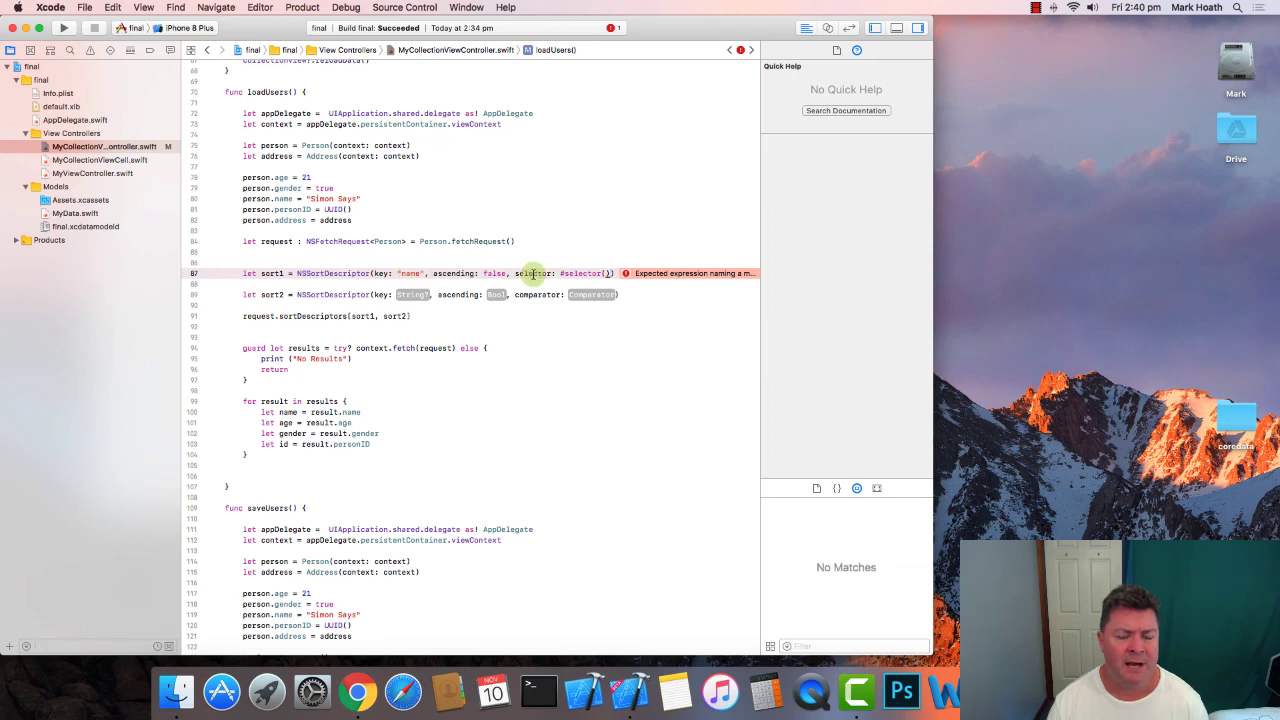
mouse_move(345, 273)
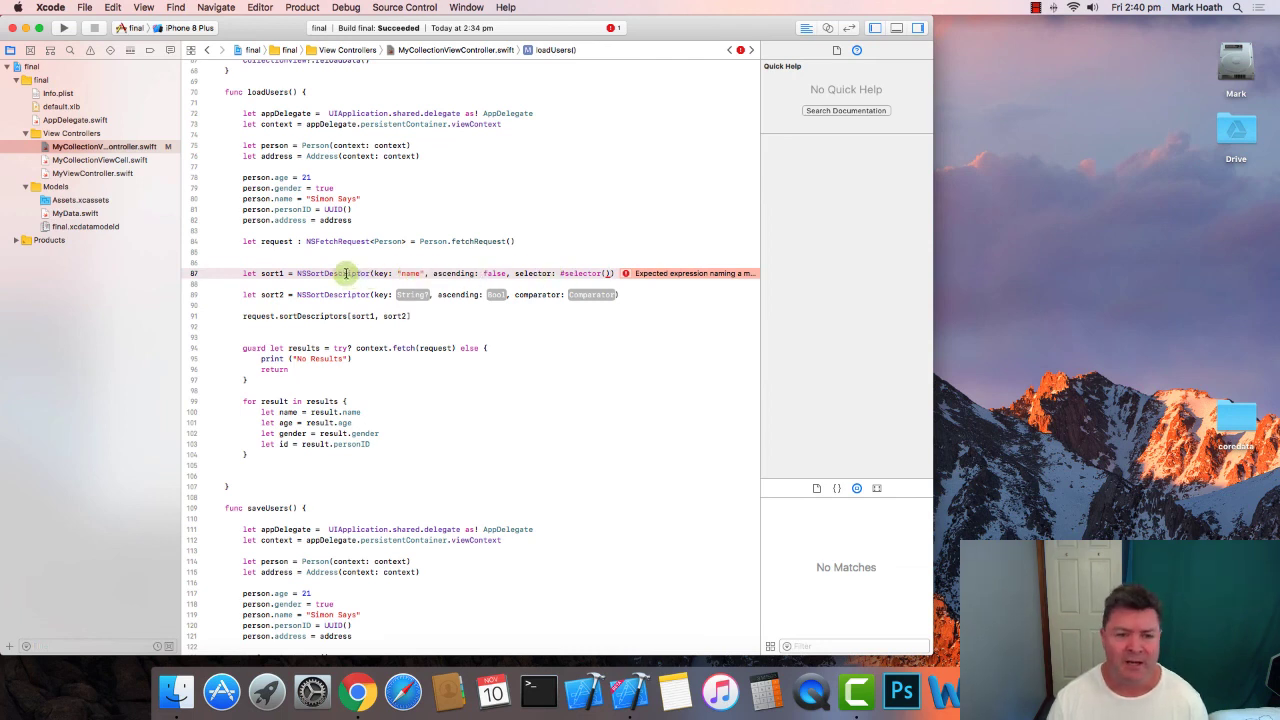
mouse_move(607, 273)
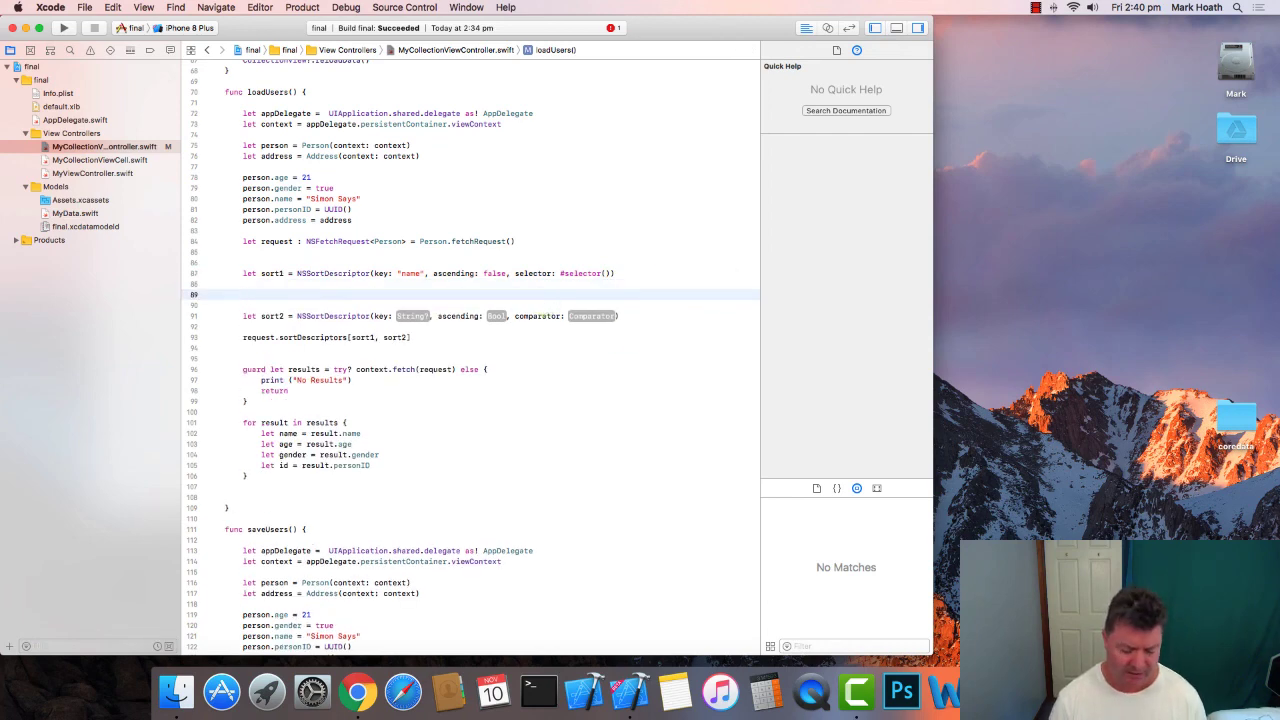
- Add scratch lines for NSString.compare, caseInsensitiveCompare and localizedStandardCompare below sort1
type("NSStri")
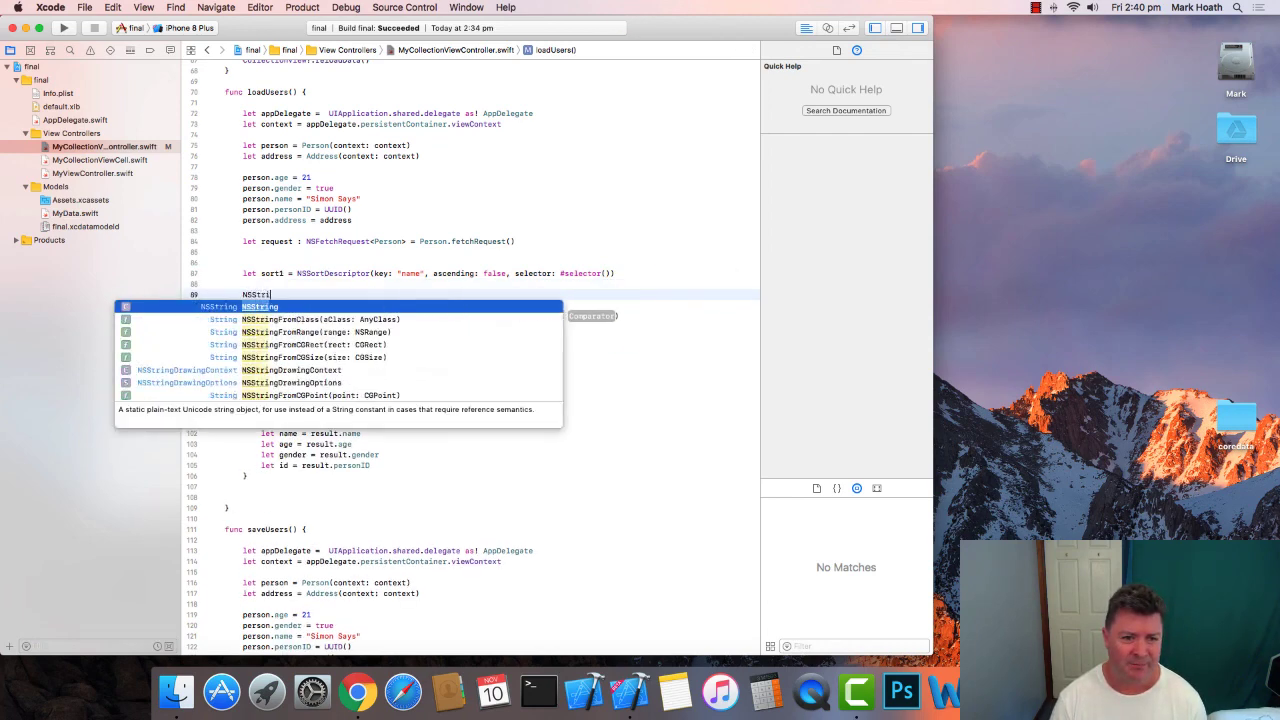
type(".")
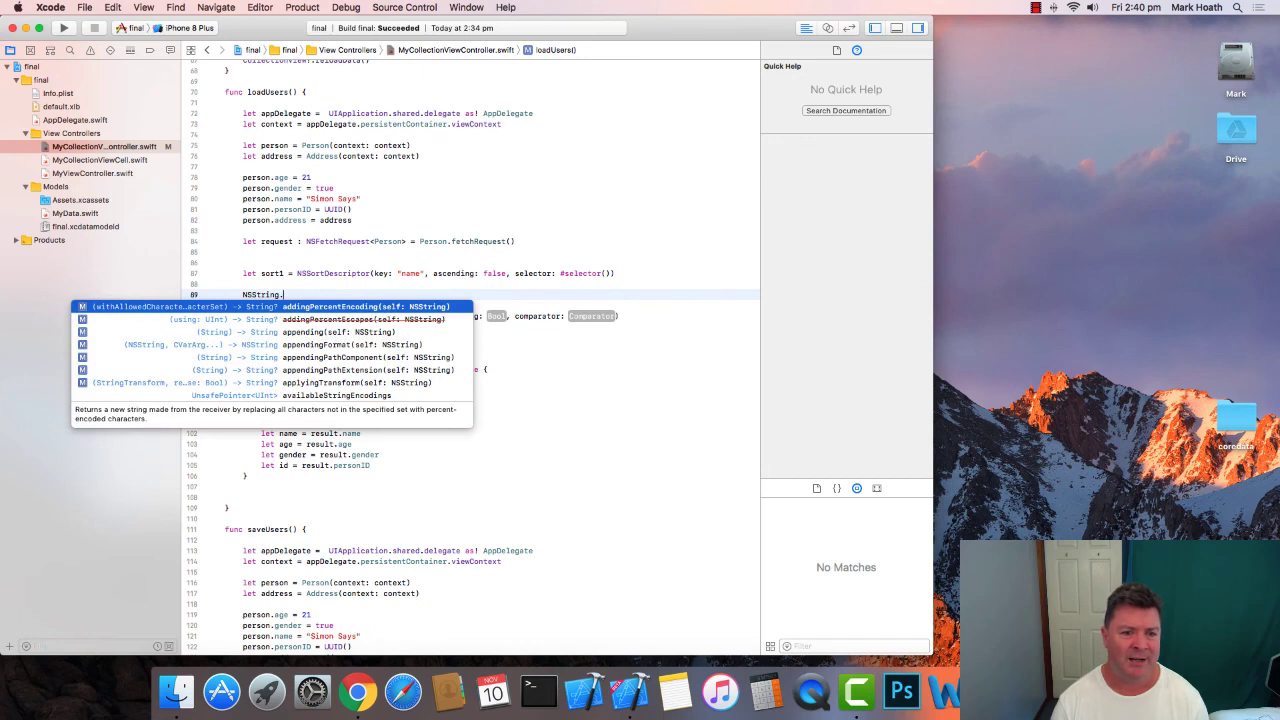
type("com")
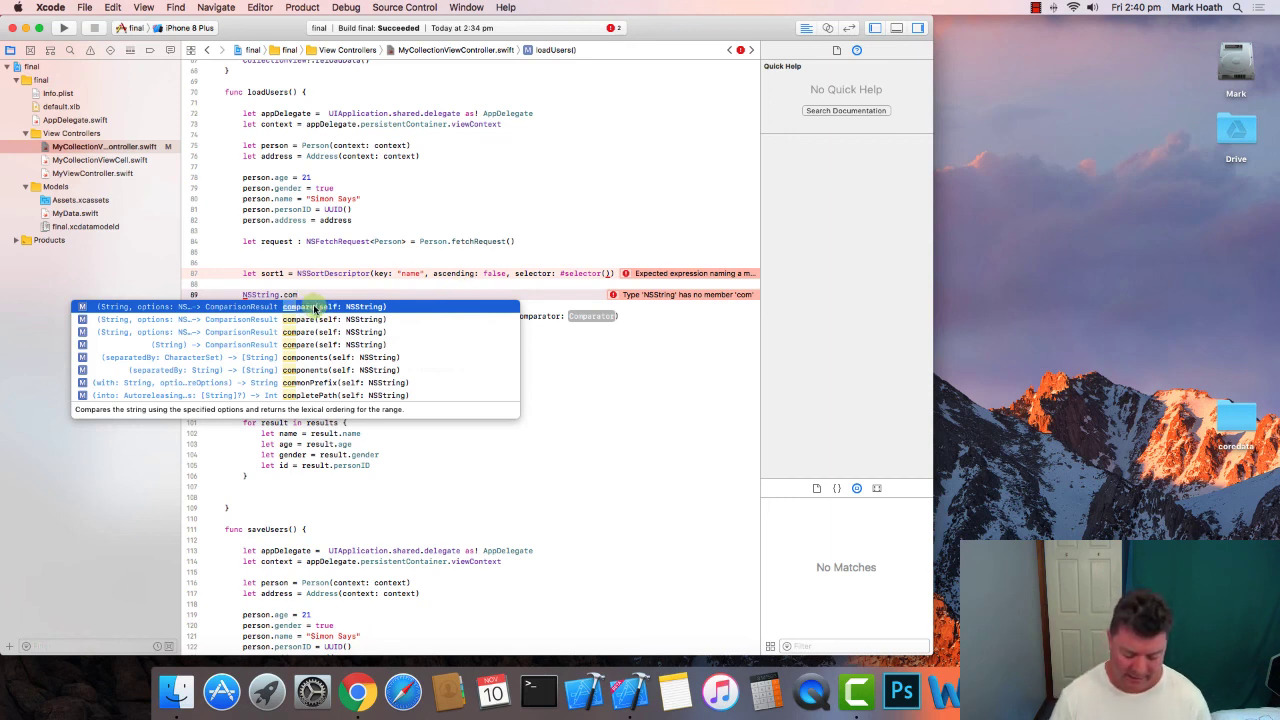
type("compare(NSString")
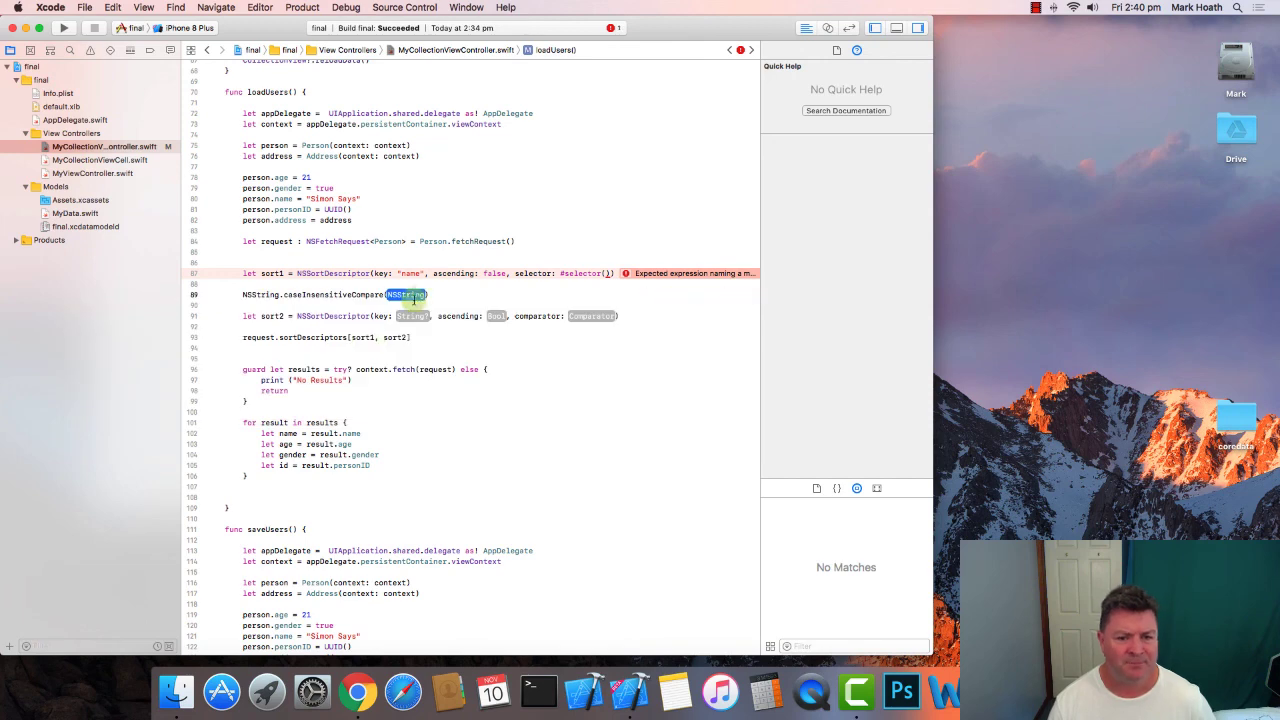
key("Return")
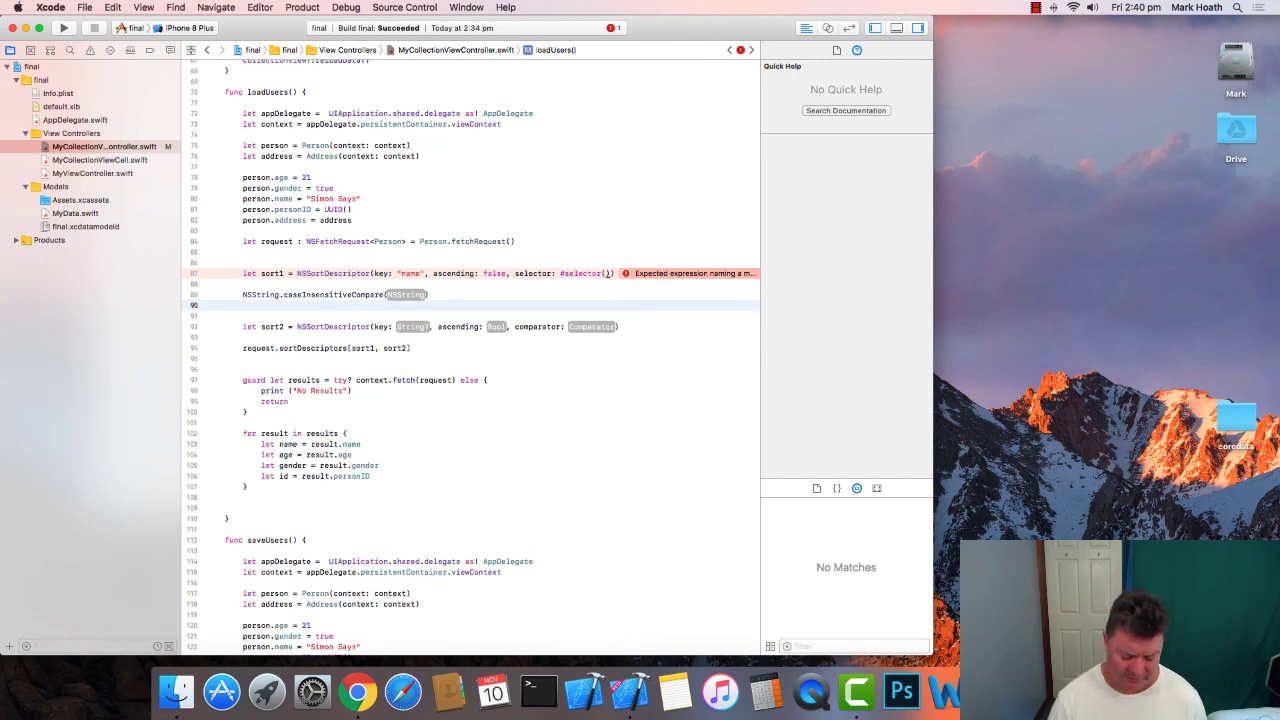
type("NSString.")
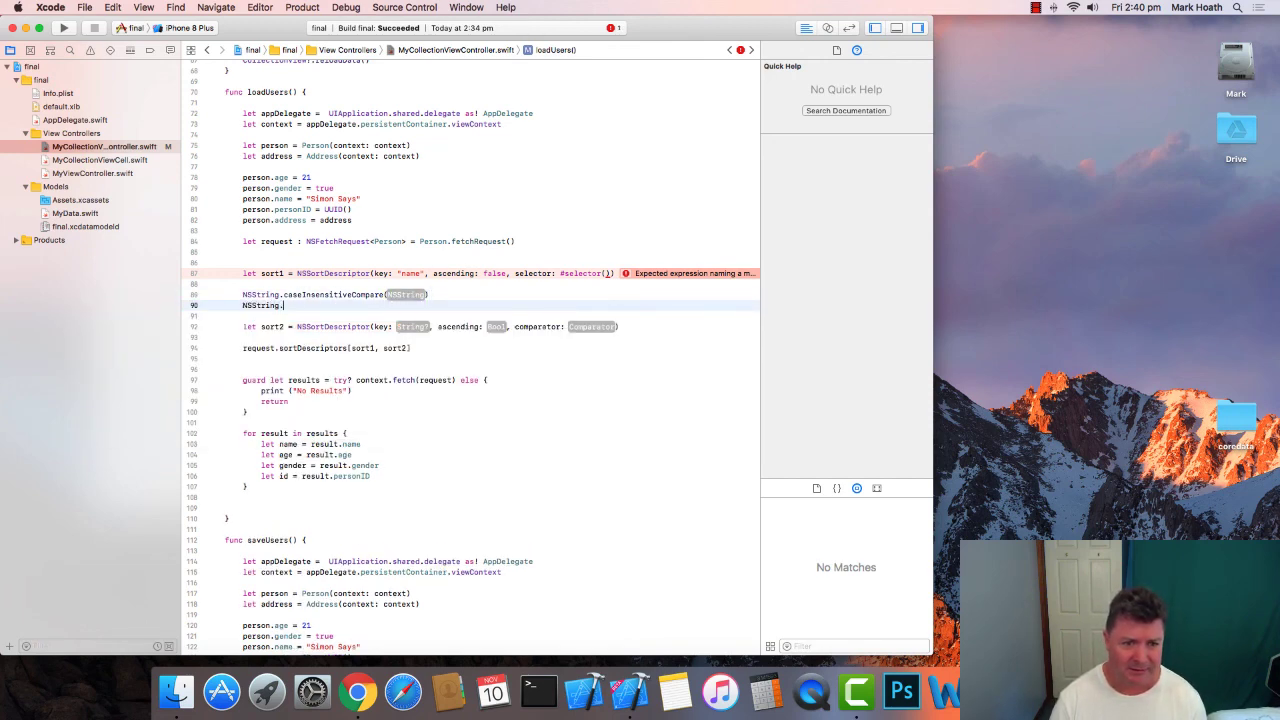
type("l")
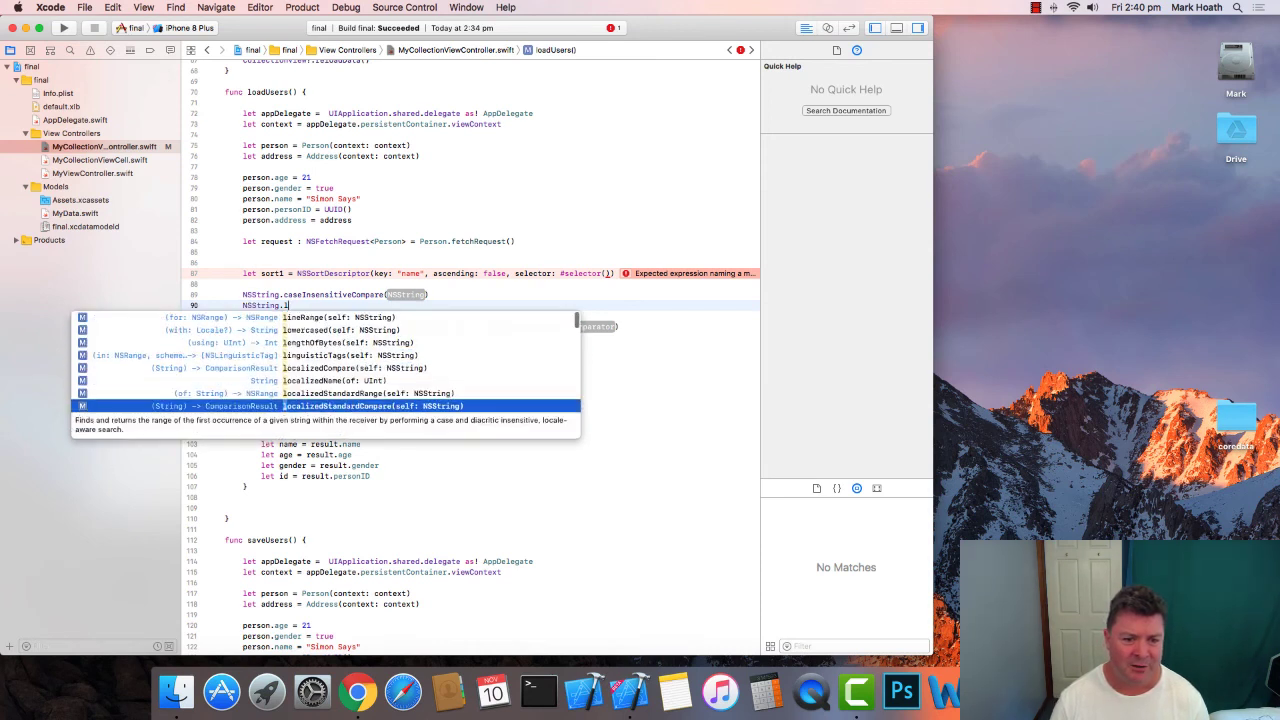
key("Return")
type("NS")
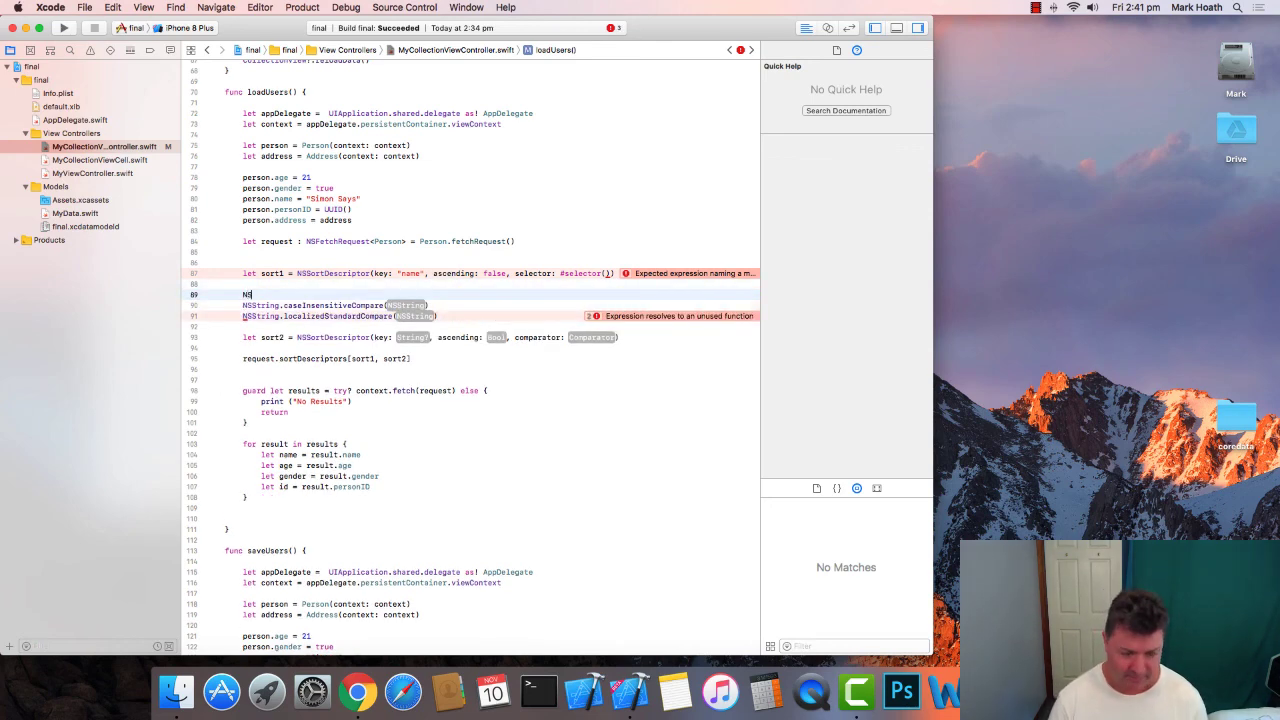
type("con")
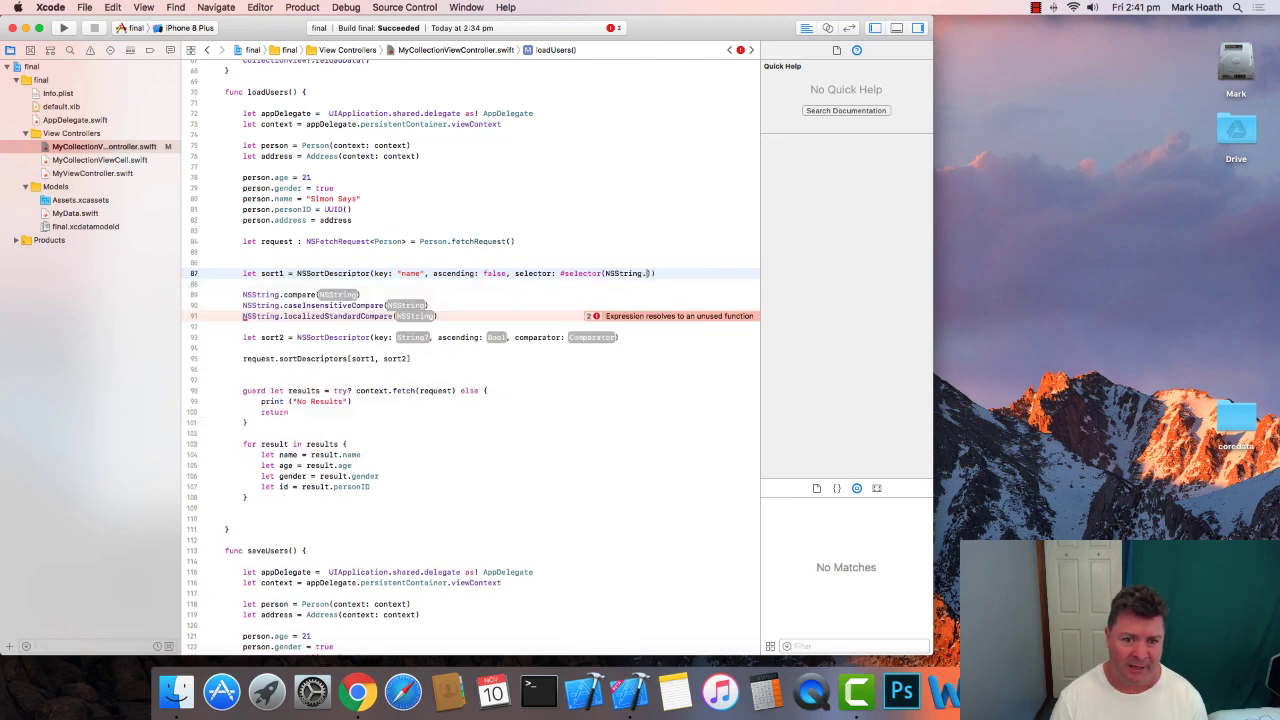
- Complete sort1's selector as NSString.caseInsensitiveCompare(_:) and remove the scratch comparison lines
type("can")
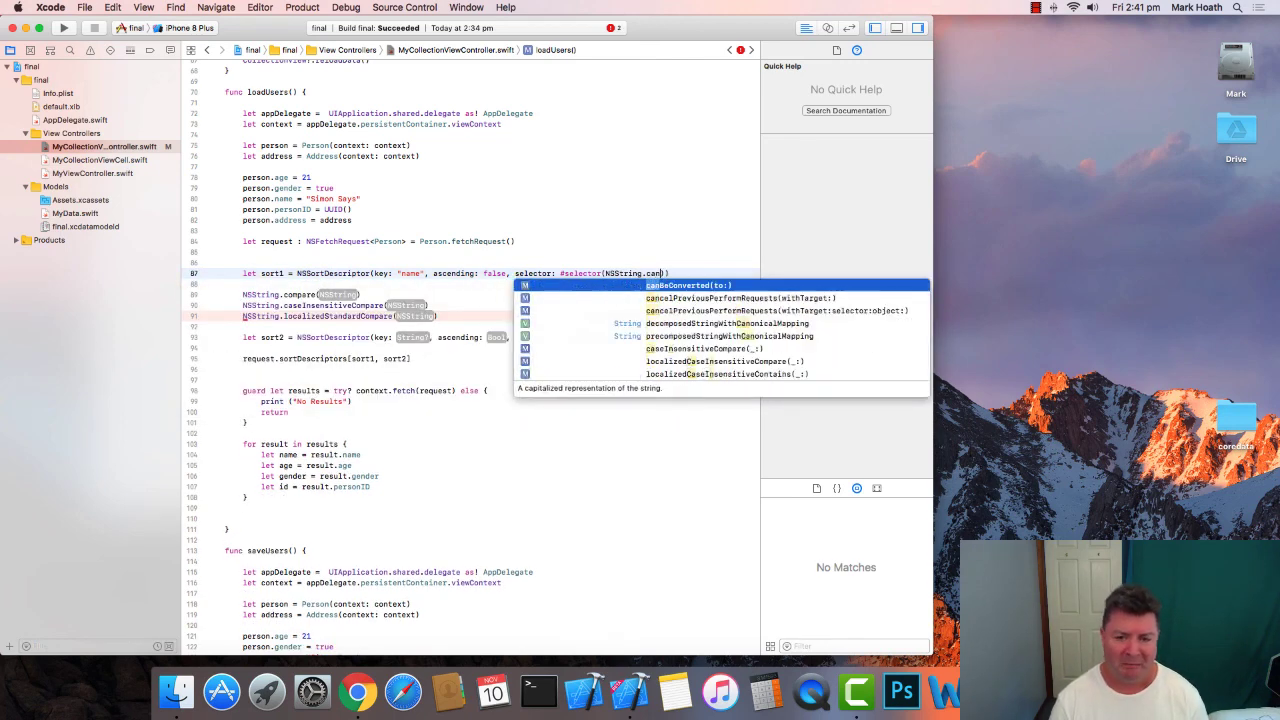
left_click(695, 348)
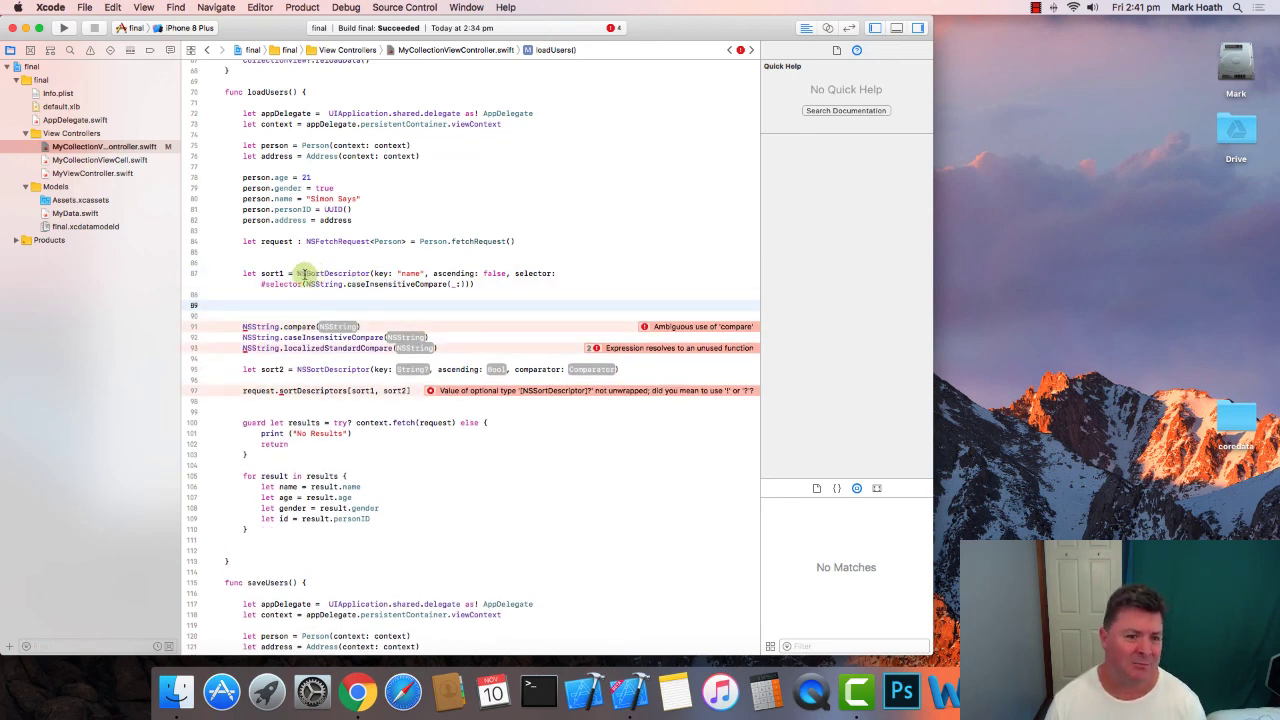
left_click(276, 241)
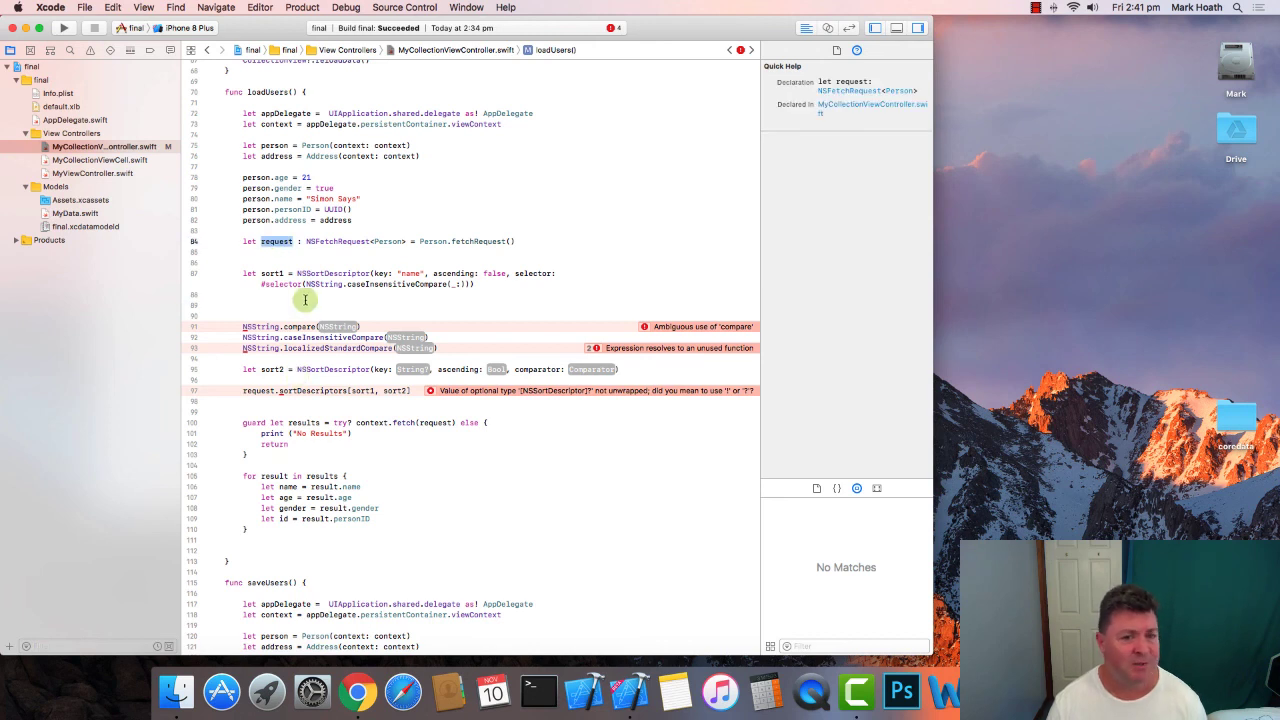
mouse_move(298, 269)
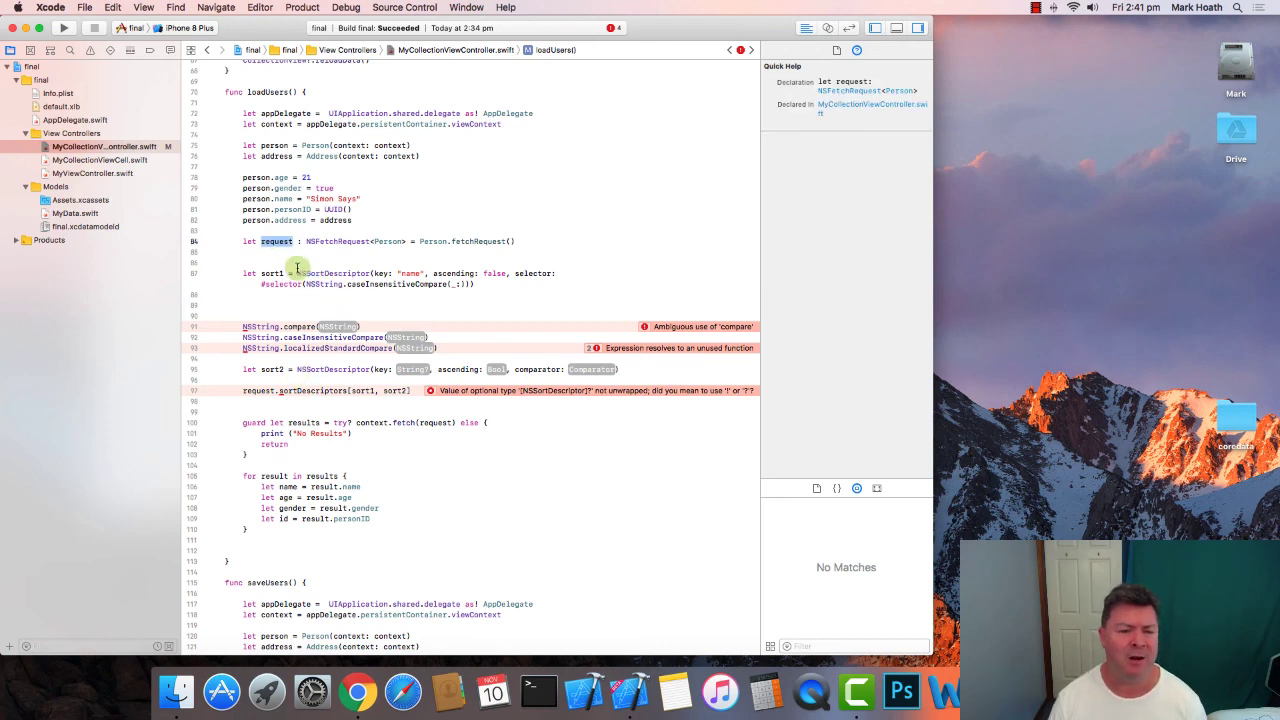
mouse_move(295, 258)
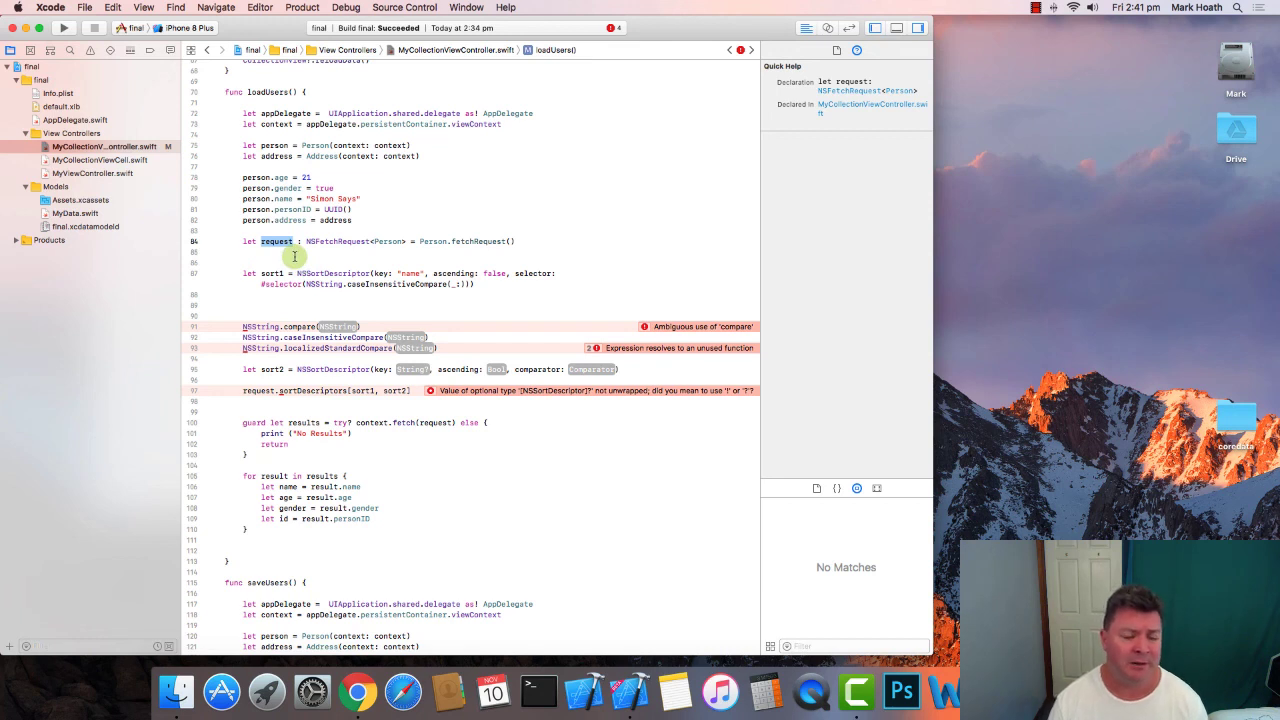
left_click(295, 258)
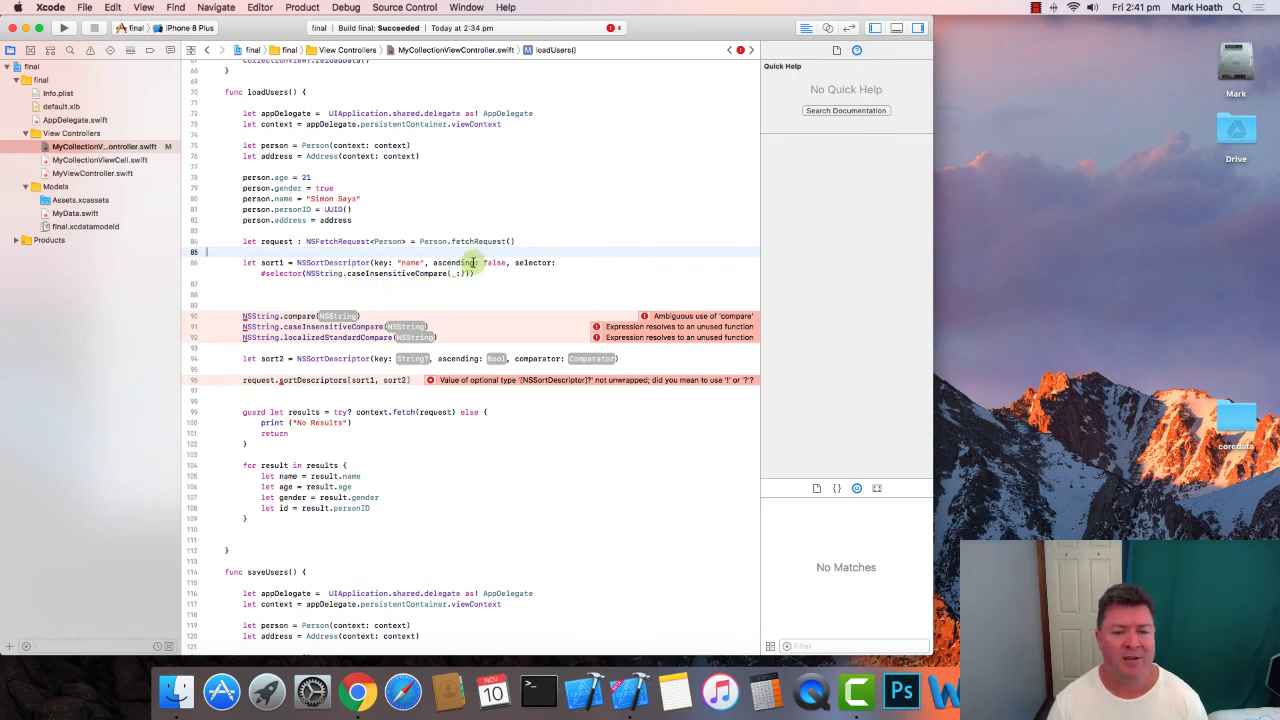
mouse_move(421, 273)
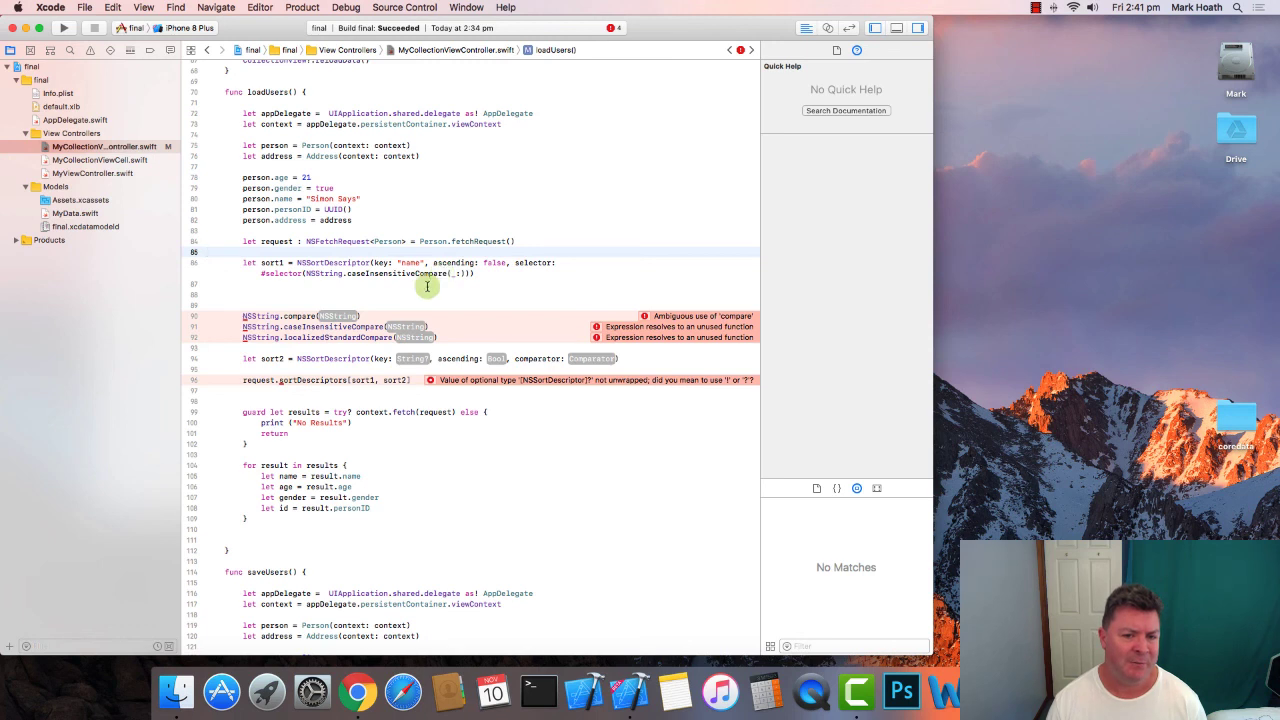
left_click(355, 337)
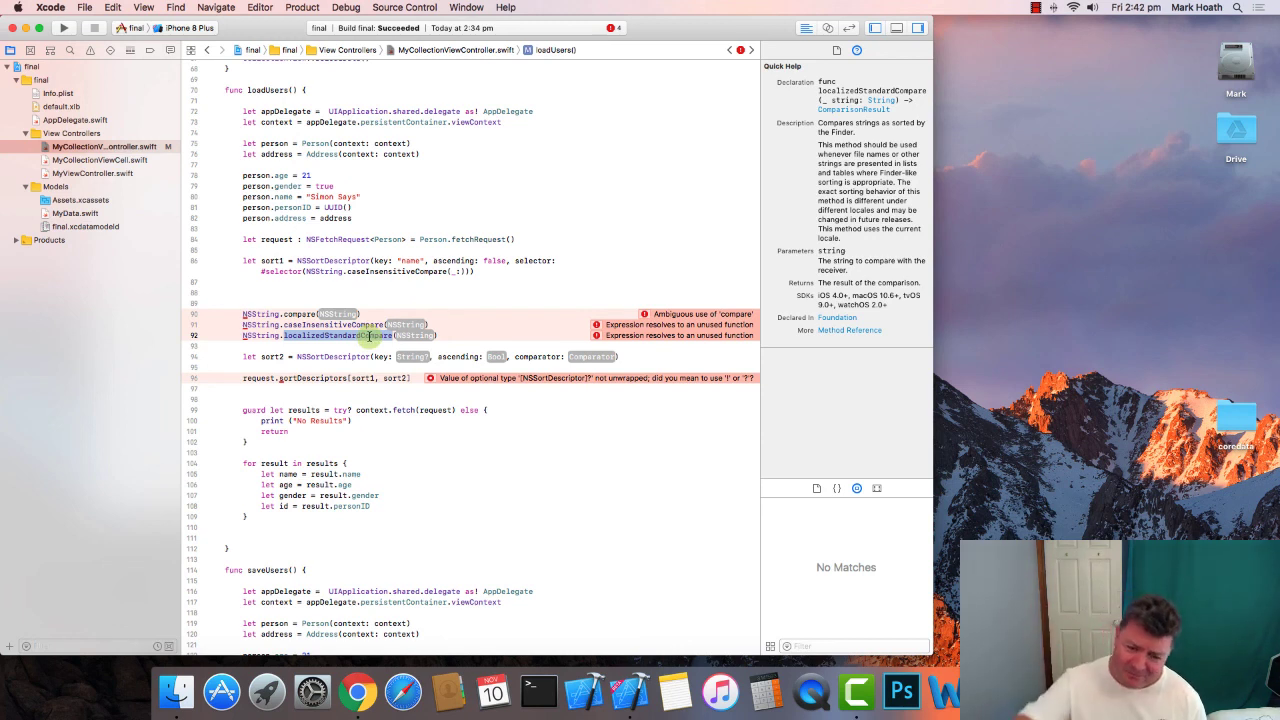
mouse_move(400, 314)
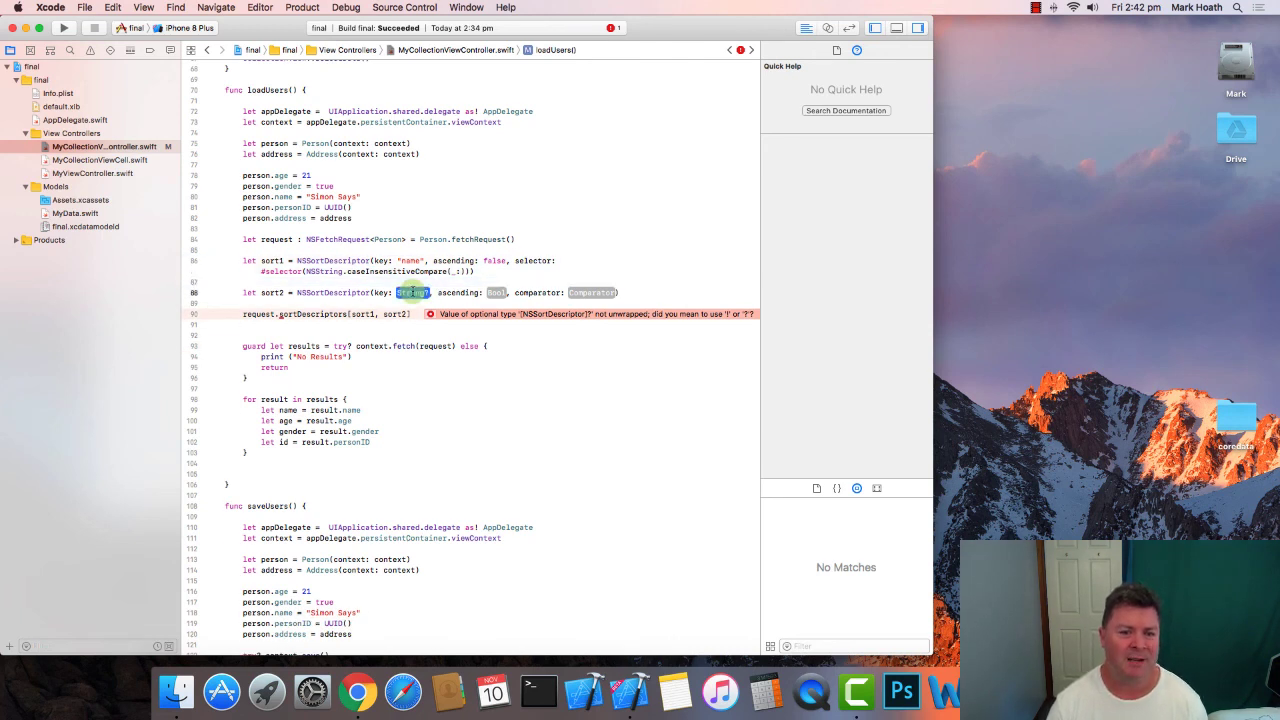
- Give sort2 its key with ascending true, and start a plain sort1 NSSortDescriptor
left_click(412, 292)
type("\"age\"")
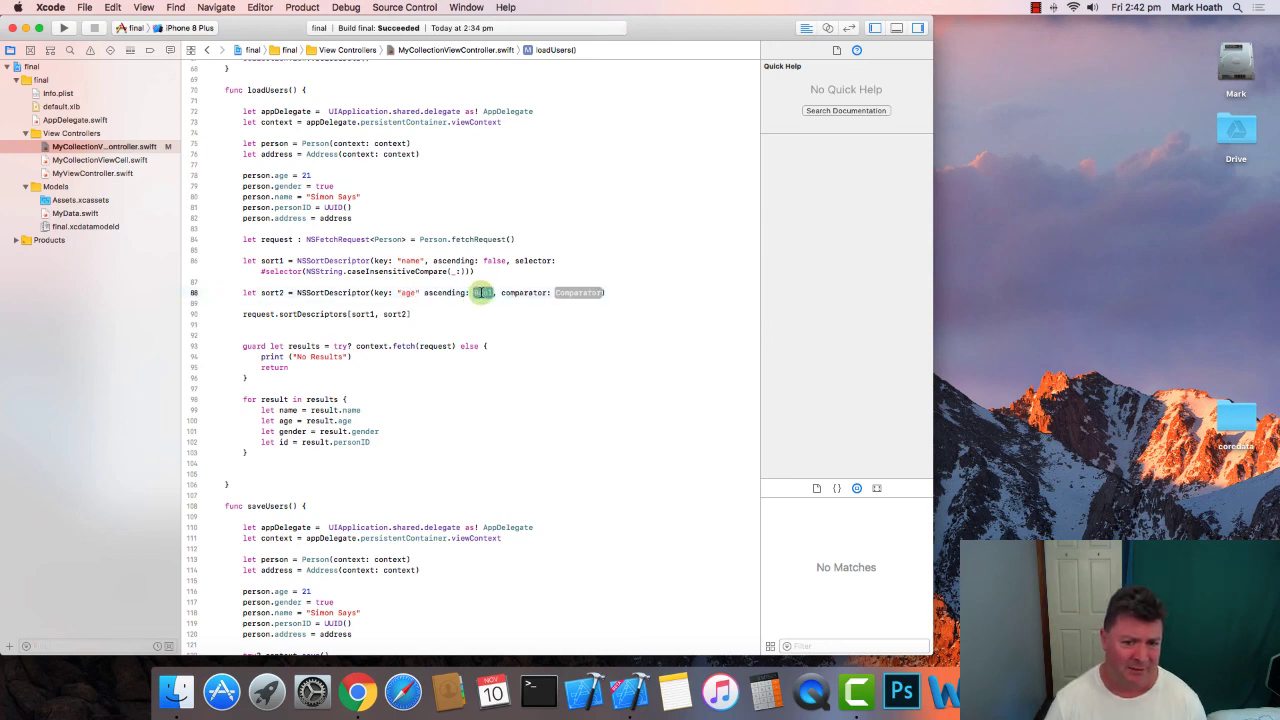
left_click(482, 292)
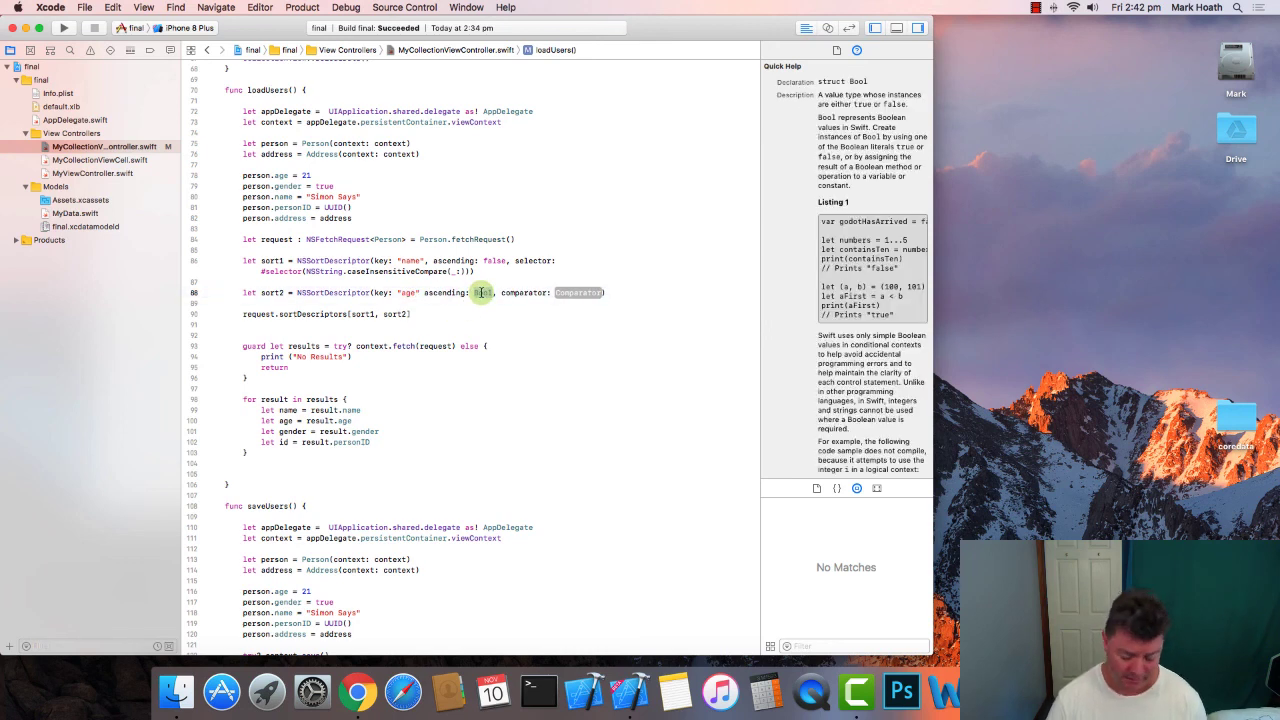
type("true")
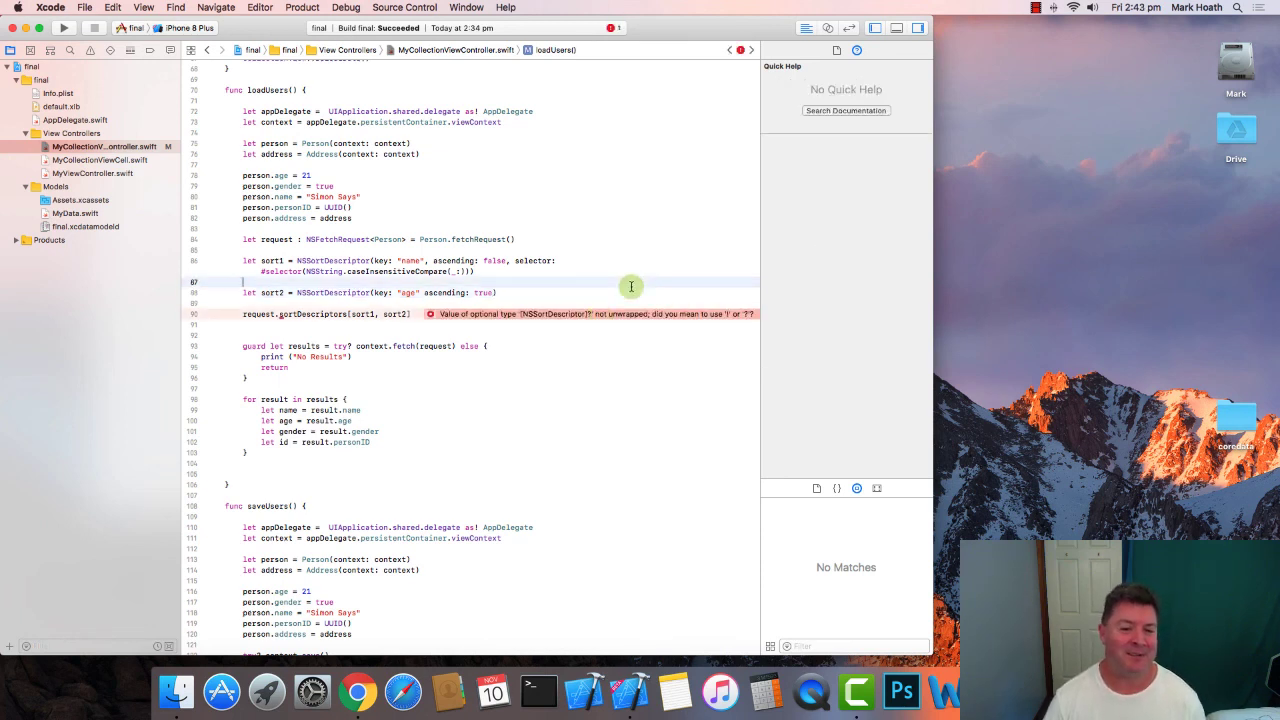
mouse_move(514, 260)
type("let s")
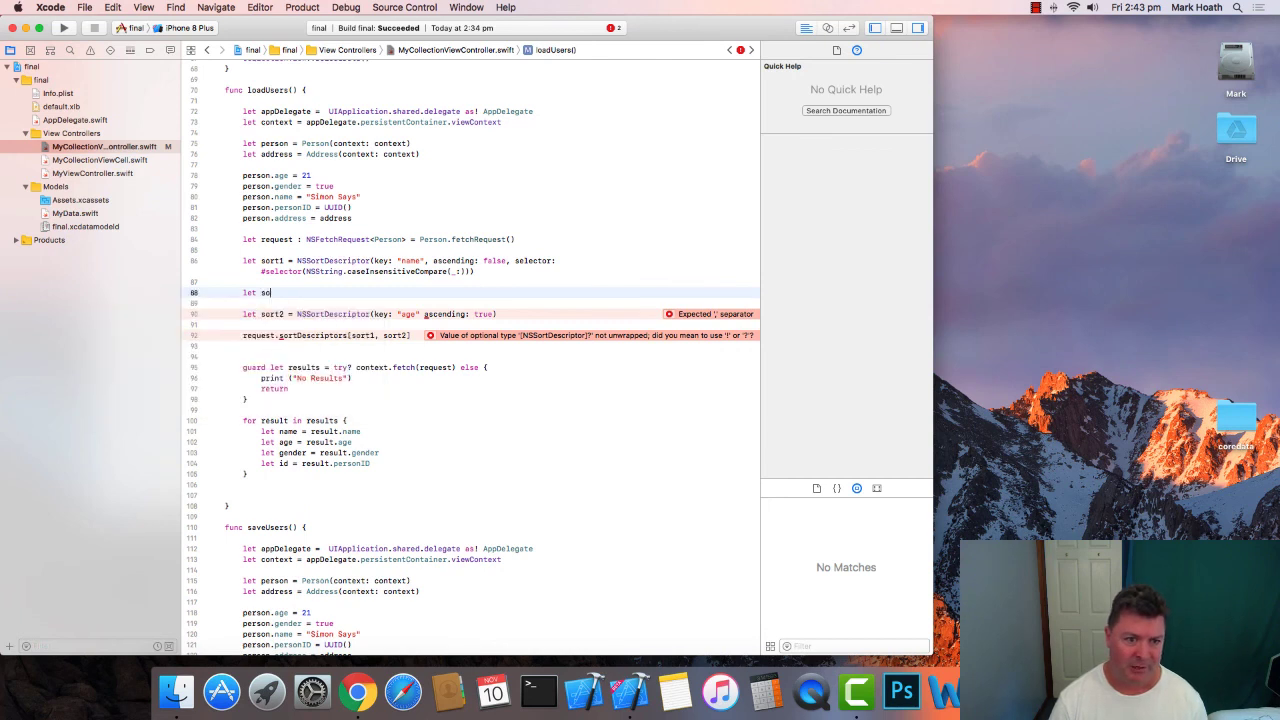
type("ort1 = NSSortDescriptor")
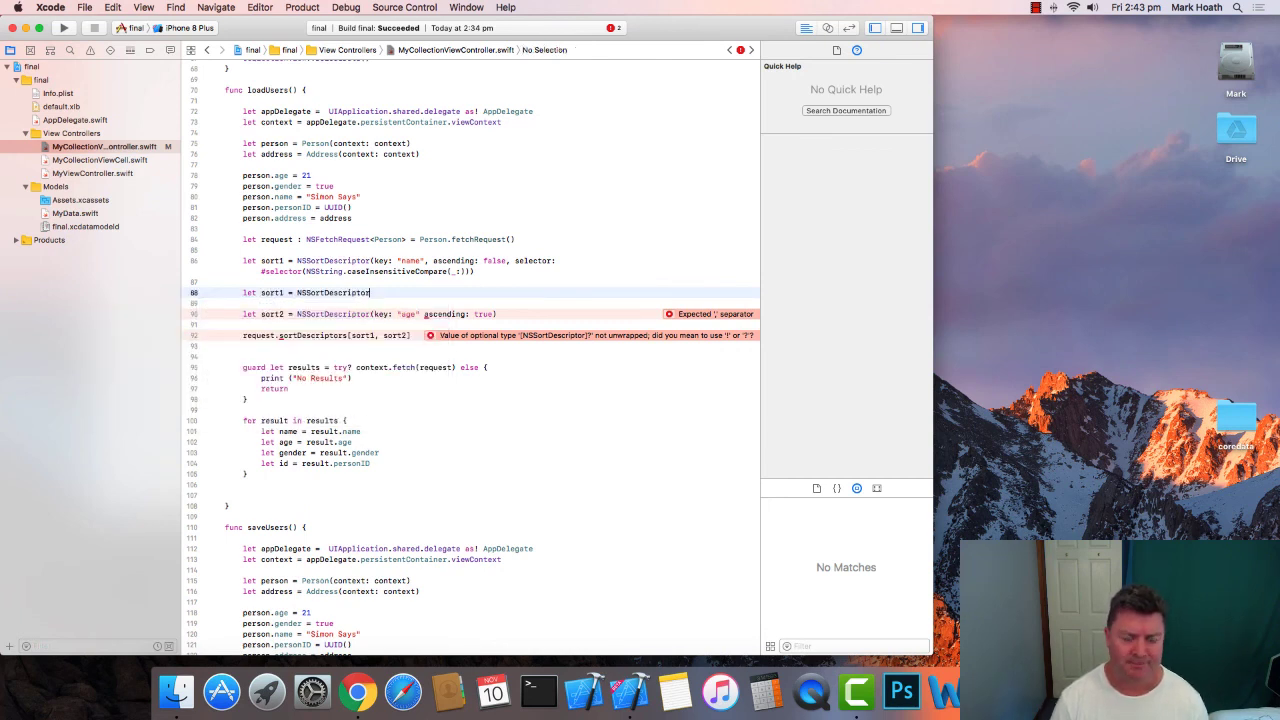
type("(key: \"name\", ascending: false")
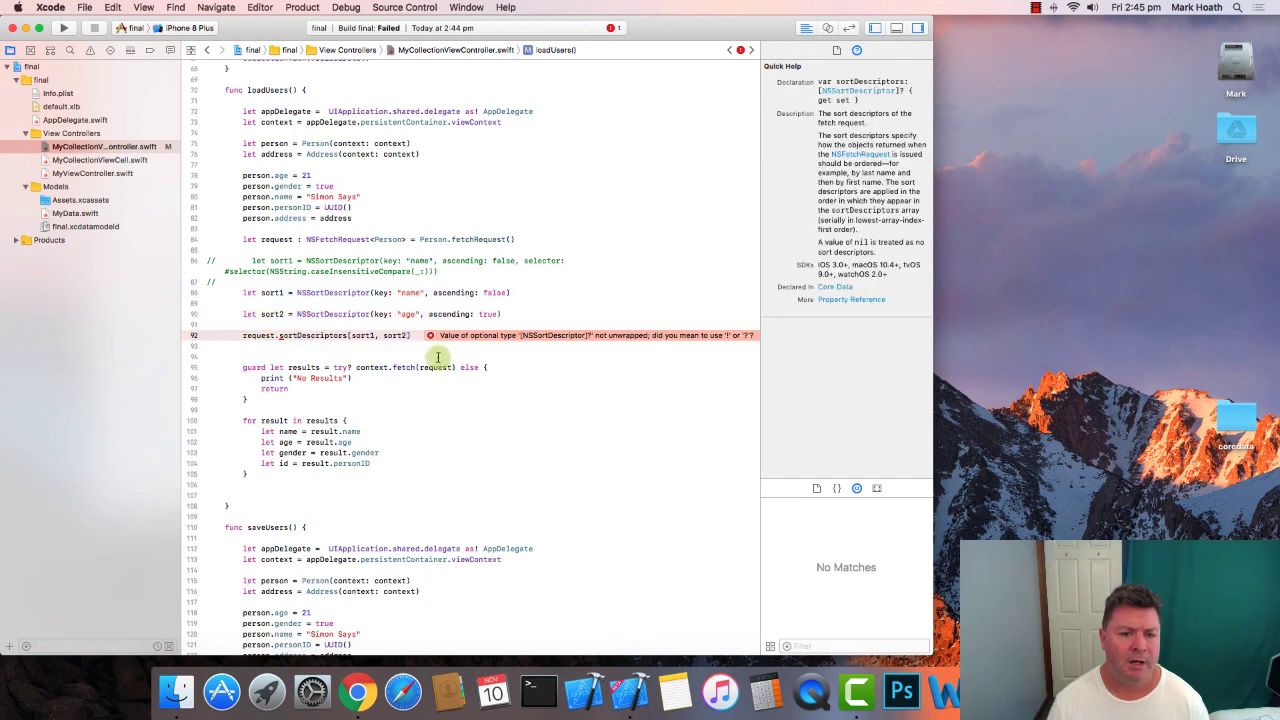
mouse_move(581, 340)
type(" = ")
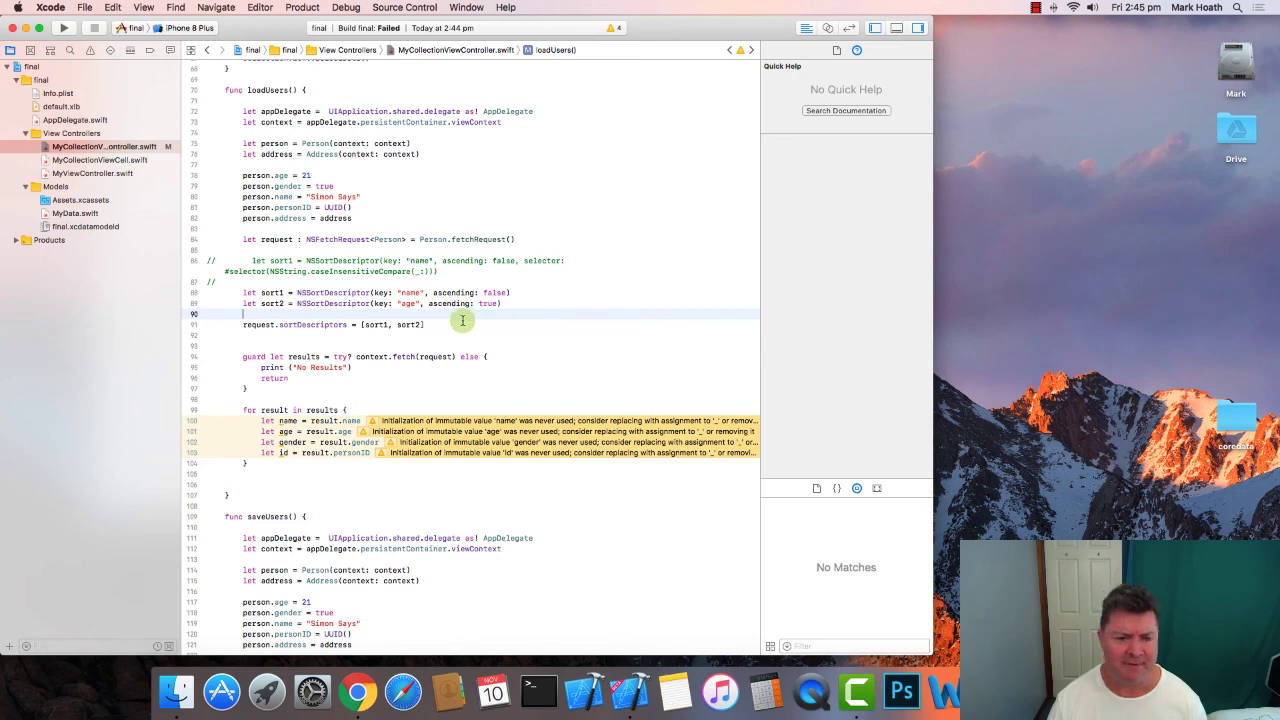
- Delete the commented and duplicate sort lines, keeping the caseInsensitiveCompare sort1
left_click(452, 324)
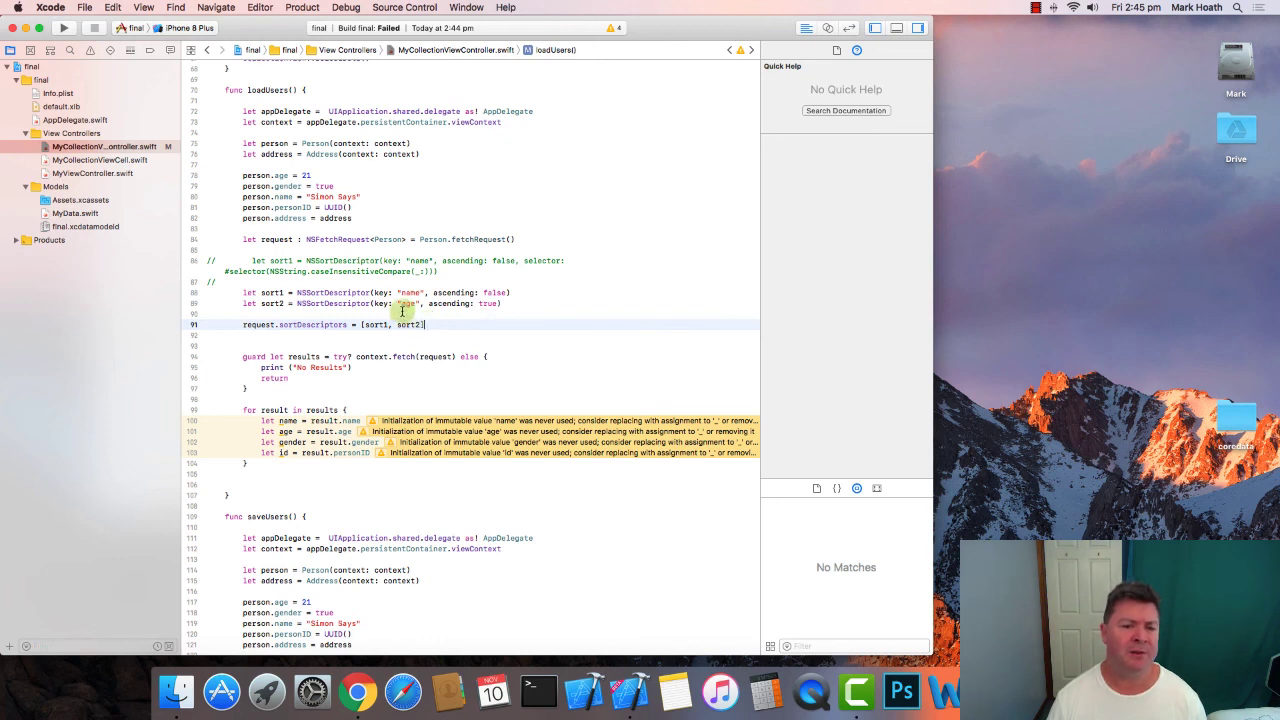
mouse_move(277, 271)
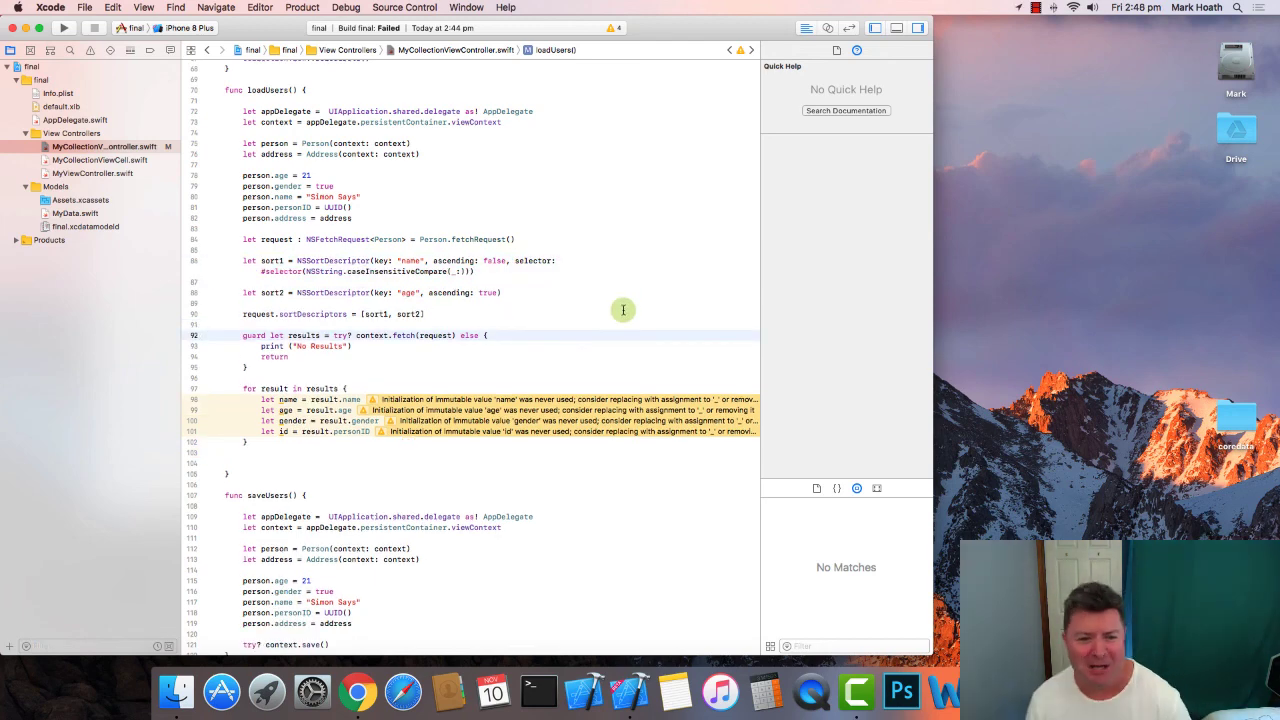
mouse_move(565, 283)
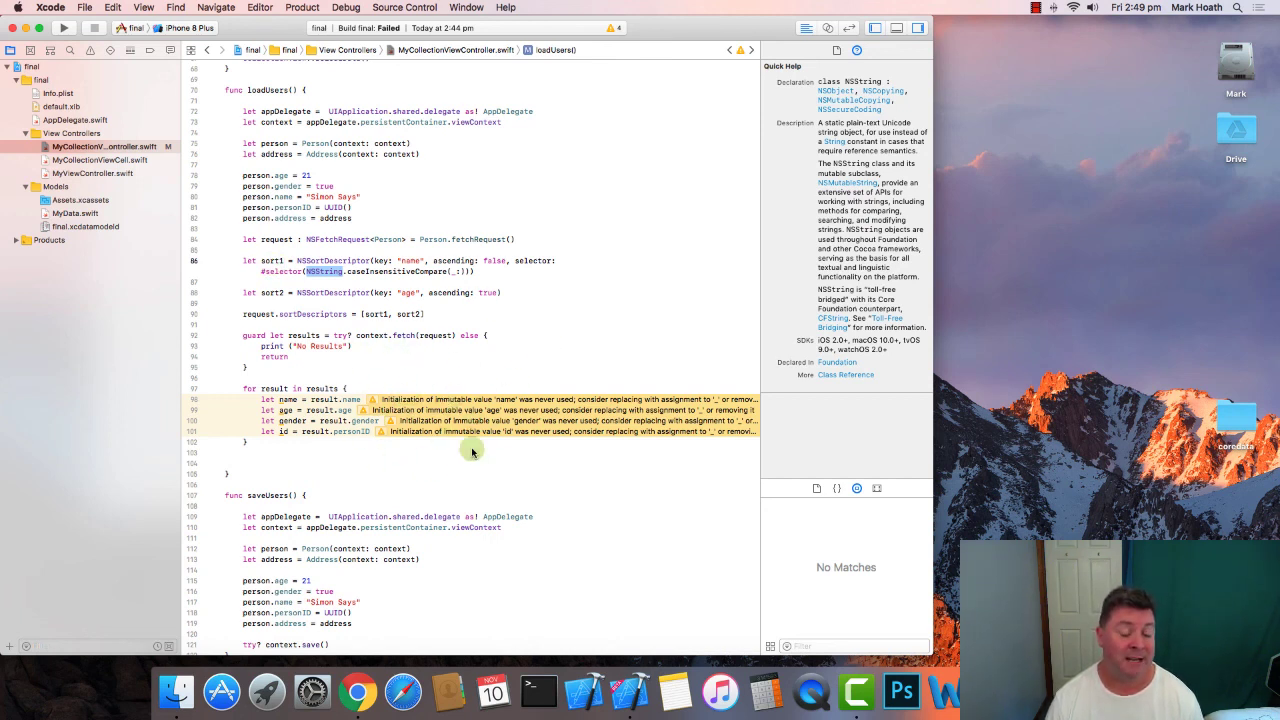
mouse_move(422, 318)
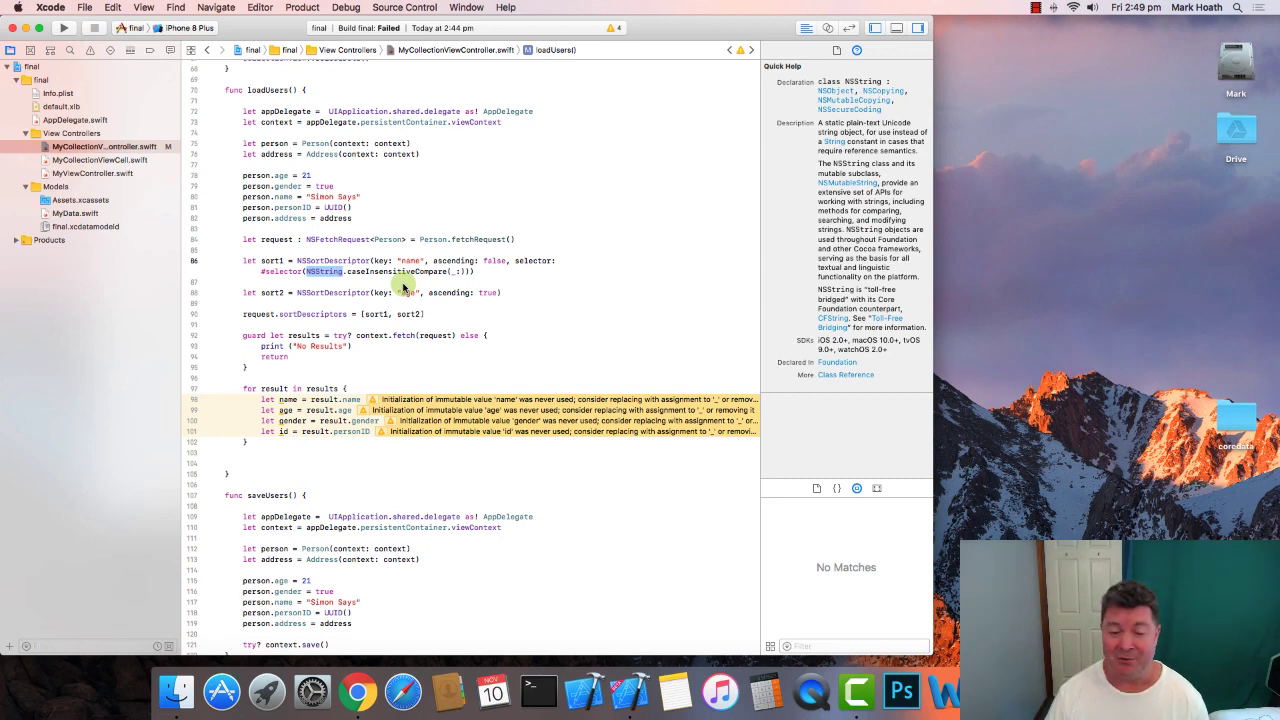
mouse_move(404, 284)
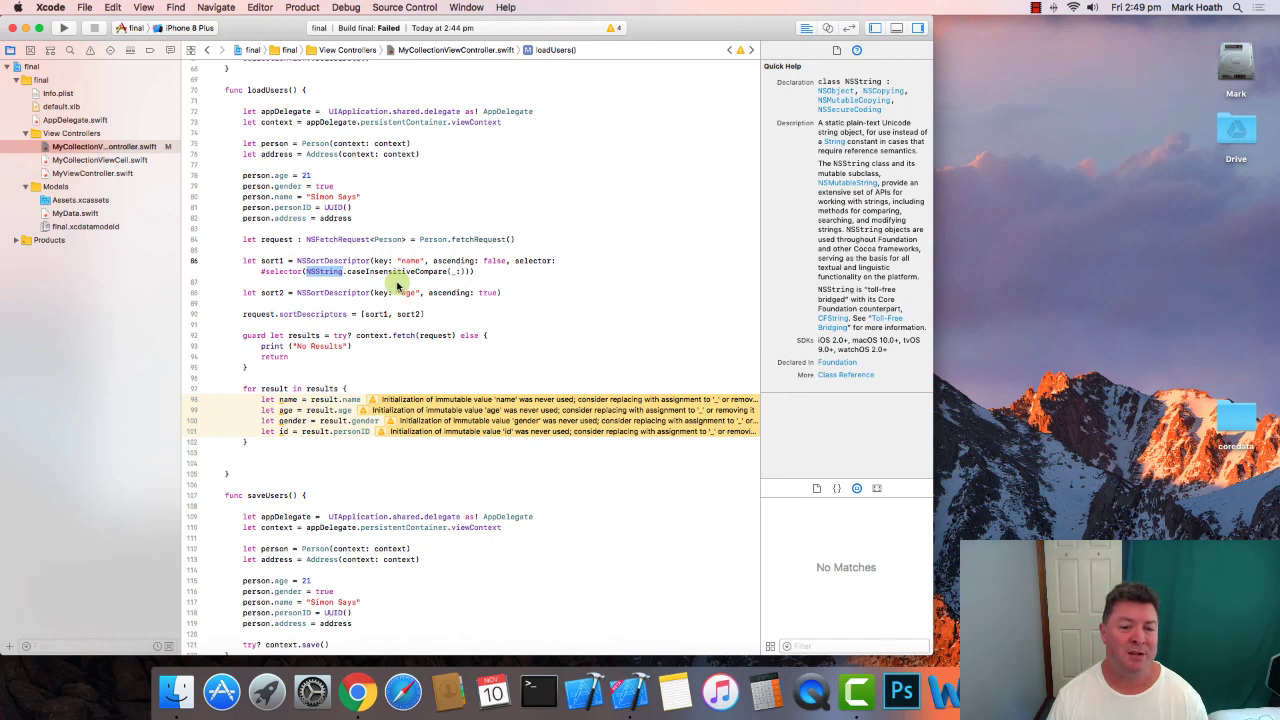
mouse_move(370, 278)
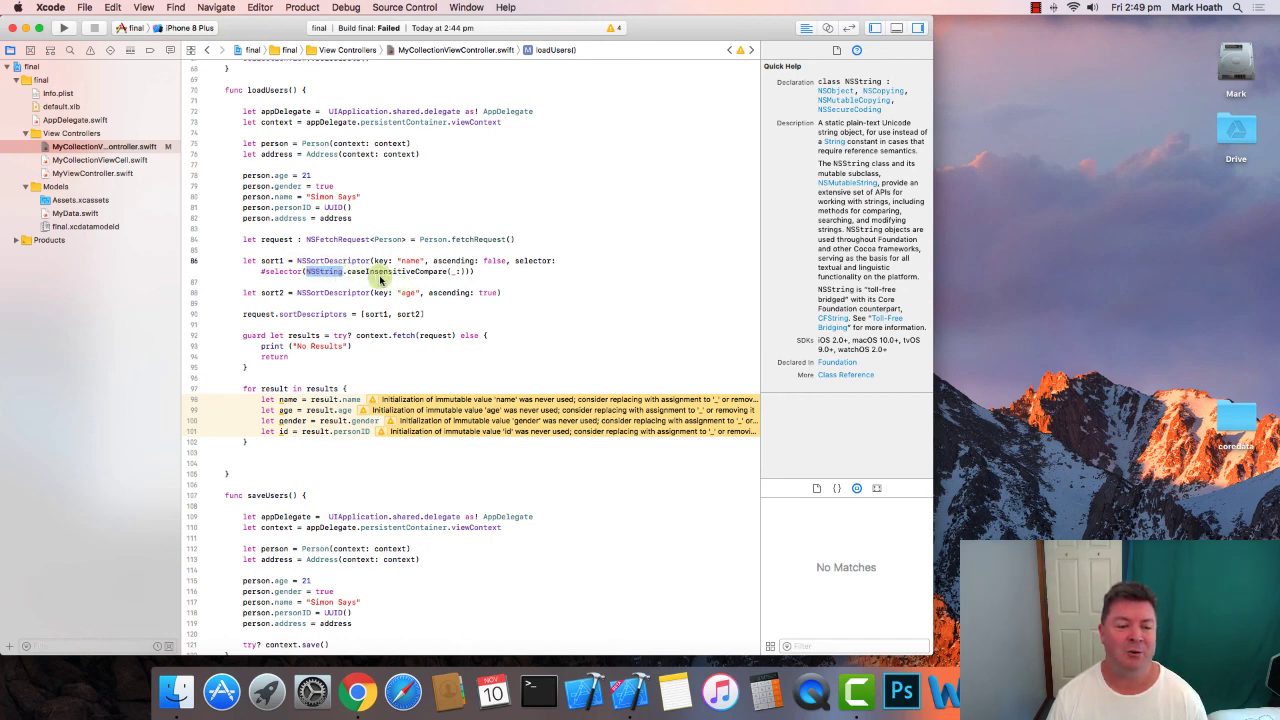
mouse_move(383, 285)
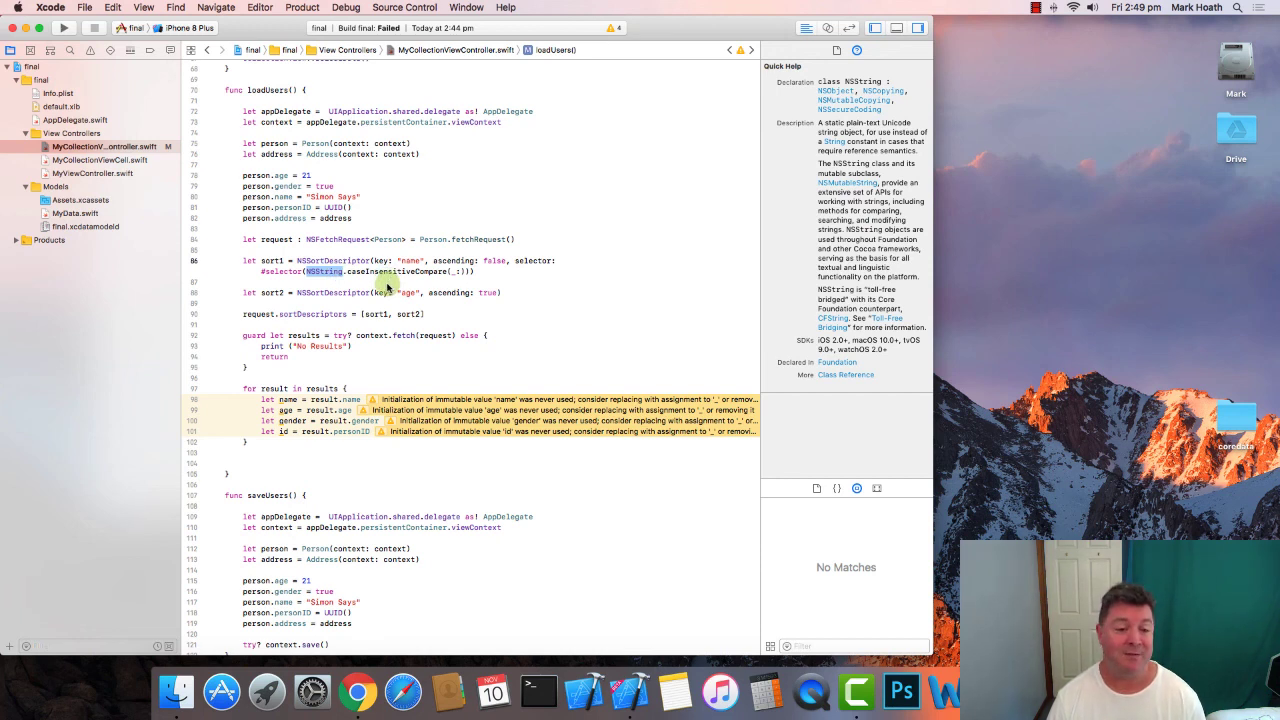
left_click(386, 281)
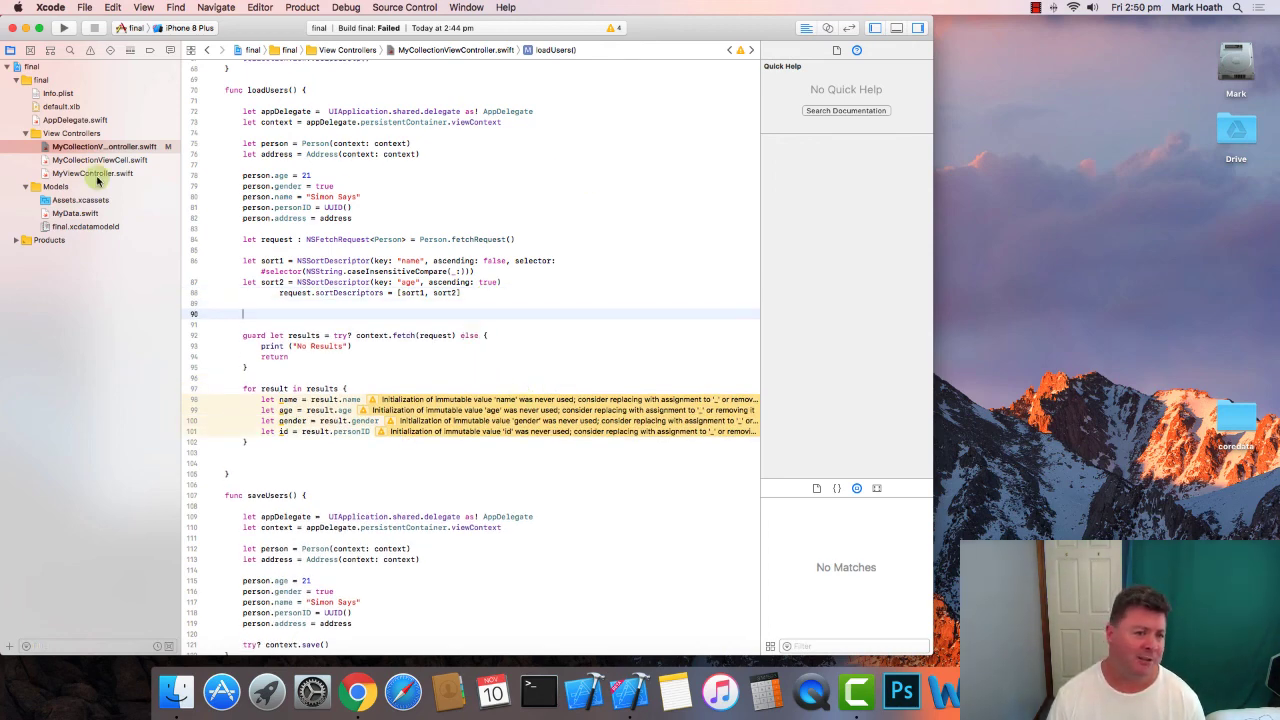
mouse_move(639, 353)
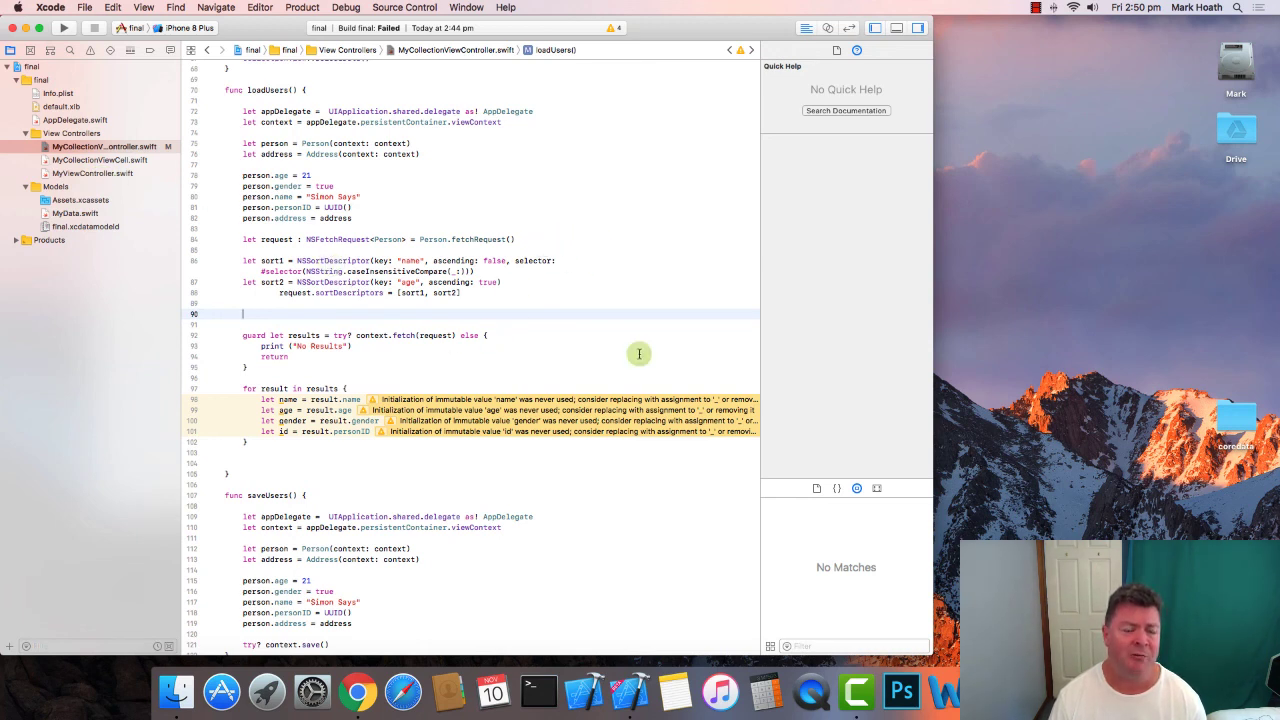
mouse_move(425, 326)
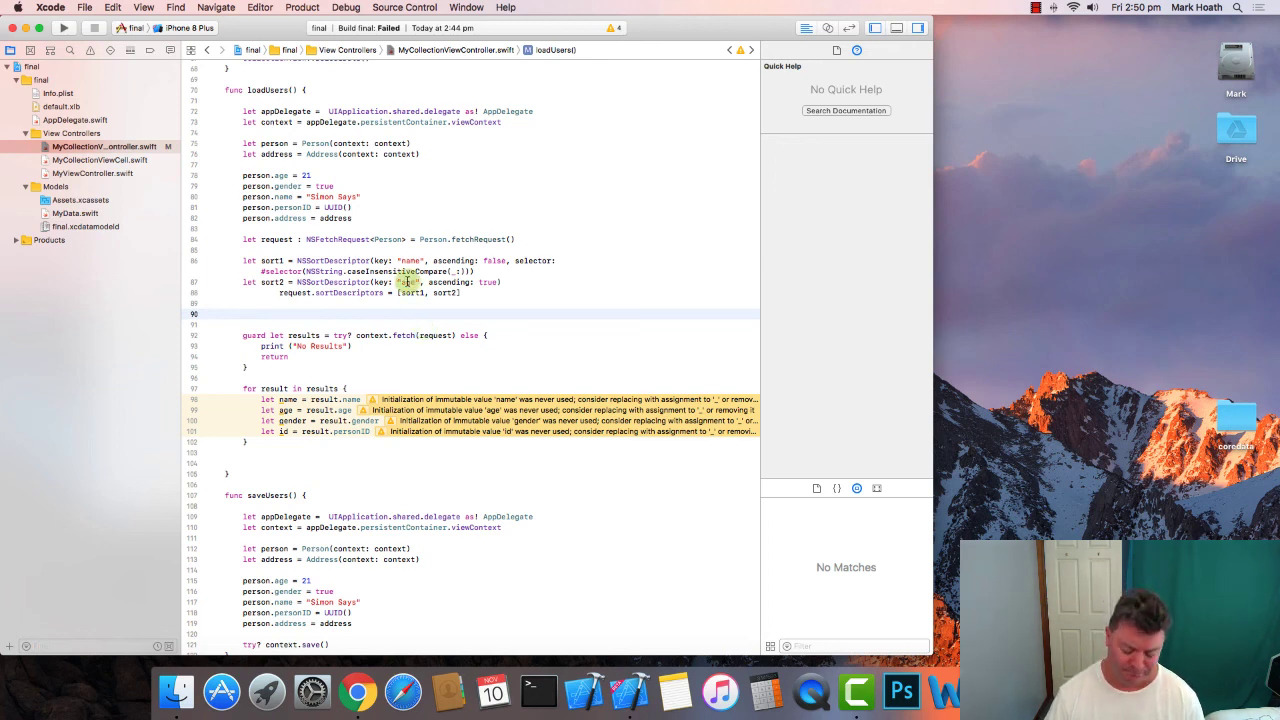
- Start declaring let predicate = NSPredicate below the compacted sort descriptor lines
type("let predicate =")
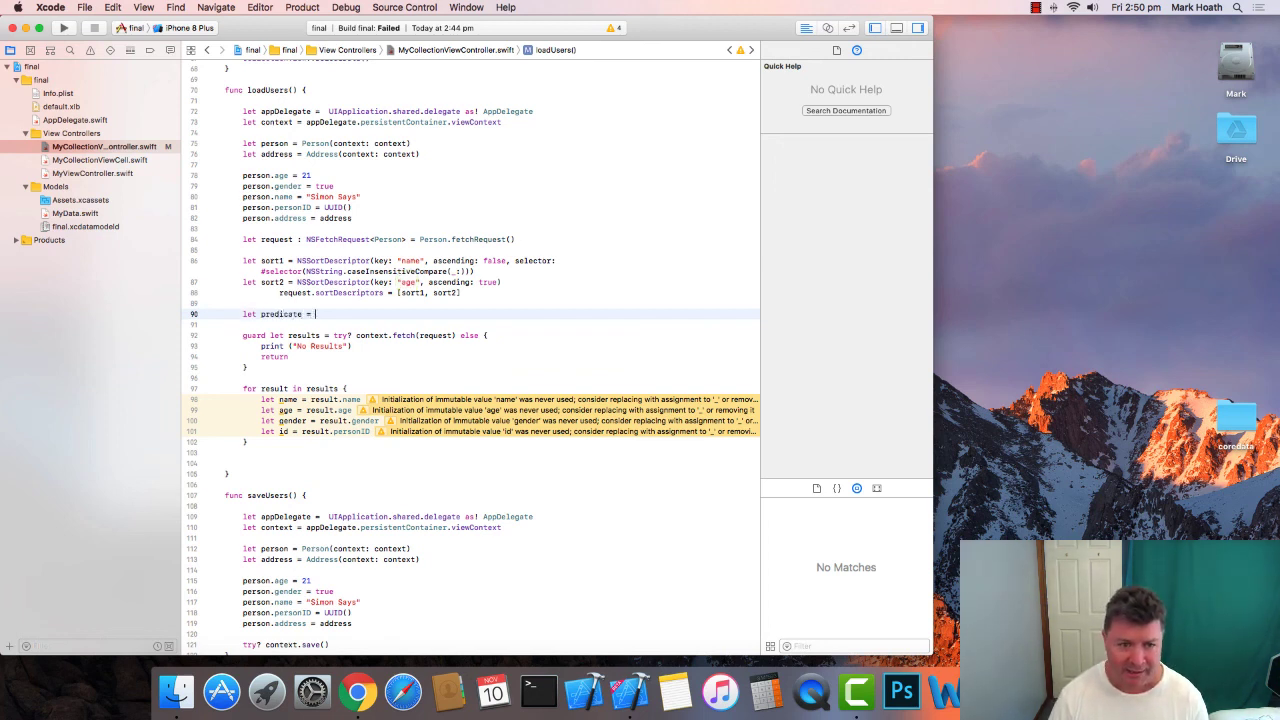
type("NSPredicate(format: \"name contains[c] %@\" , search")
type("let search = \"says\"")
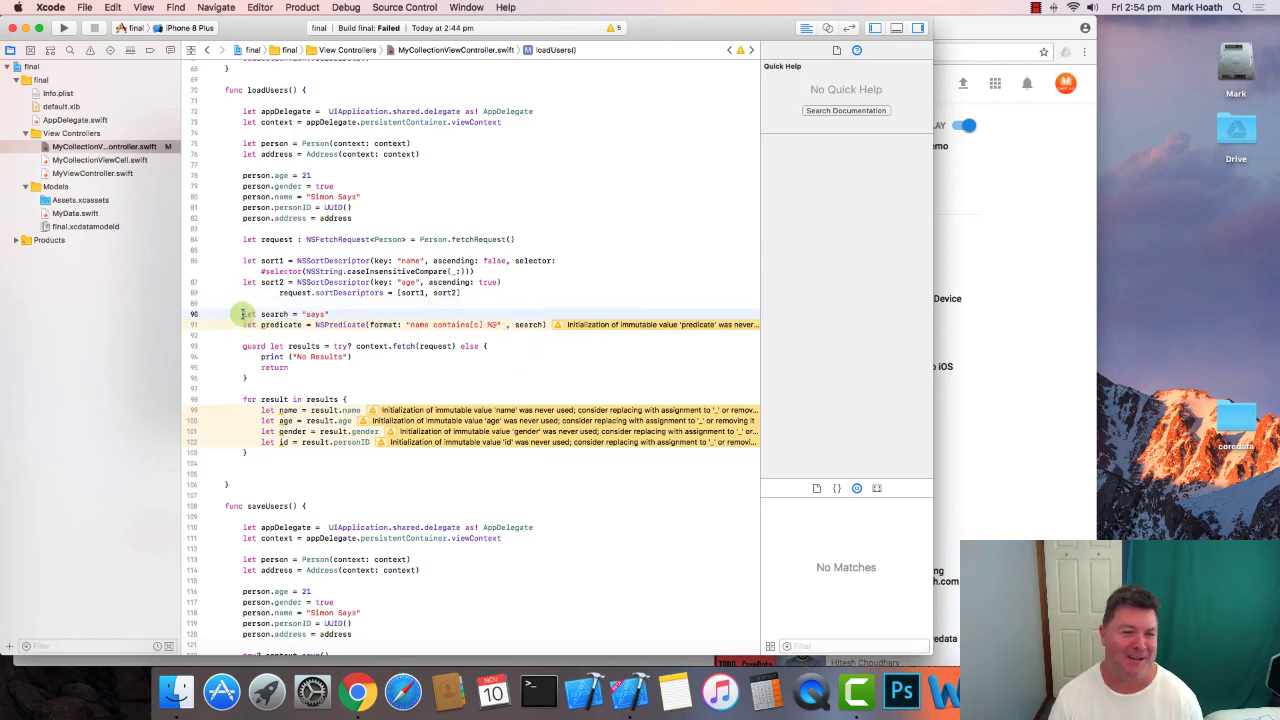
mouse_move(410, 324)
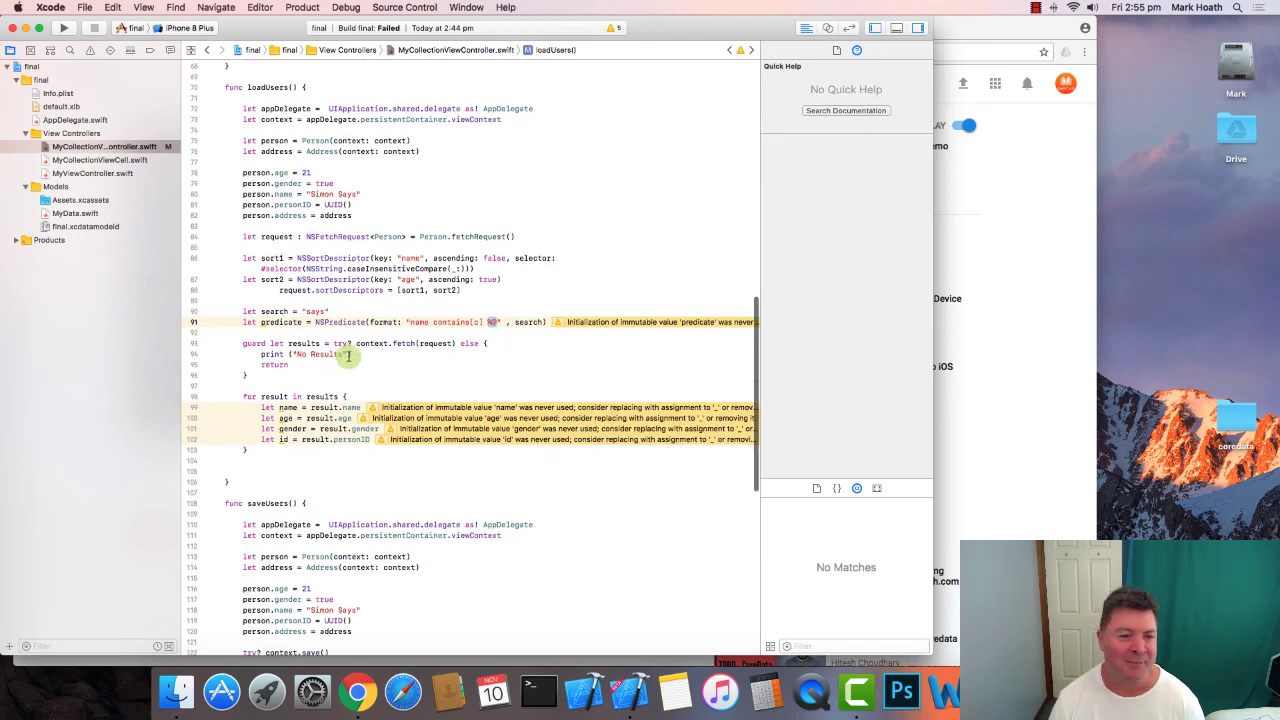
- Begin declaring the search constant "says" used by the case-insensitive name predicate
left_click(273, 311)
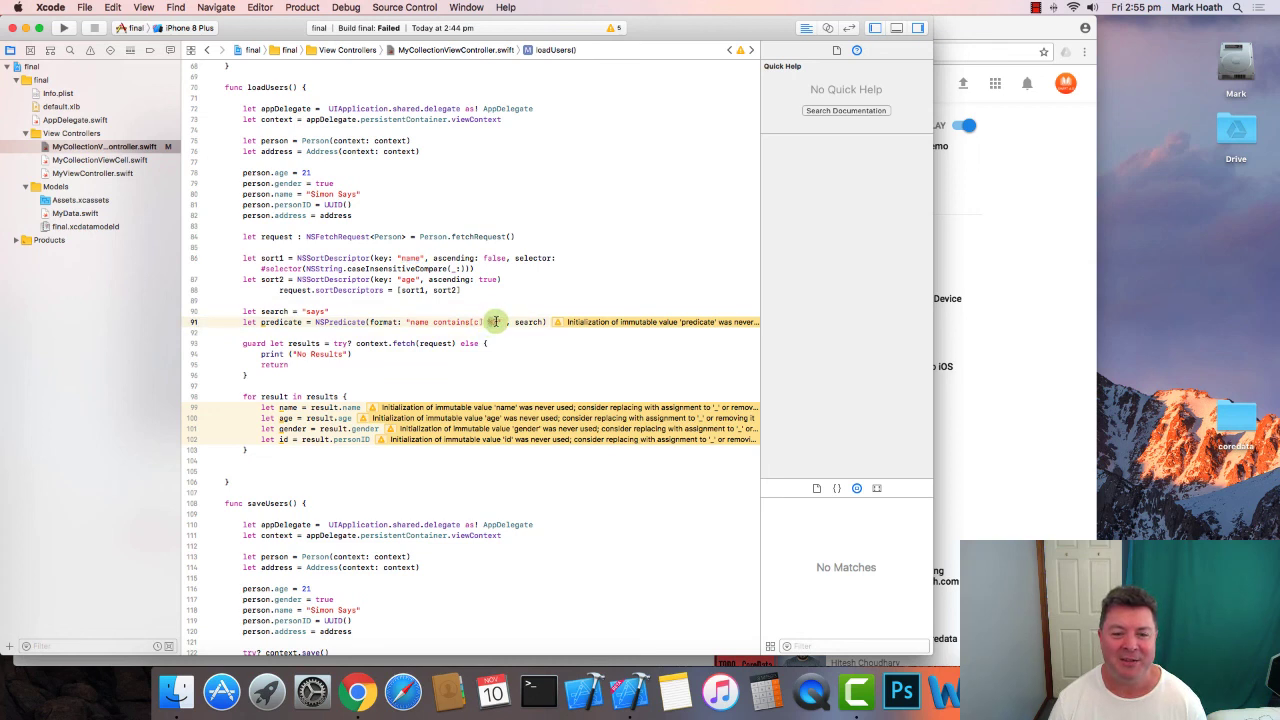
mouse_move(496, 337)
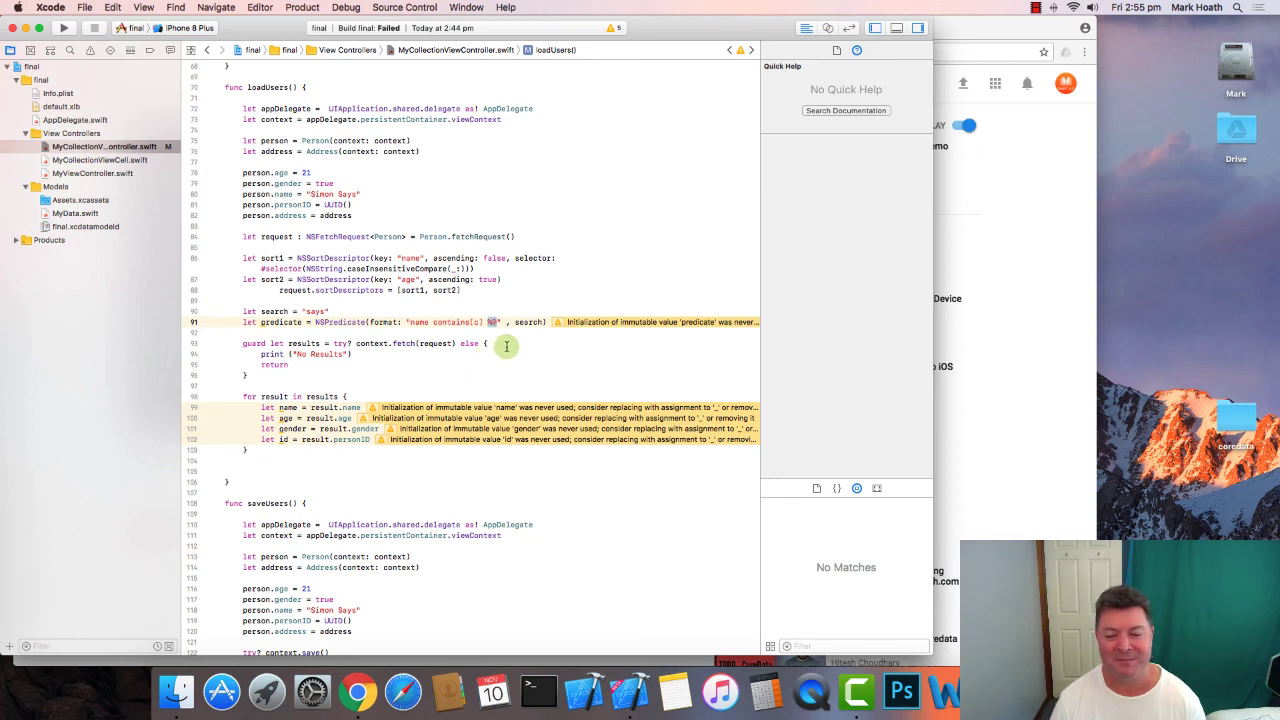
mouse_move(508, 340)
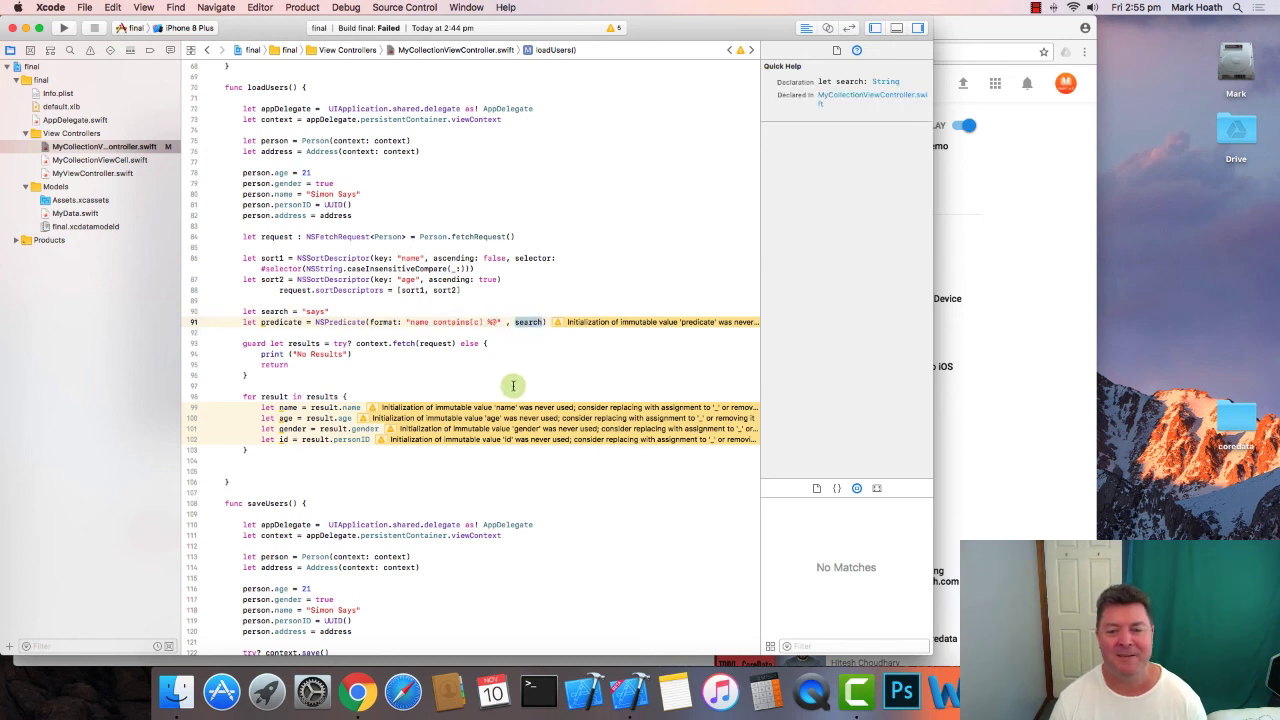
mouse_move(504, 360)
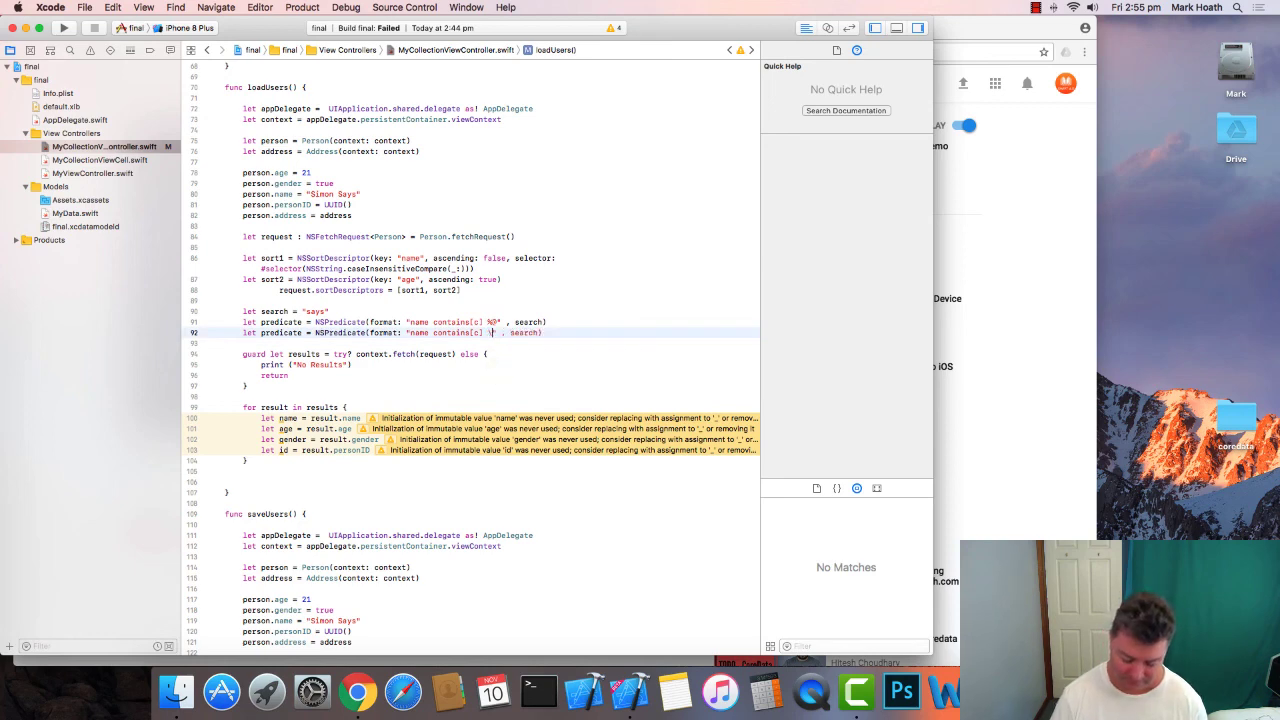
type("searc")
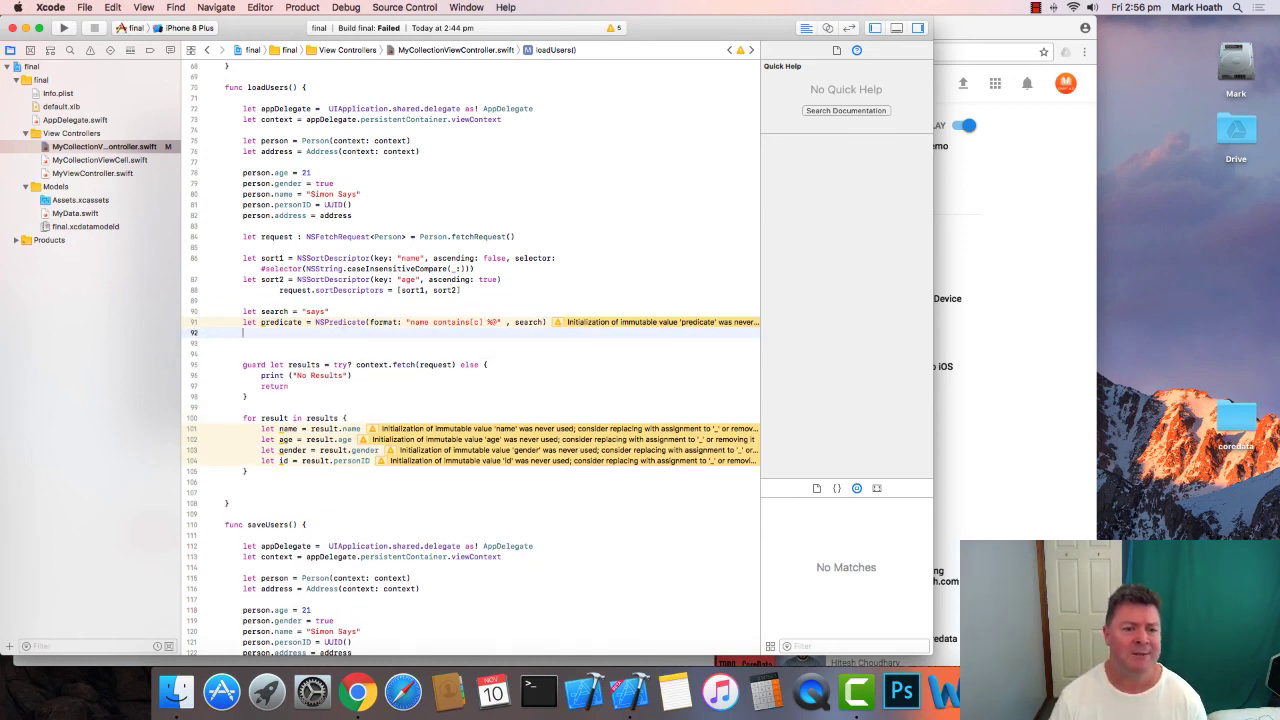
- Add predicate2 with NSPredicate(format:) matching age over 21 and a gender NSNumber value
type("let pr")
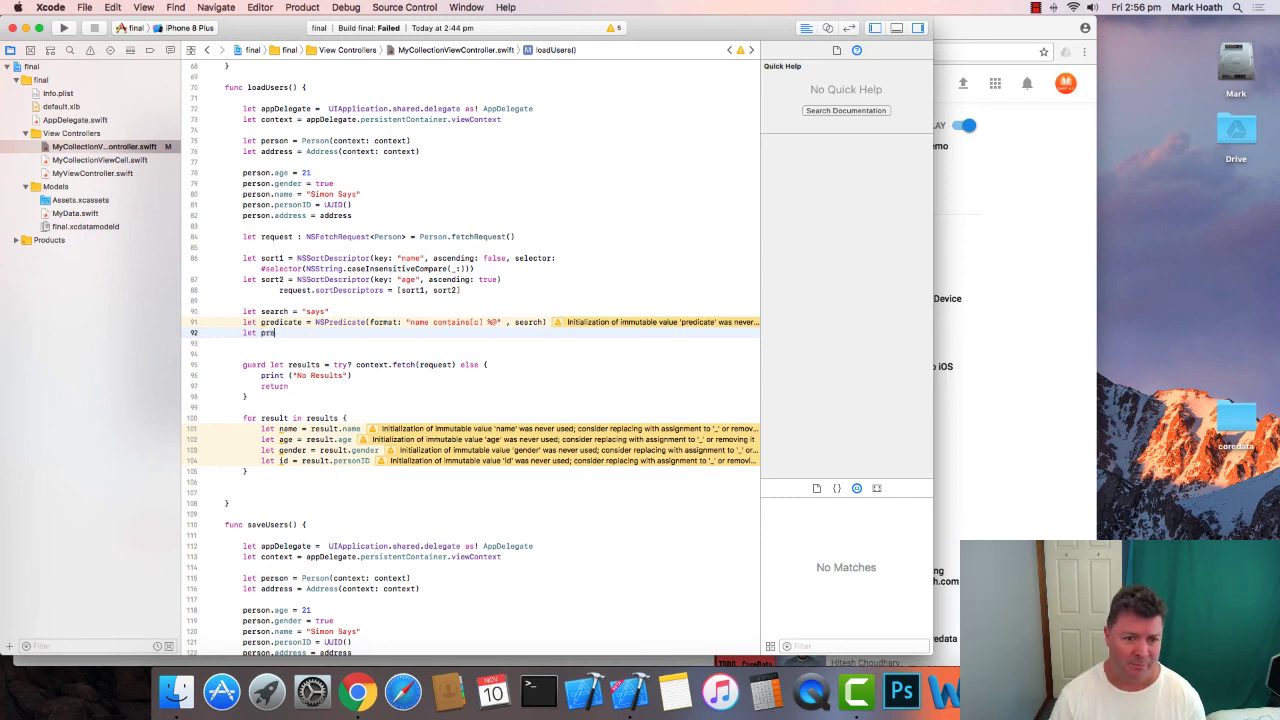
type("edicate =")
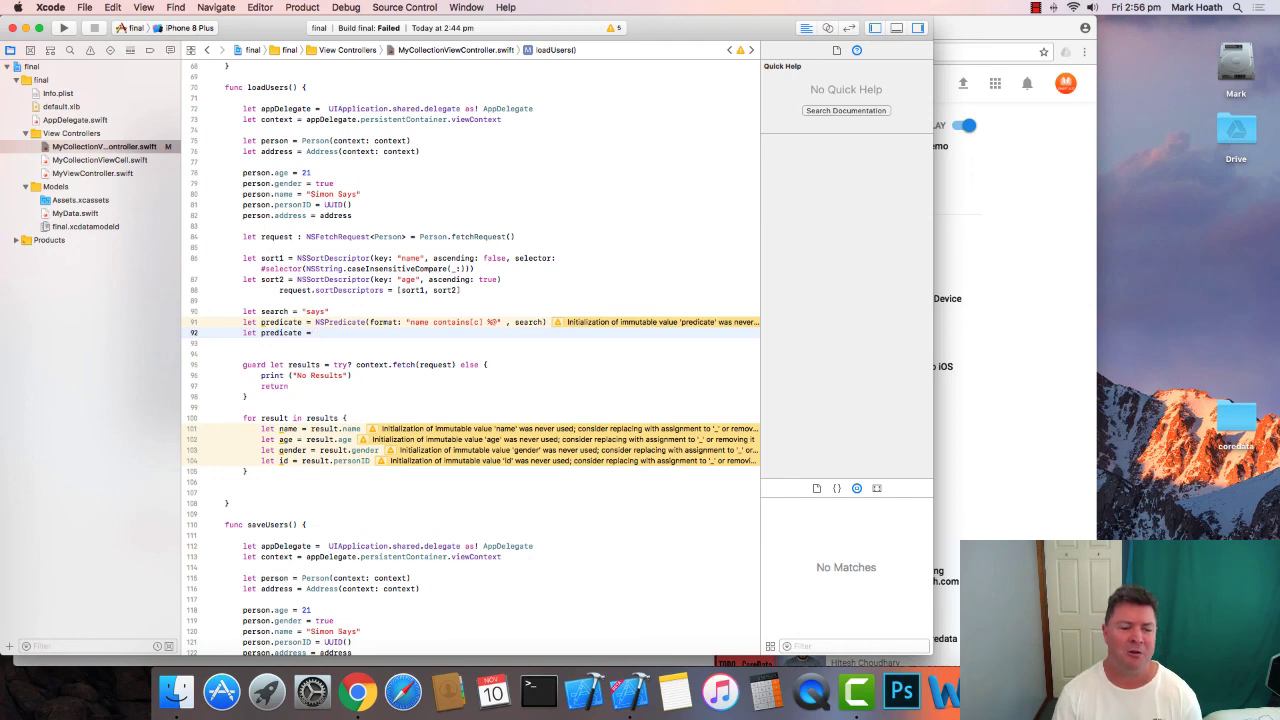
type("NSPredicate(")
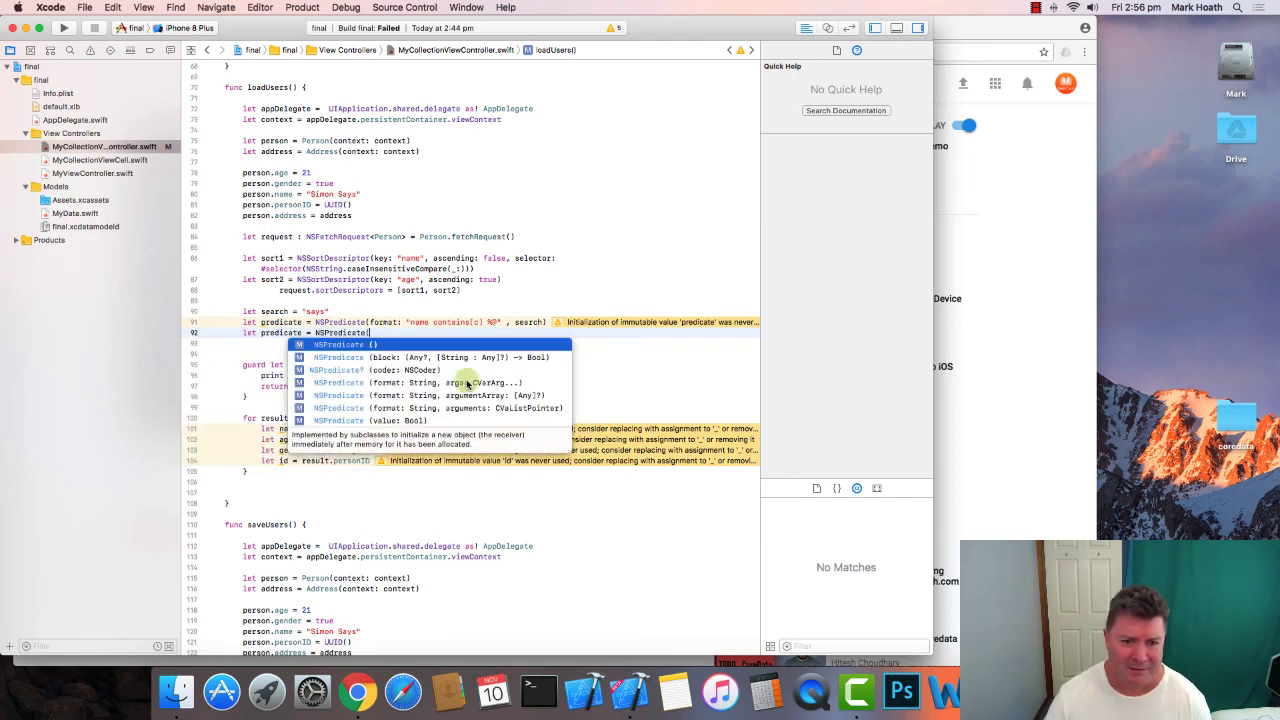
left_click(465, 382)
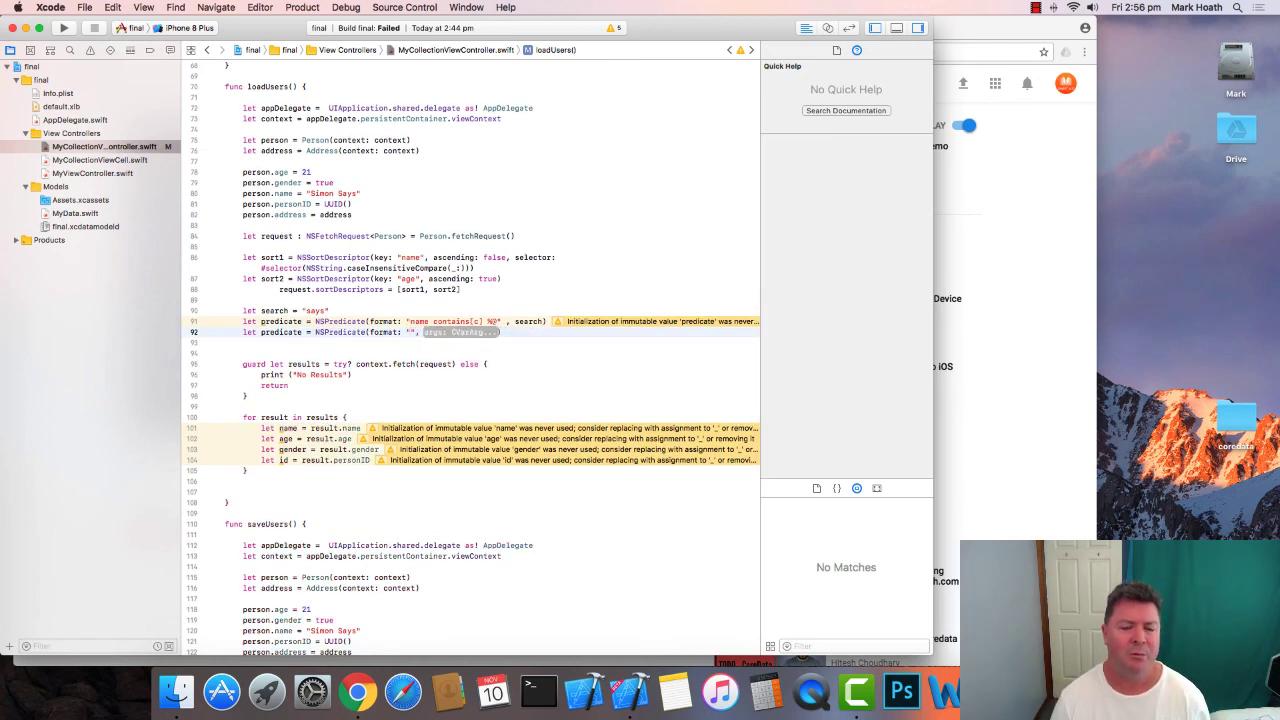
type("age > %@ AND gender is %@")
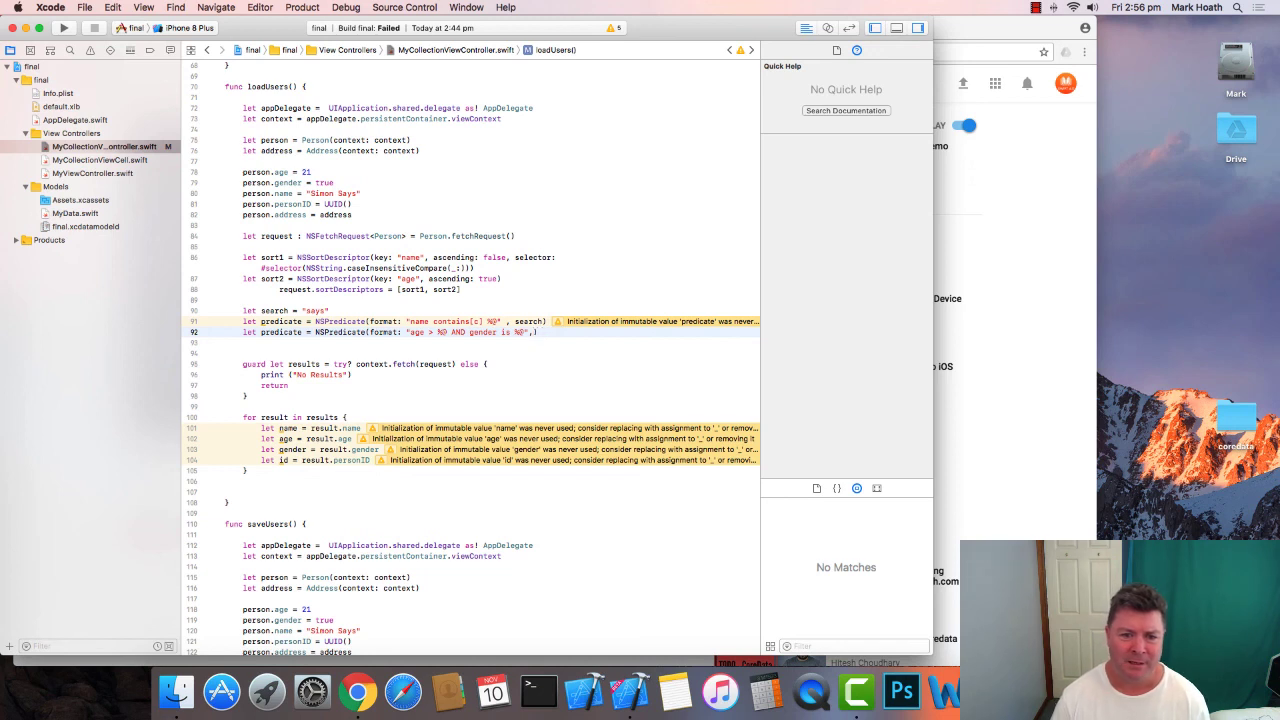
type("2")
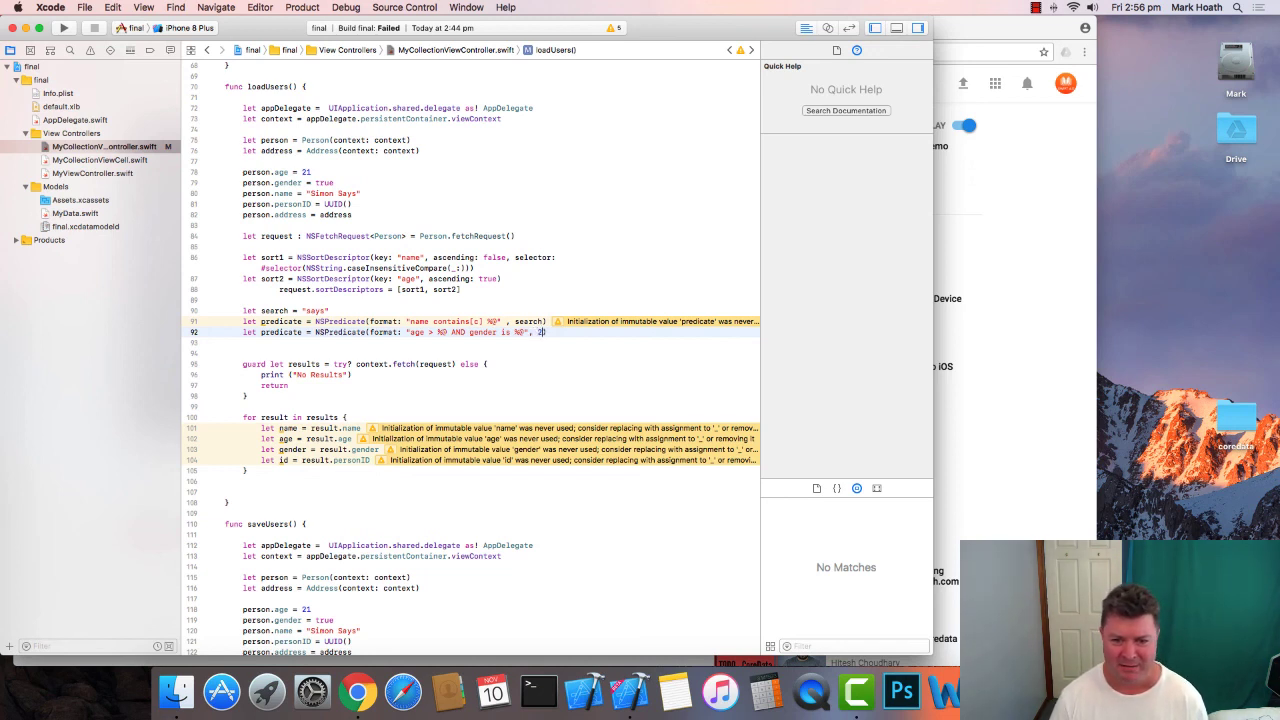
type("1,")
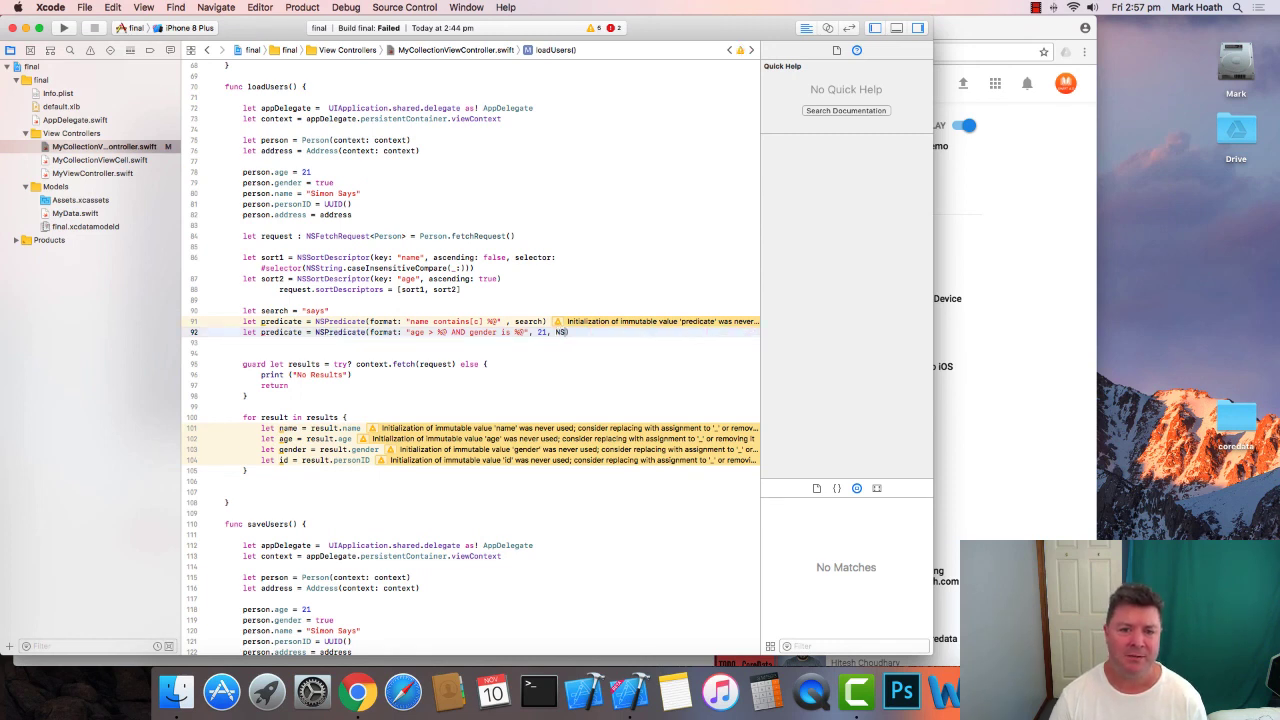
type("NS")
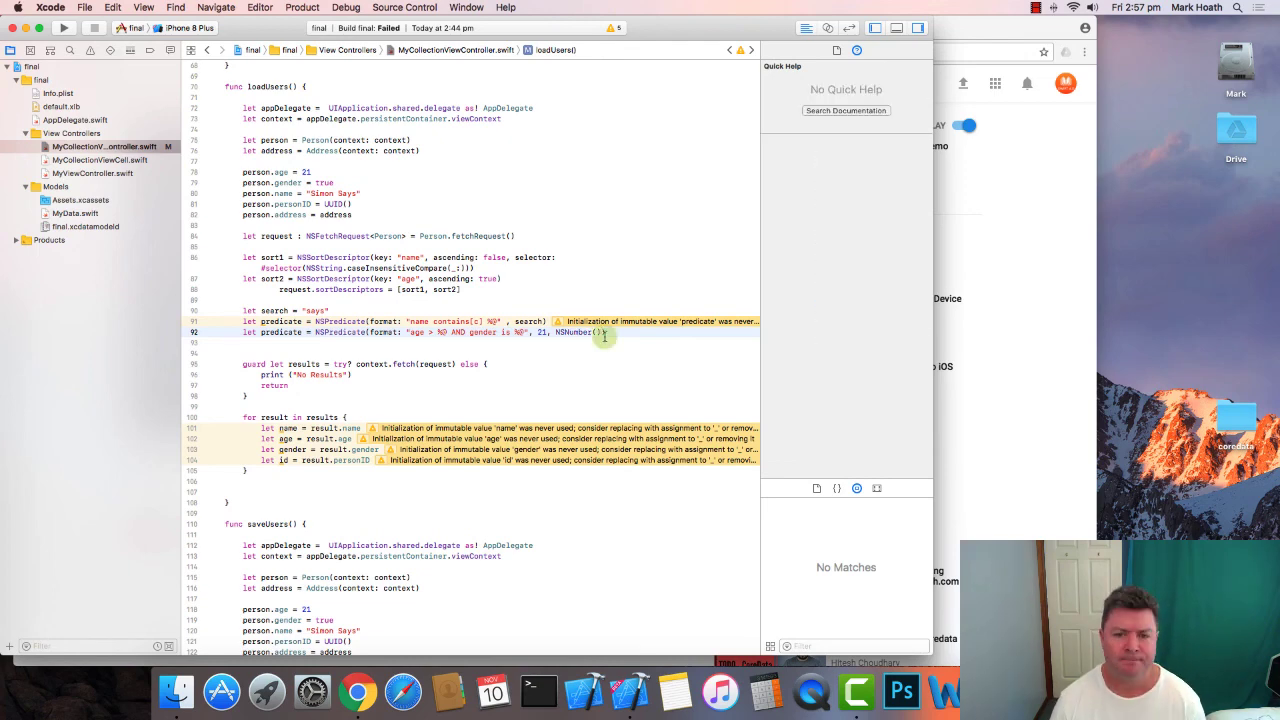
type("value: true")
left_click(501, 353)
type("request.predicate")
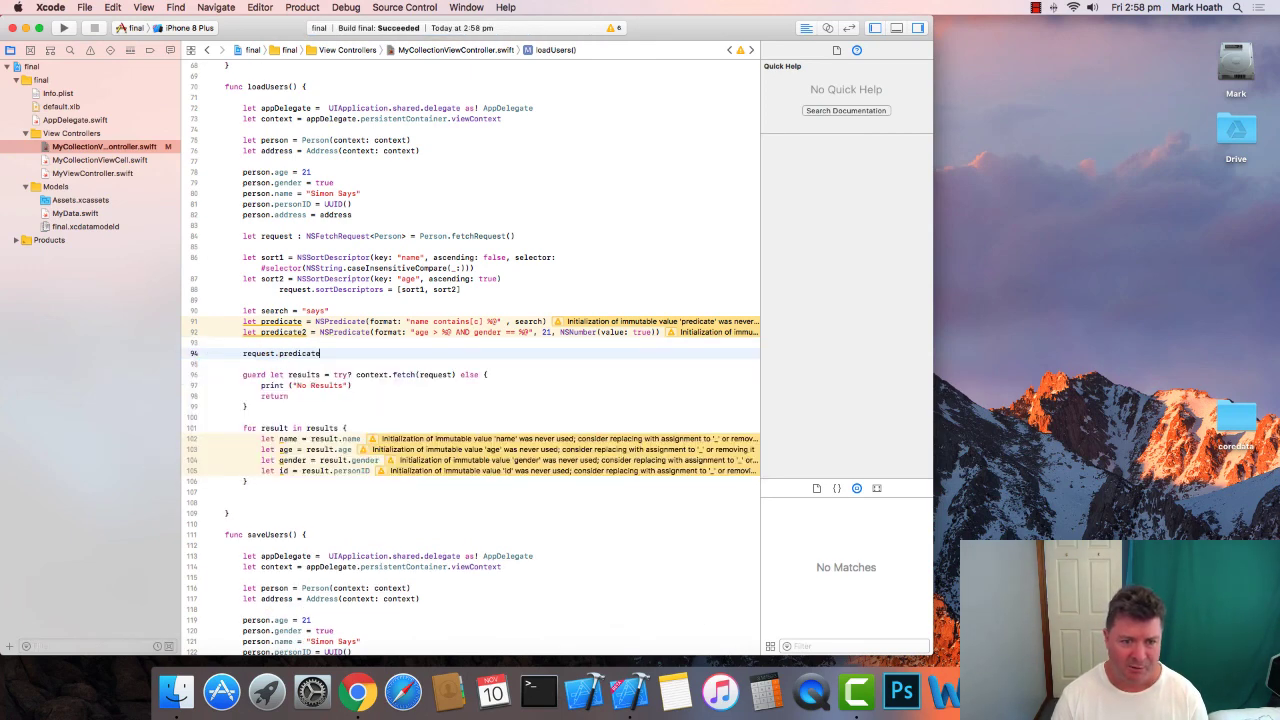
- Assign the "says" name predicate to request.predicate above the fetch guard
type("=")
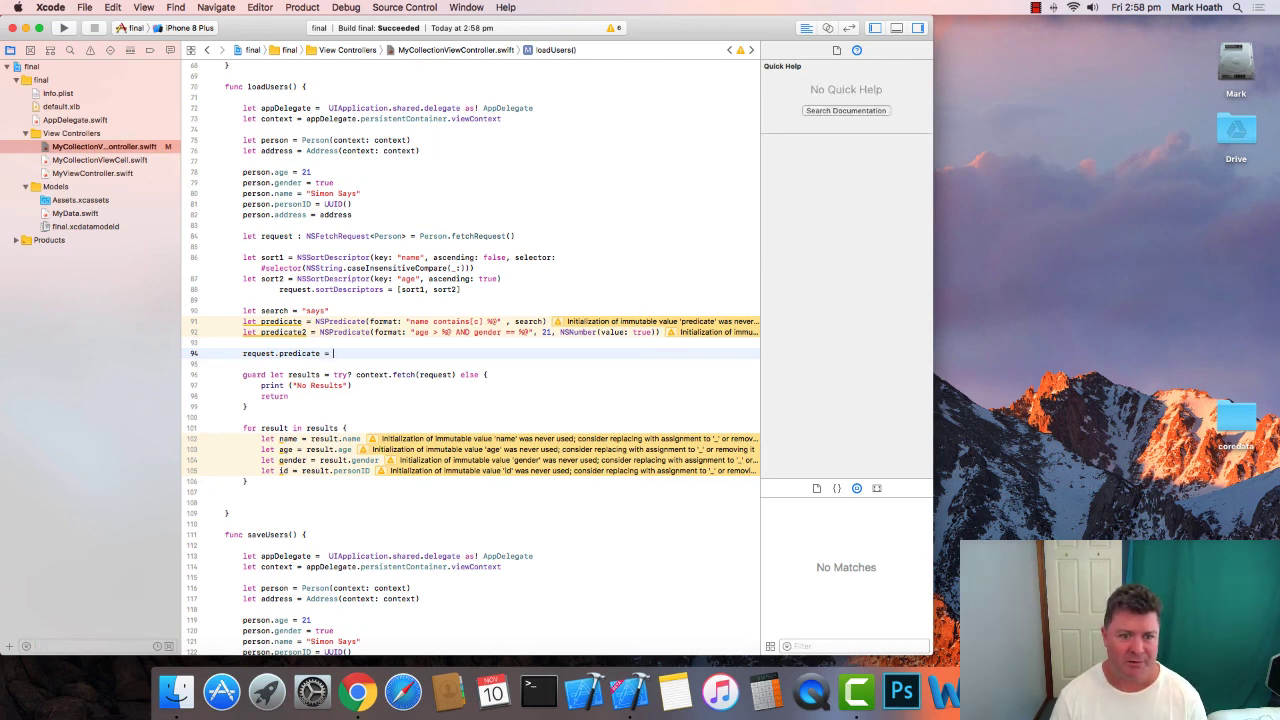
type("predicate")
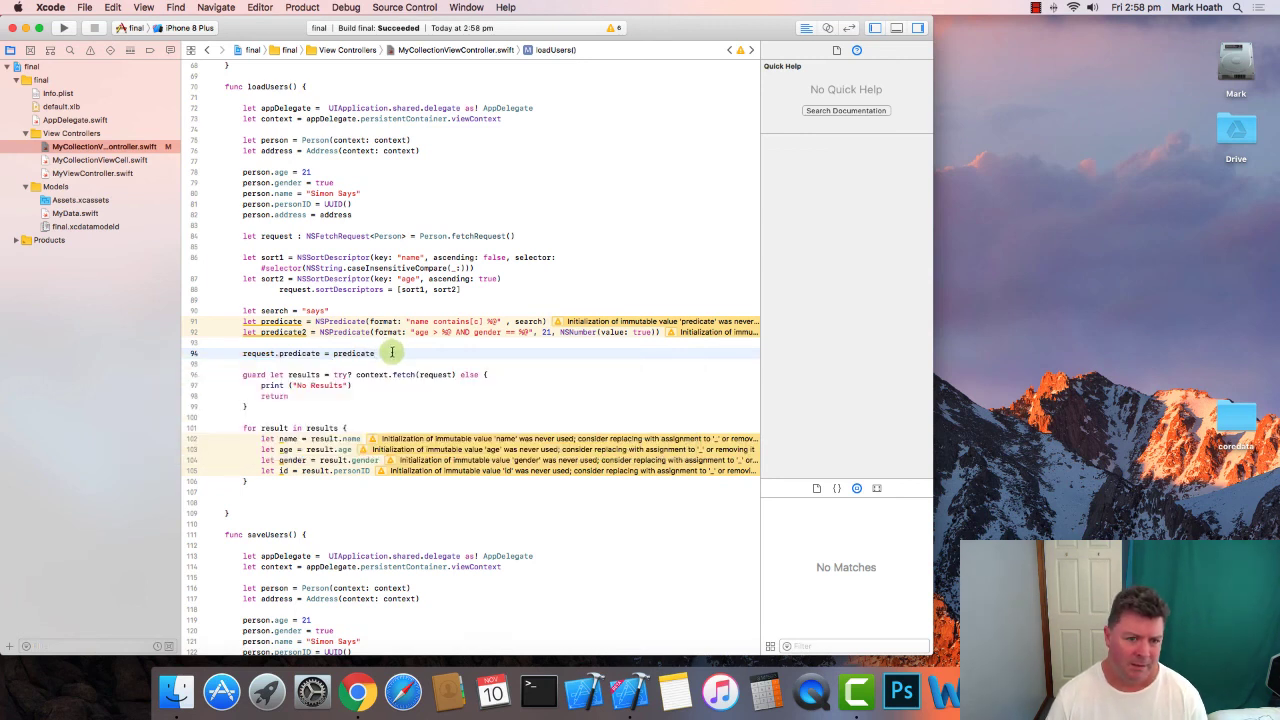
left_click(352, 353)
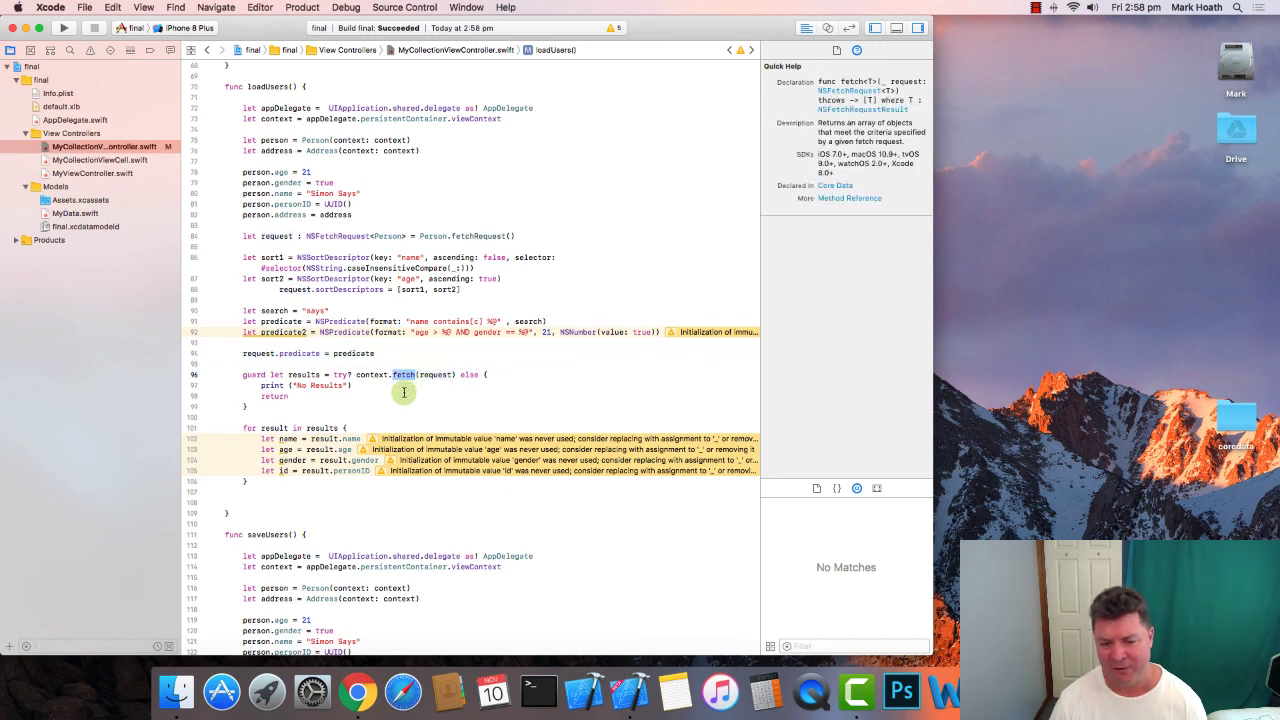
mouse_move(430, 354)
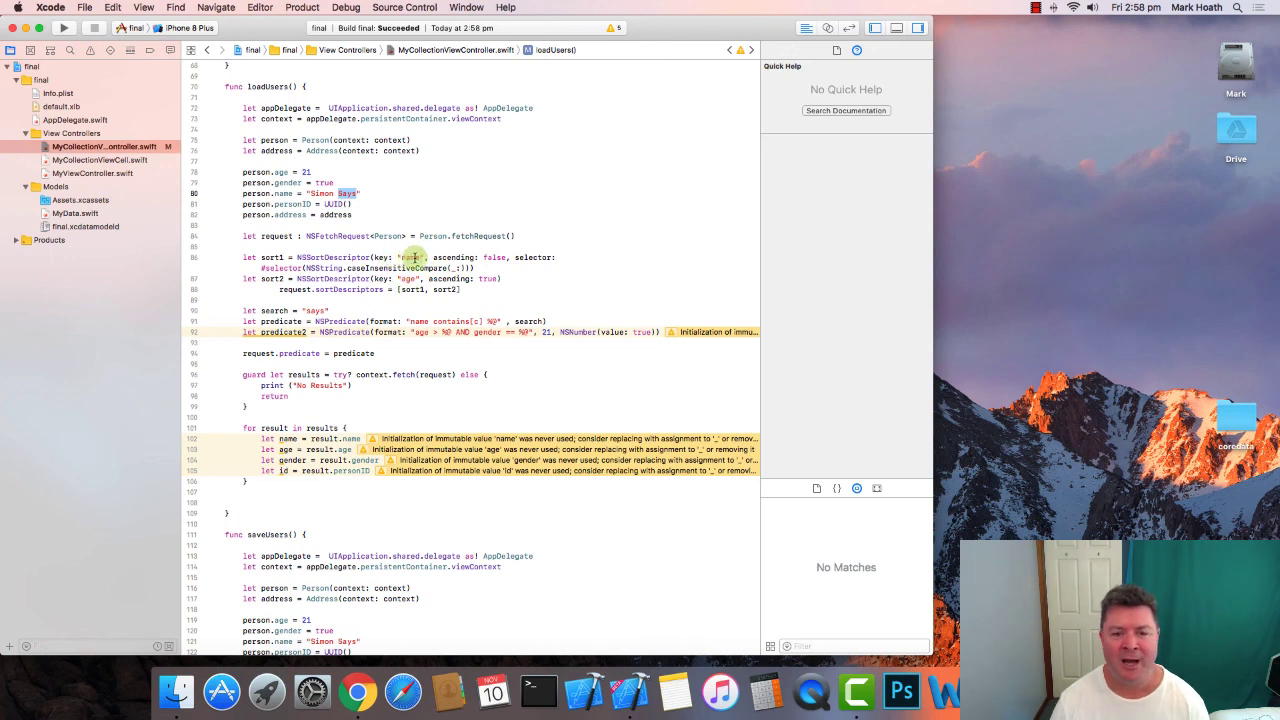
mouse_move(523, 236)
type("tru")
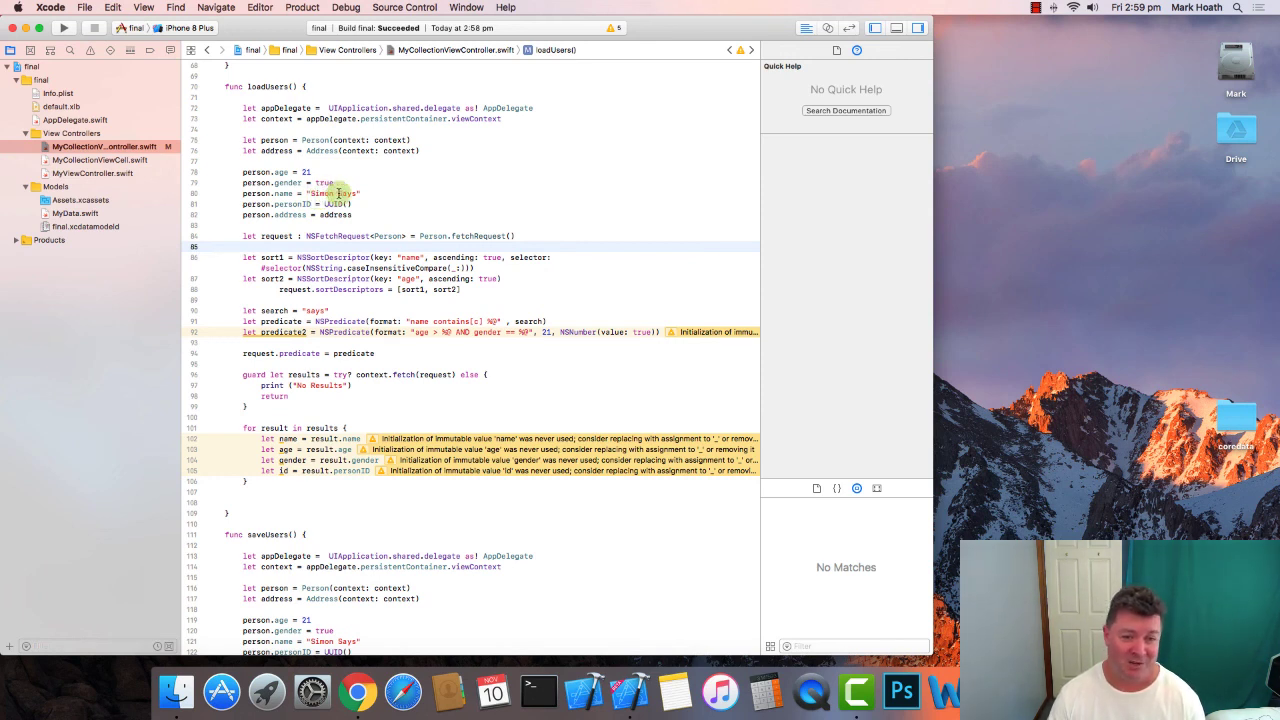
mouse_move(382, 254)
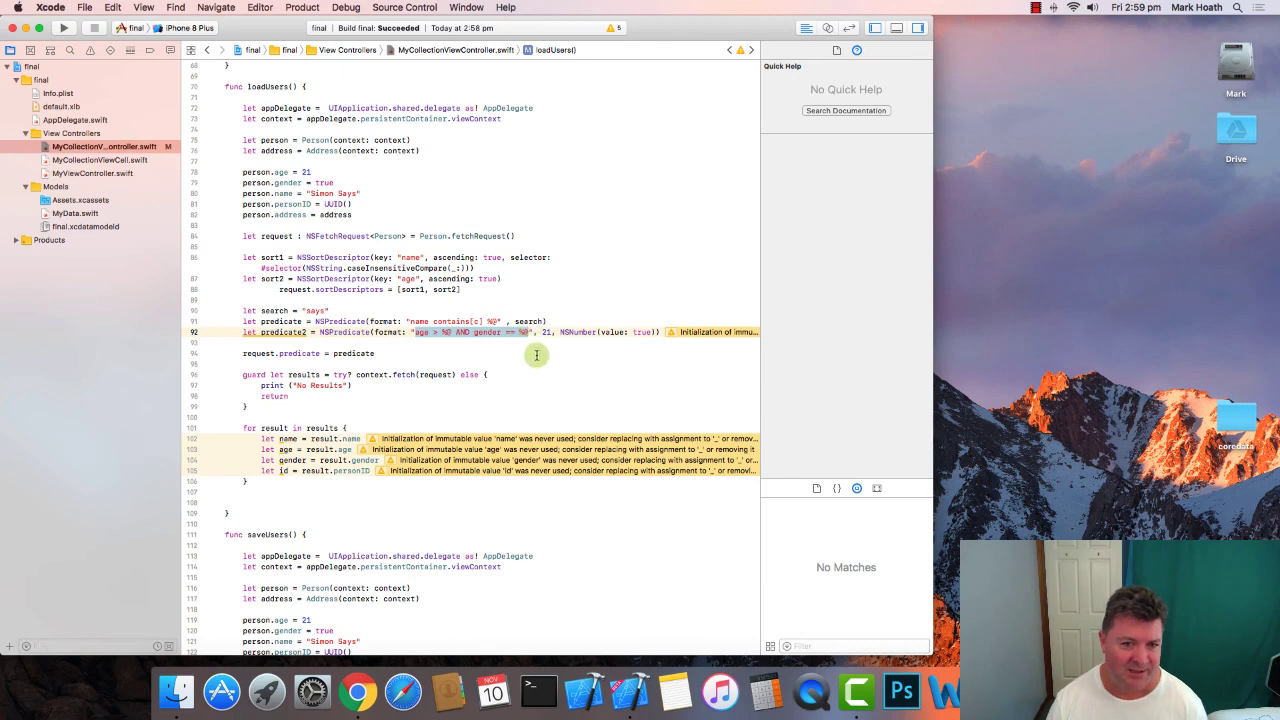
mouse_move(519, 346)
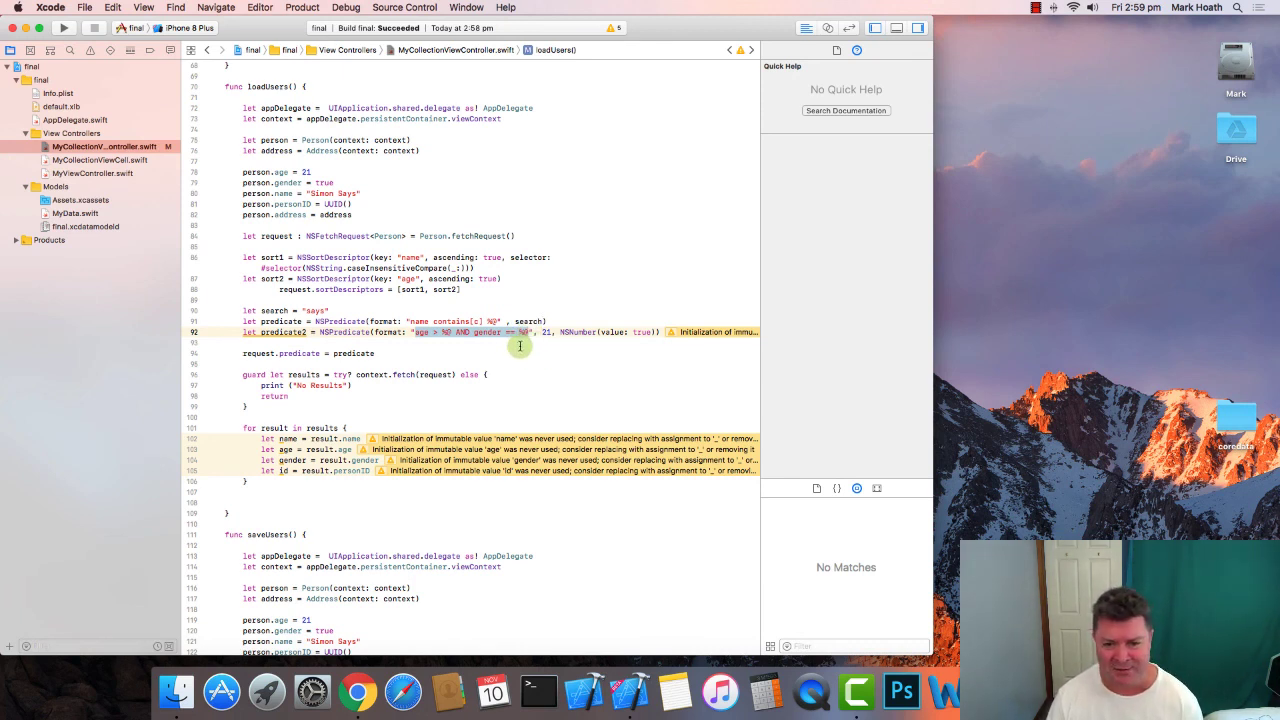
mouse_move(461, 356)
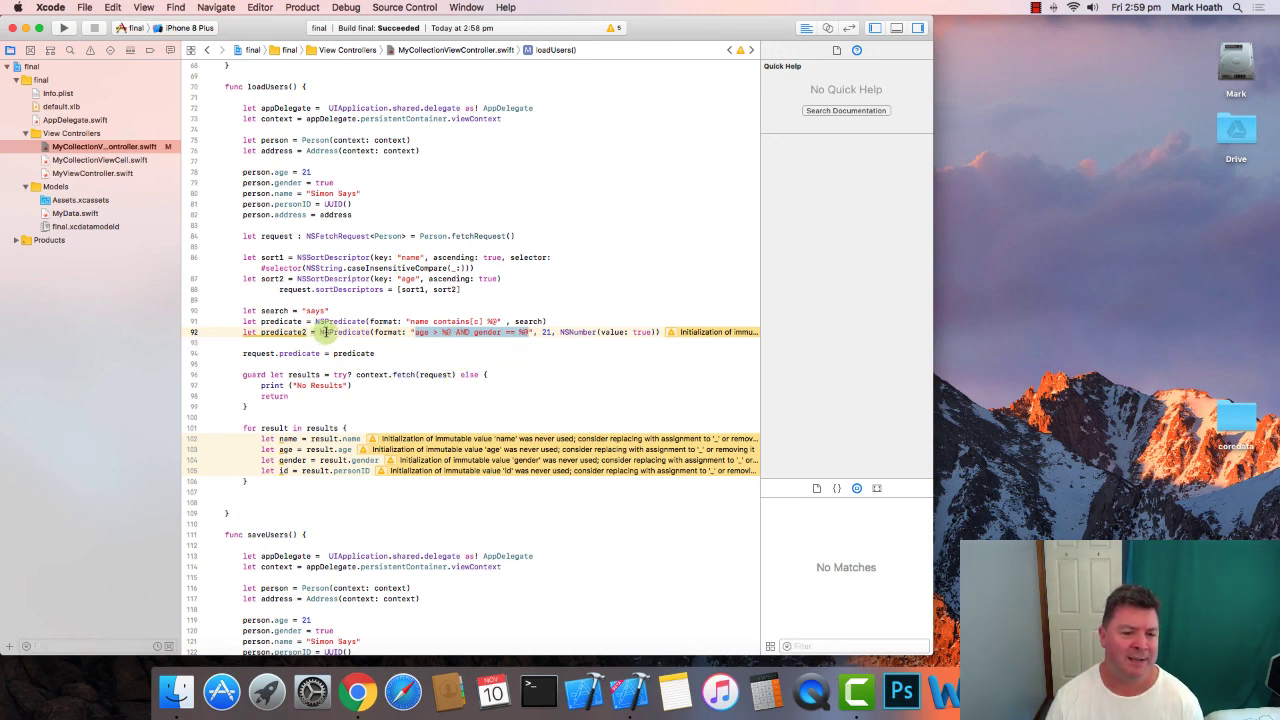
mouse_move(481, 332)
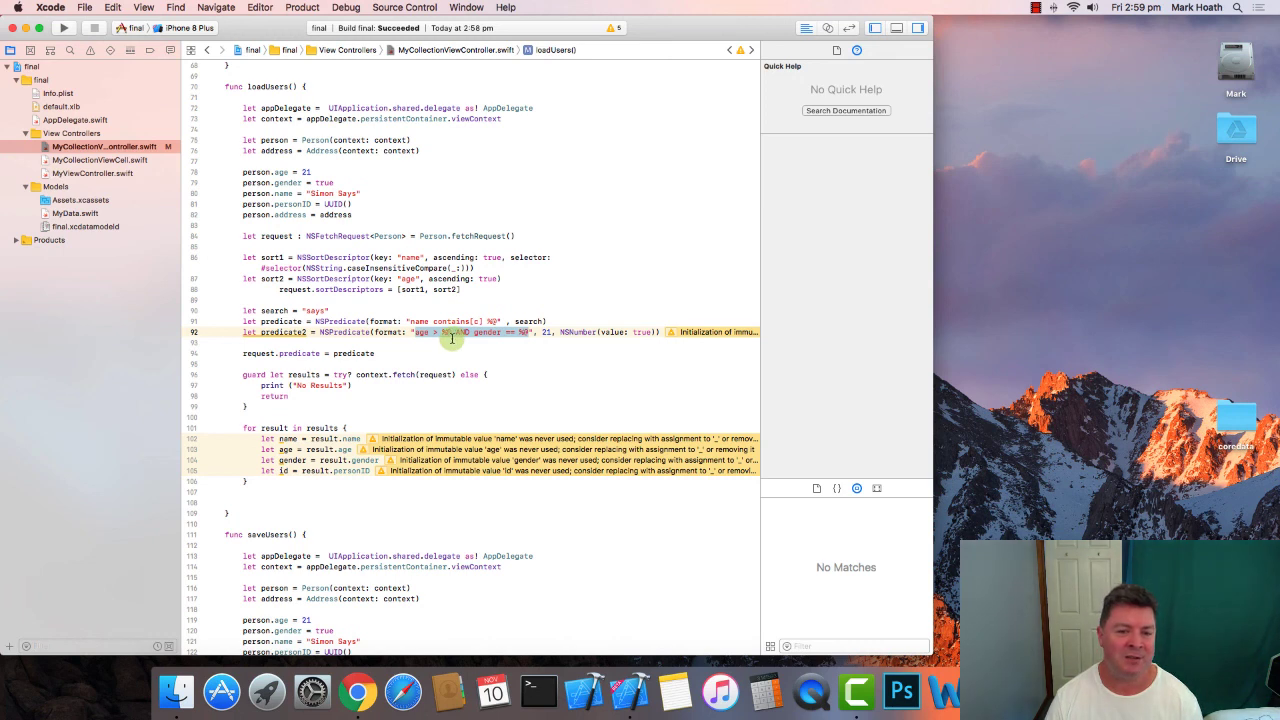
mouse_move(360, 339)
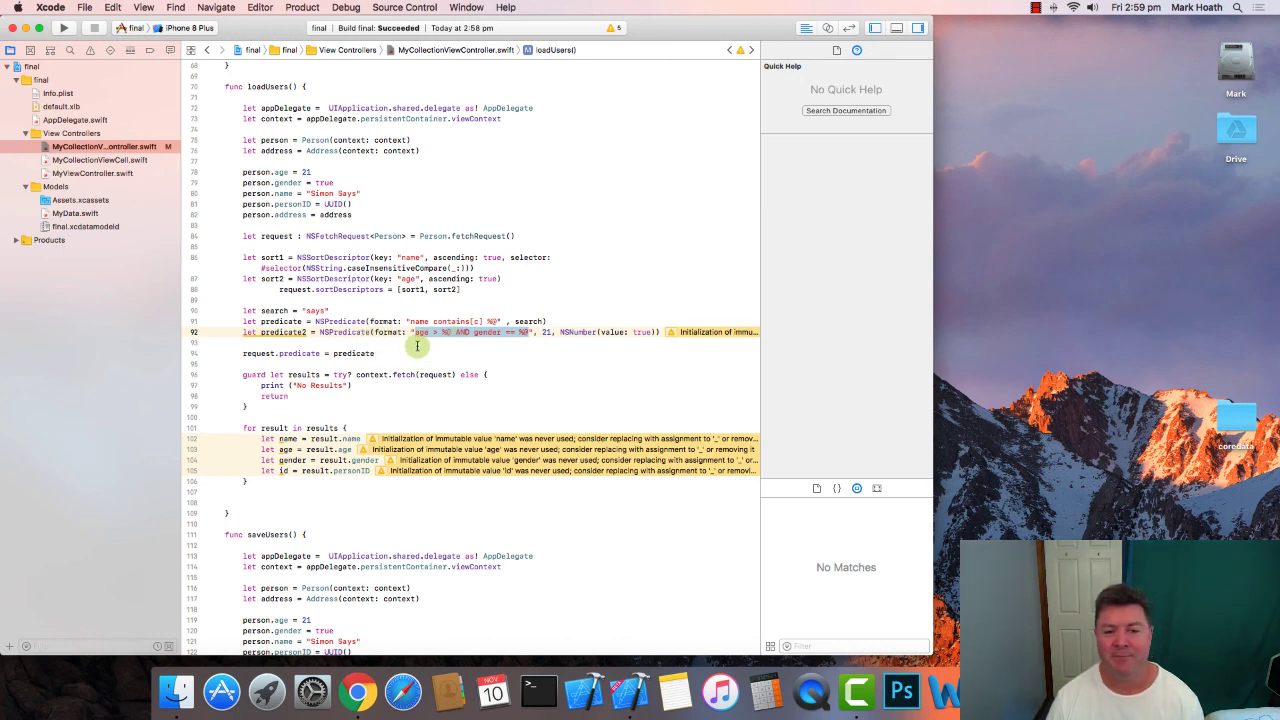
mouse_move(411, 347)
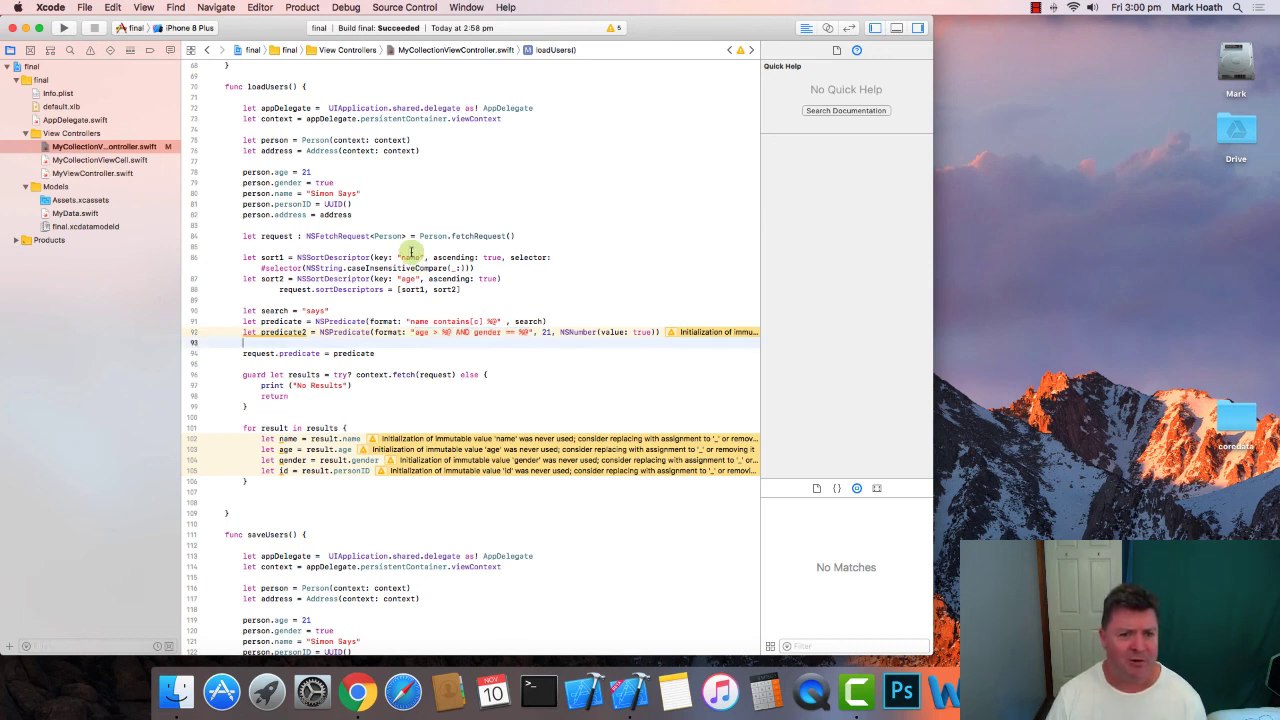
mouse_move(495, 235)
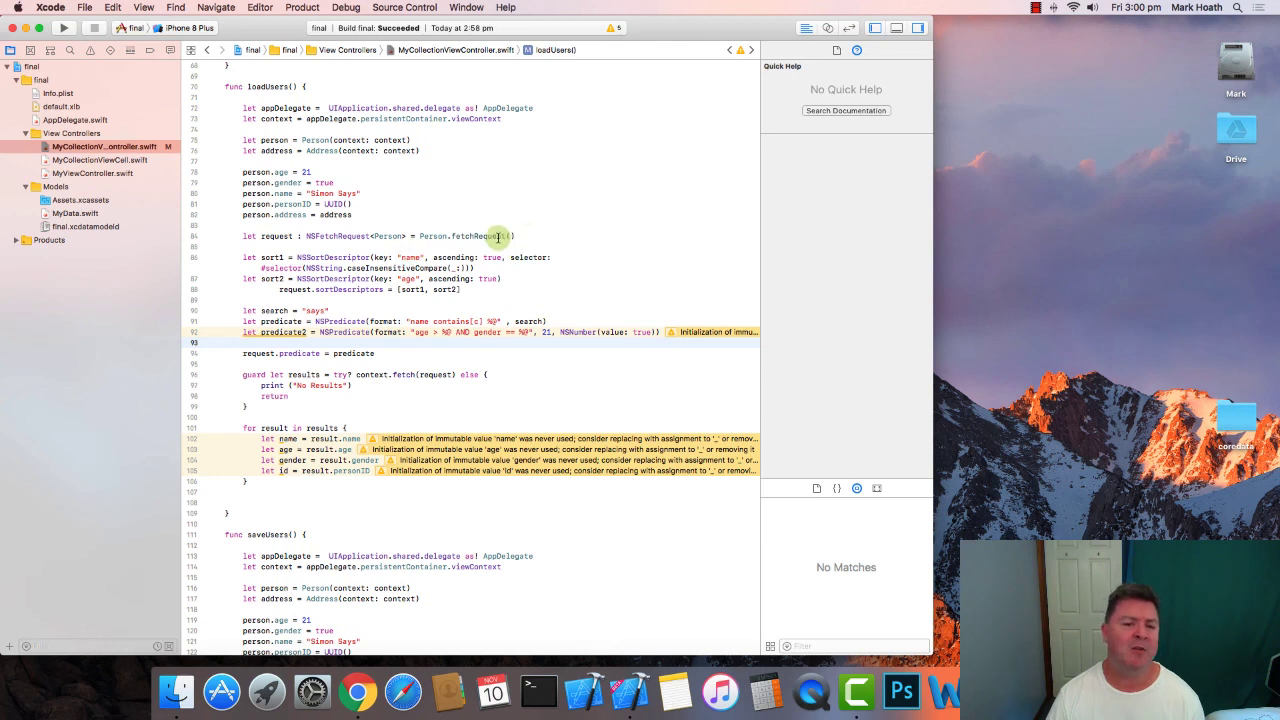
mouse_move(473, 236)
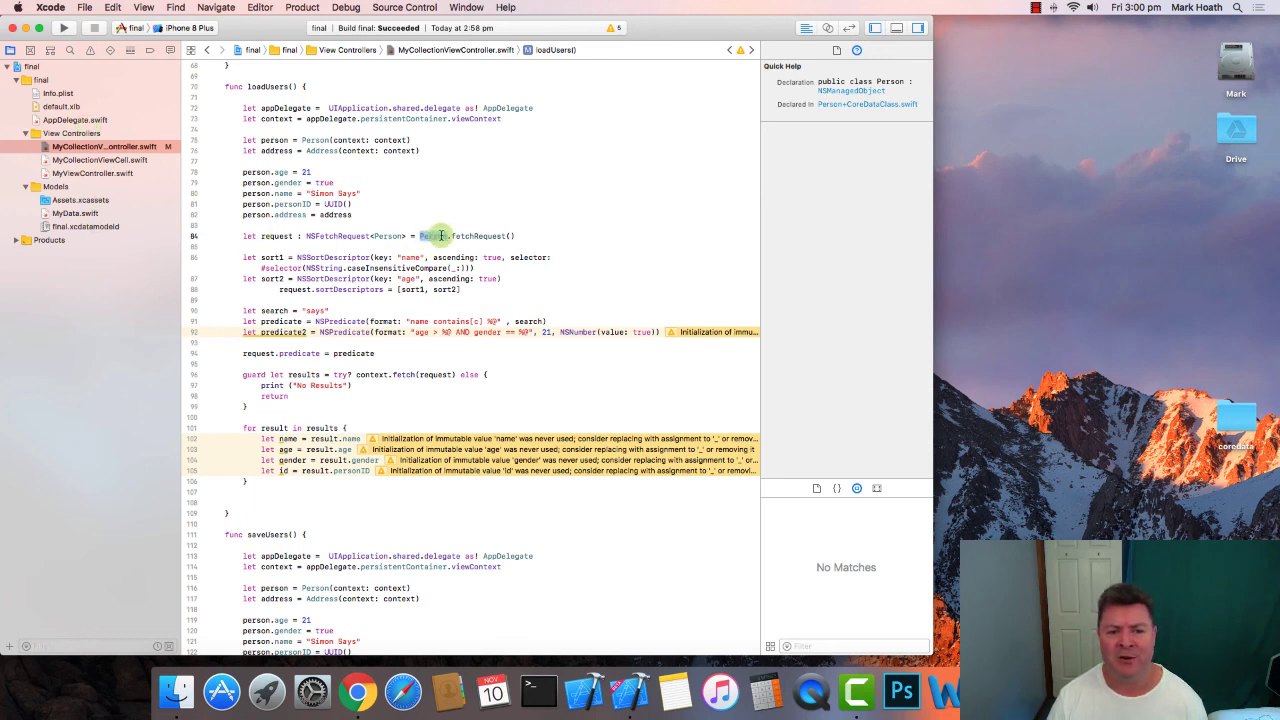
left_click(84, 226)
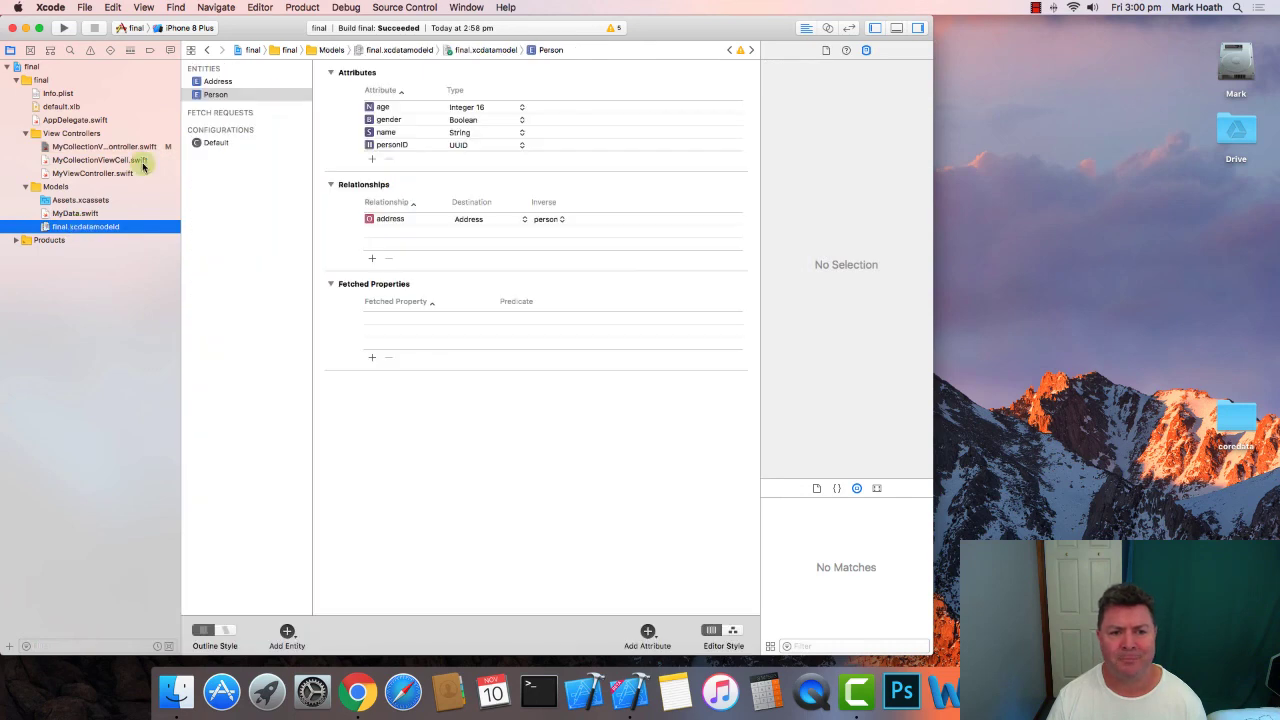
left_click(213, 94)
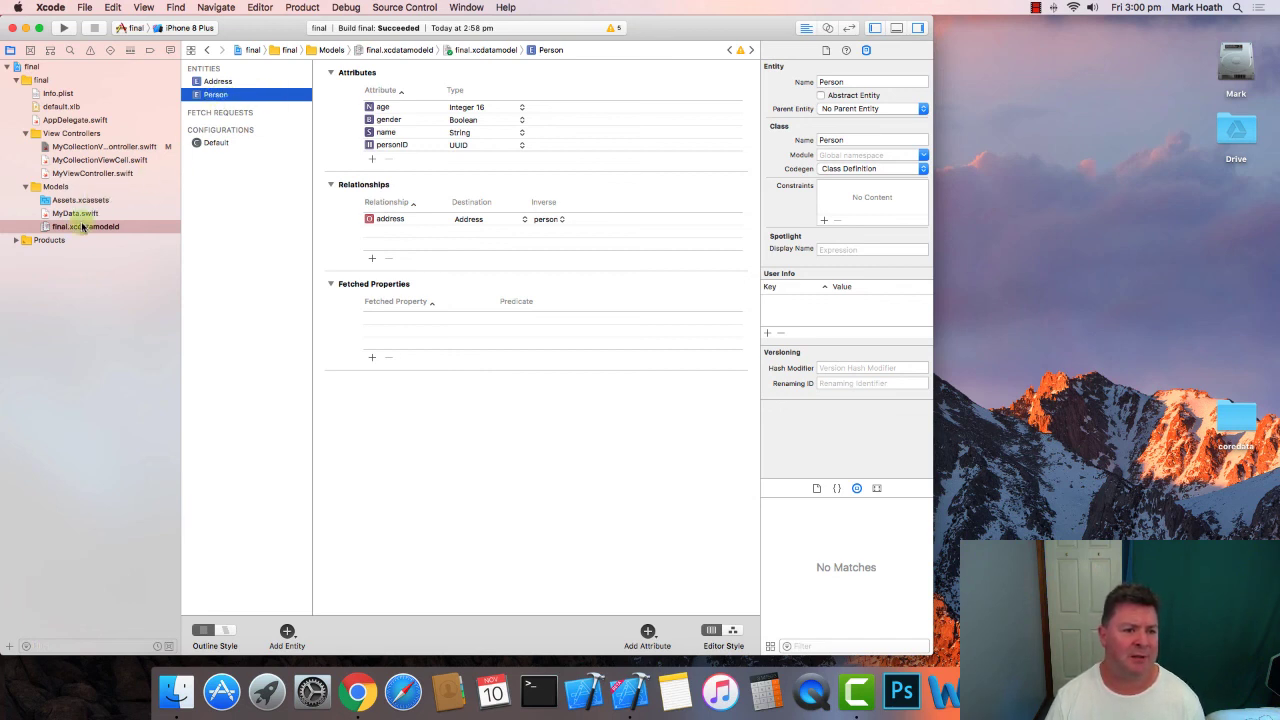
mouse_move(522, 216)
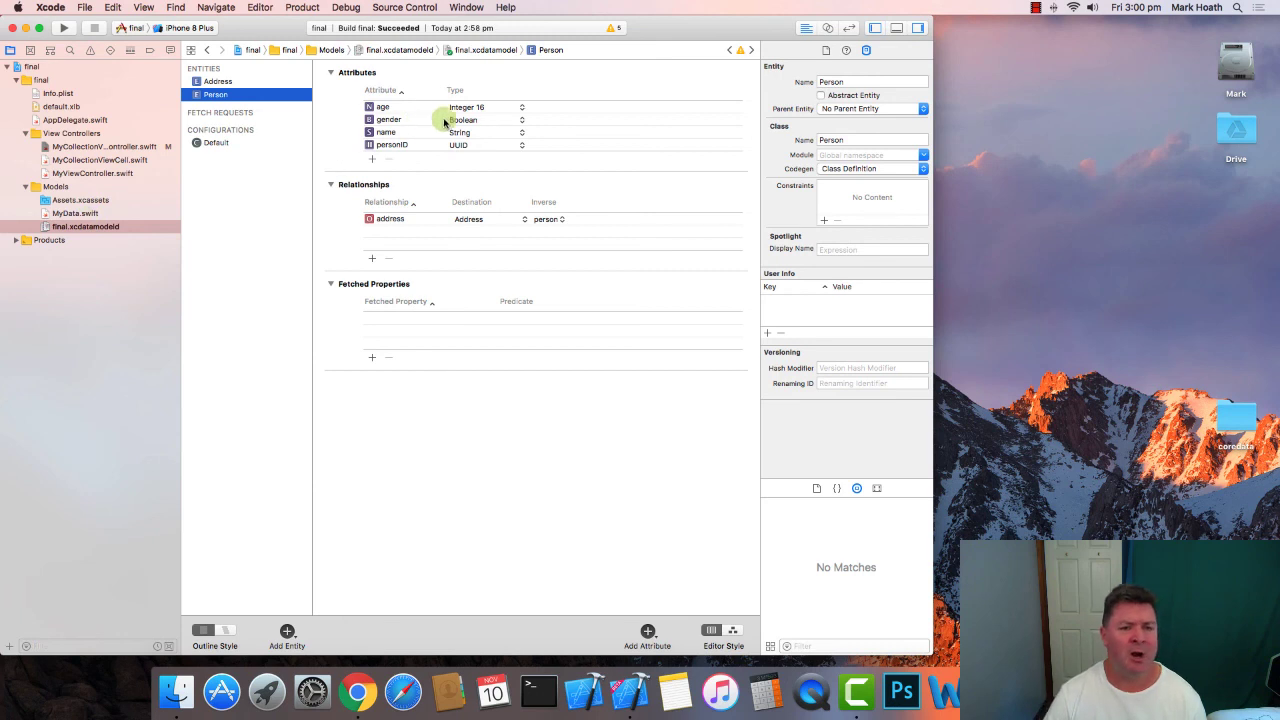
mouse_move(510, 107)
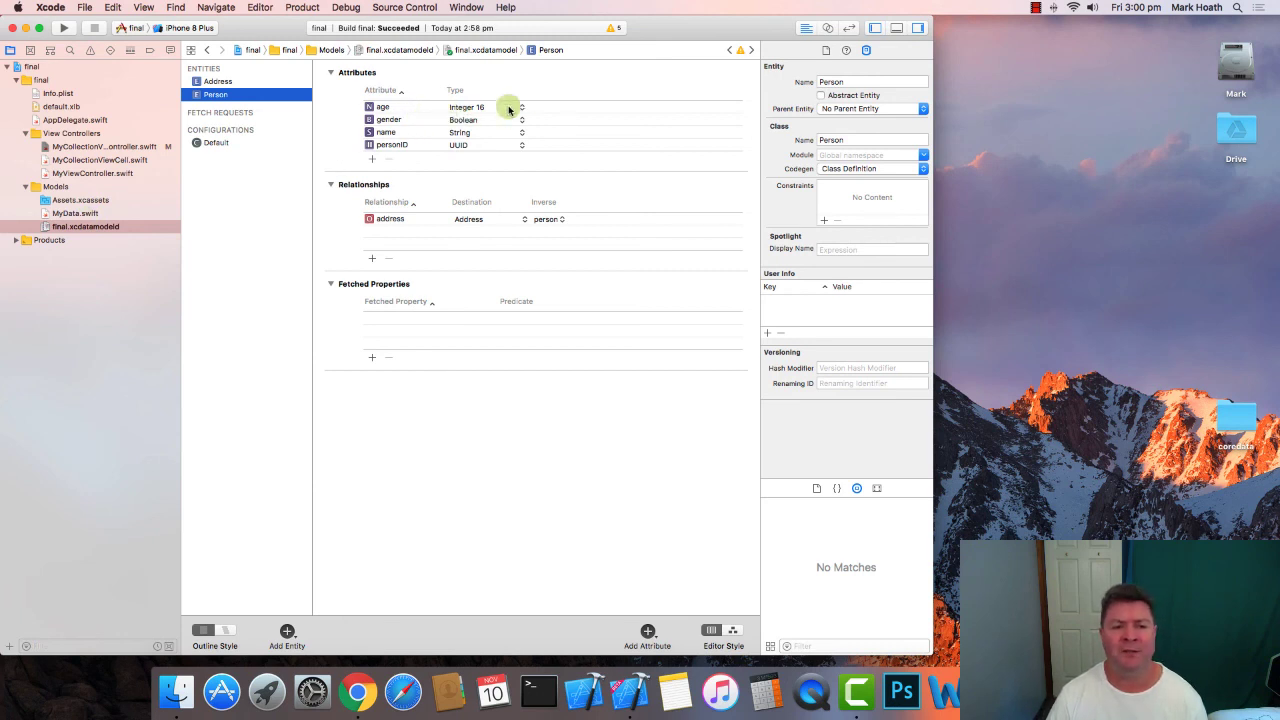
left_click(215, 94)
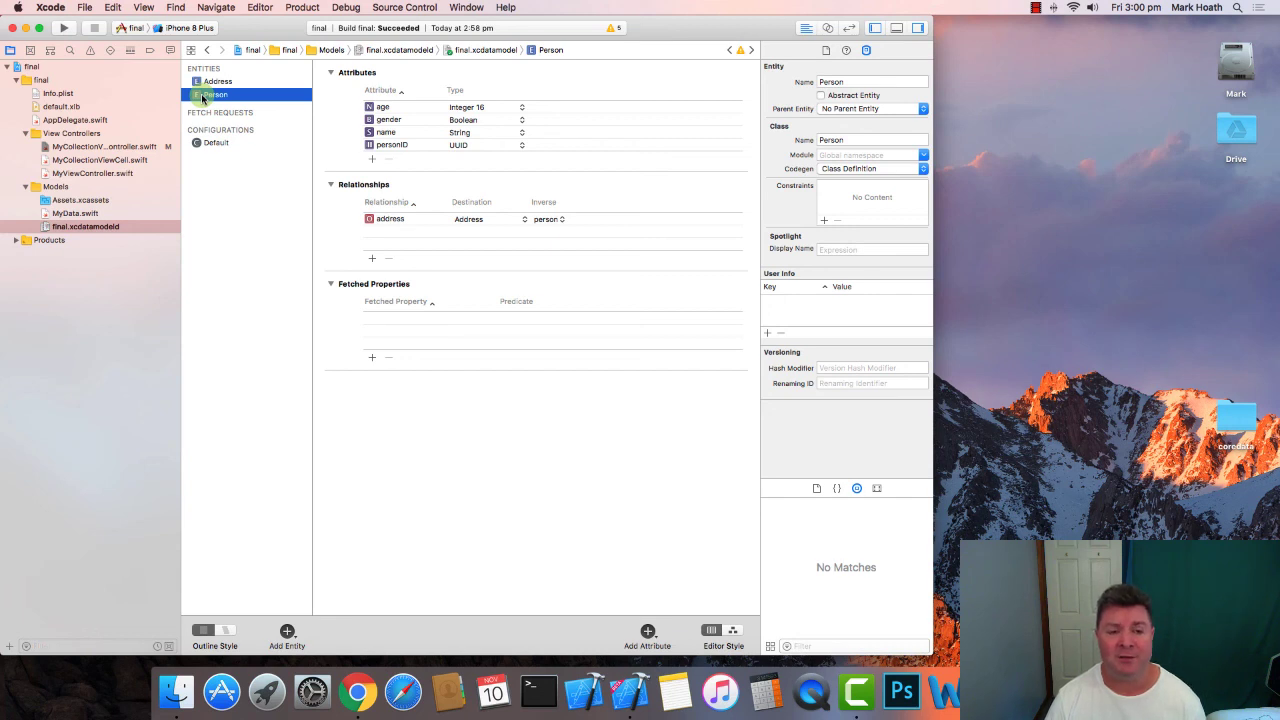
left_click(213, 81)
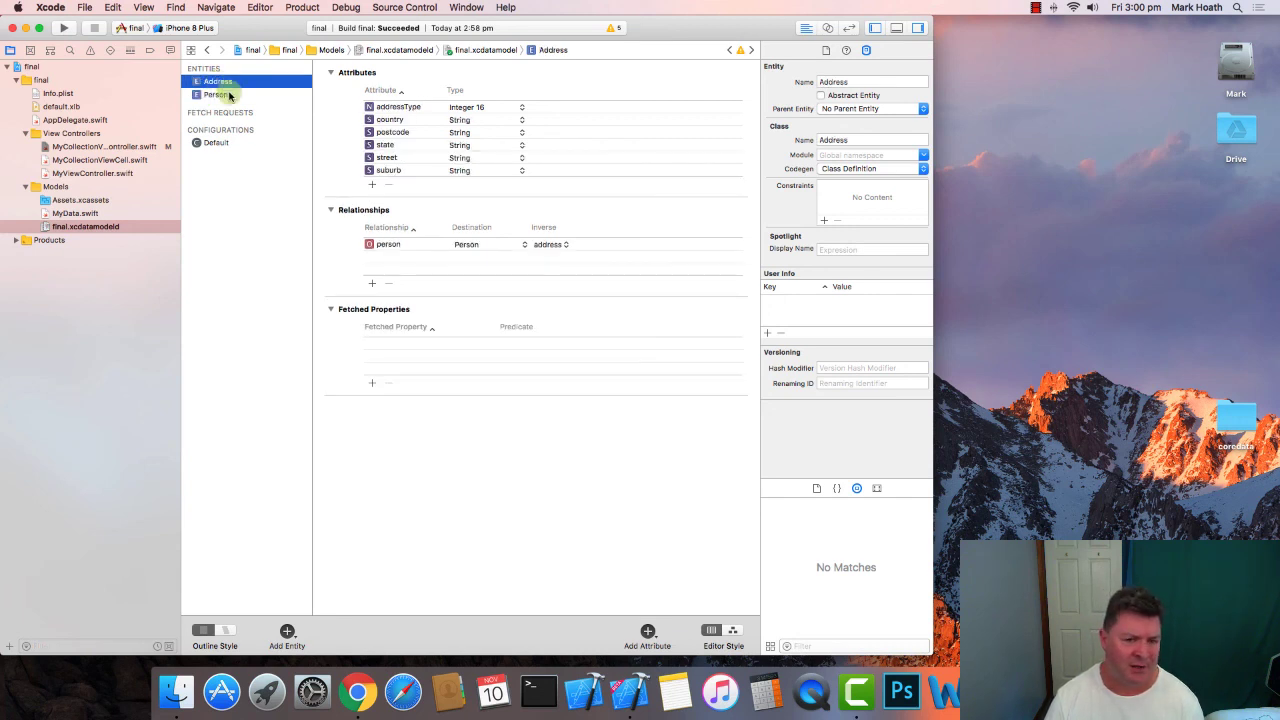
left_click(215, 94)
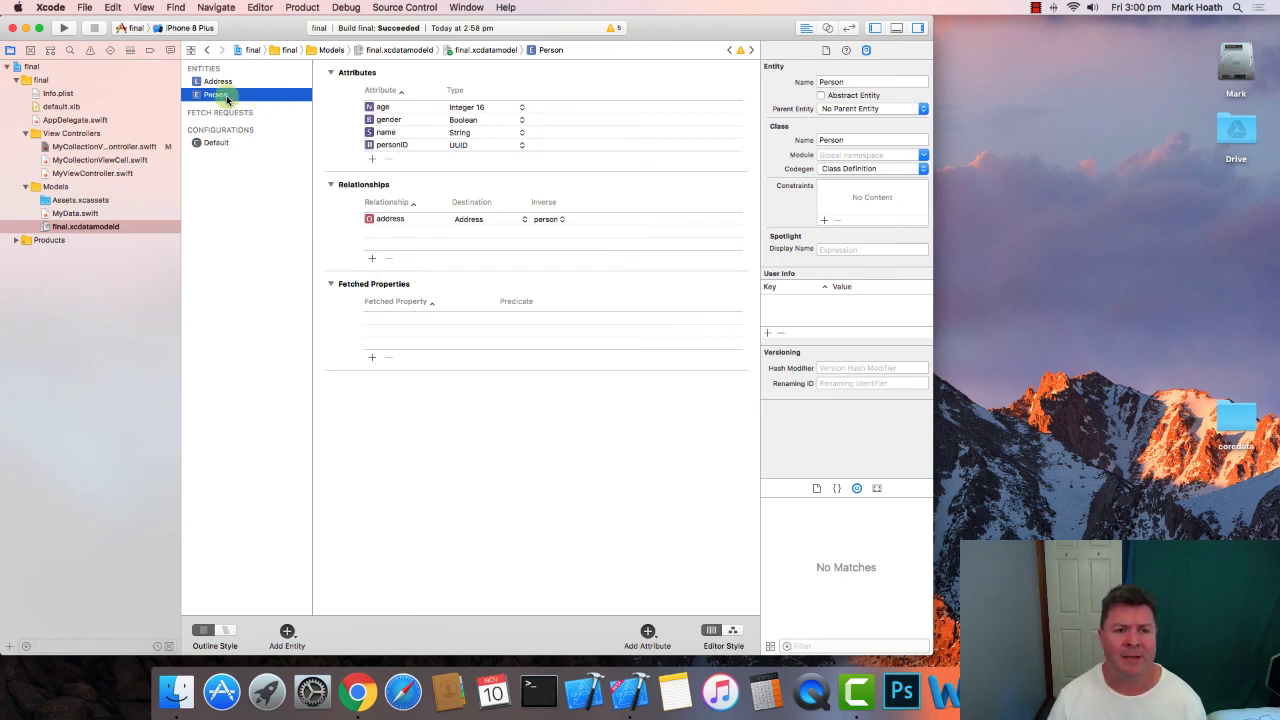
left_click(218, 81)
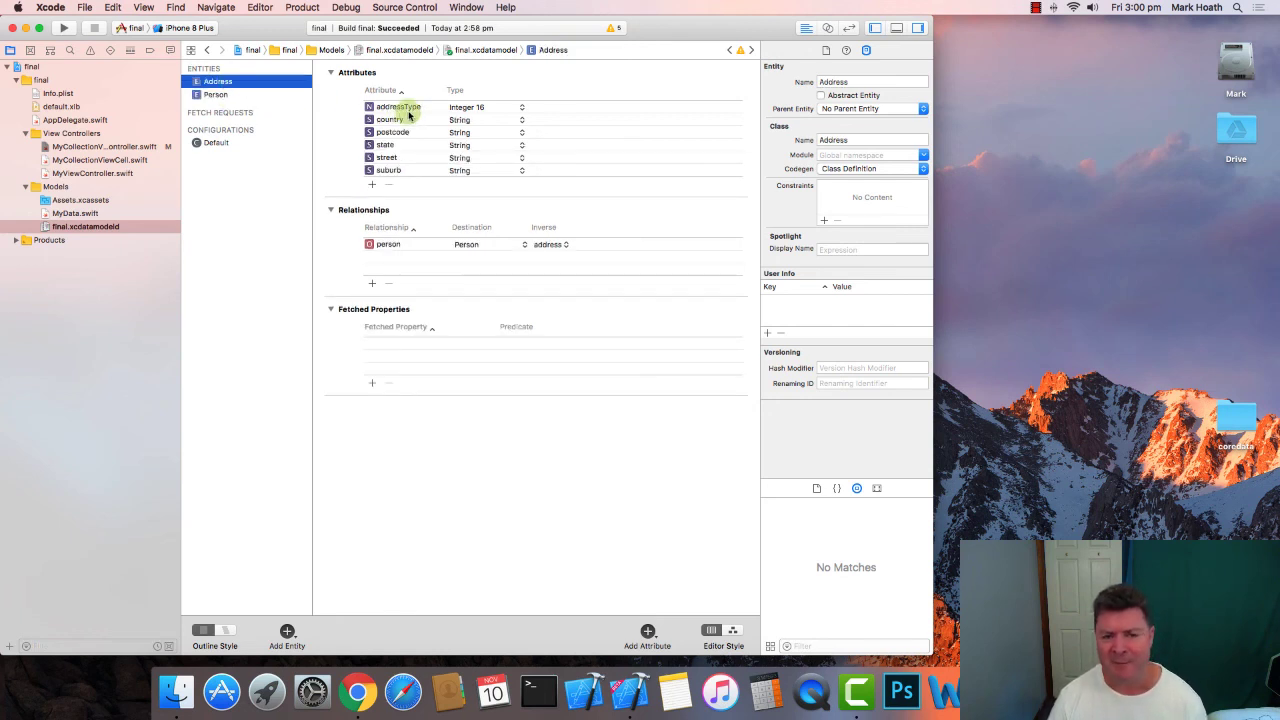
left_click(214, 94)
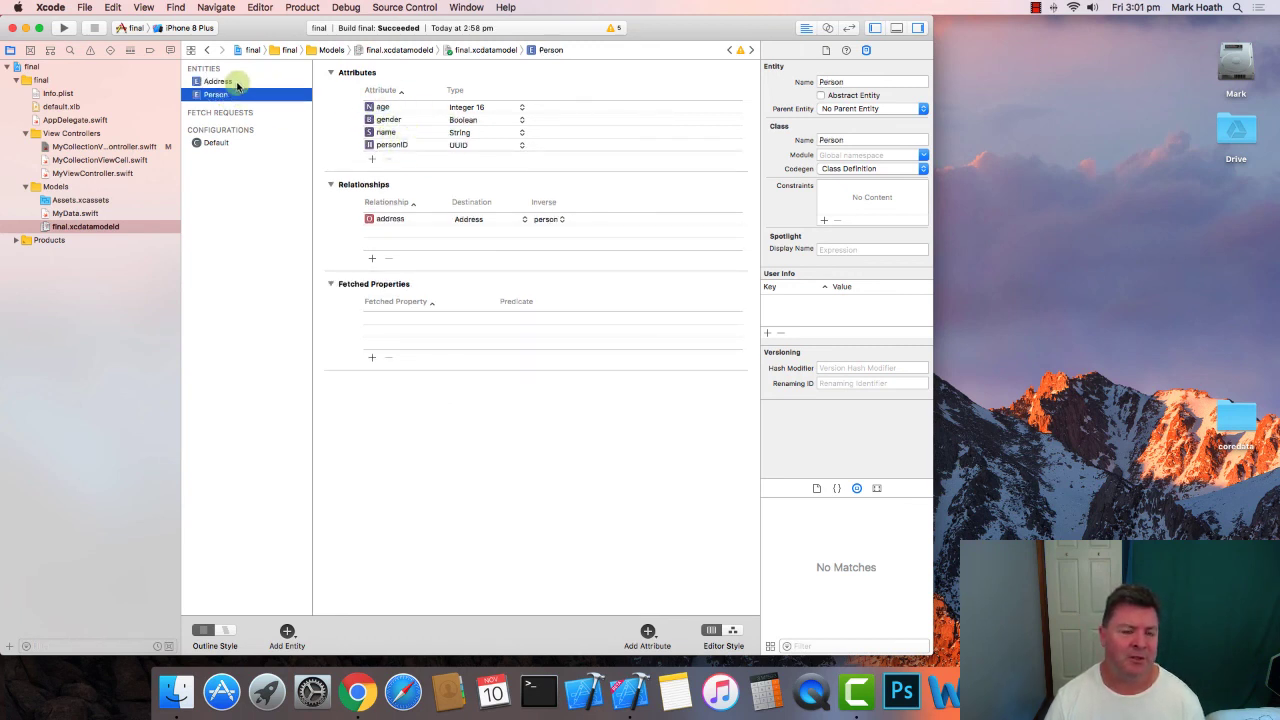
left_click(218, 81)
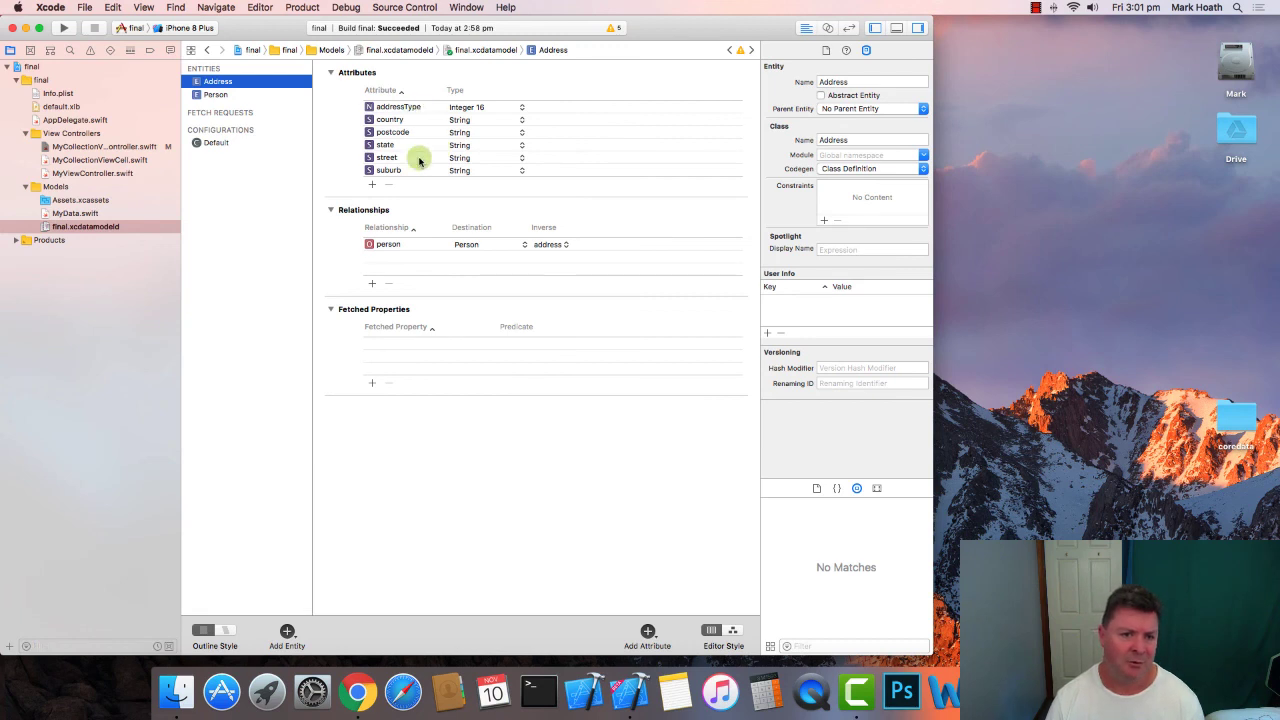
left_click(215, 94)
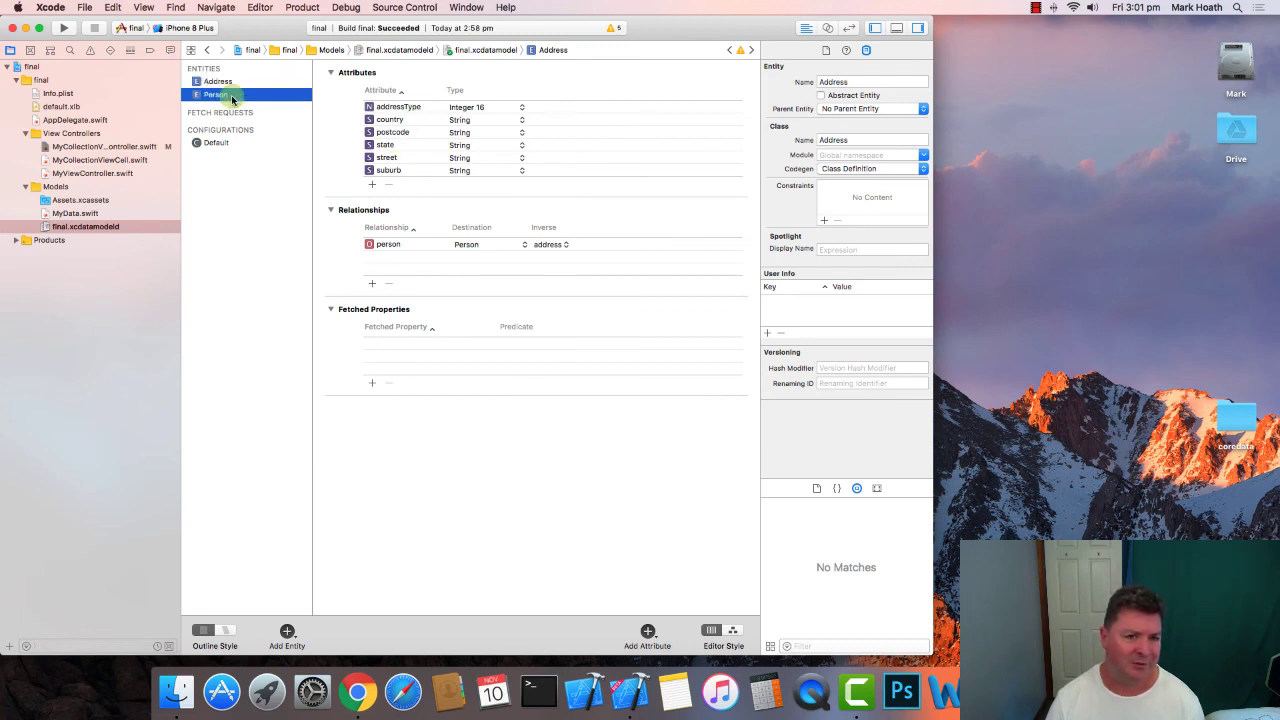
left_click(215, 94)
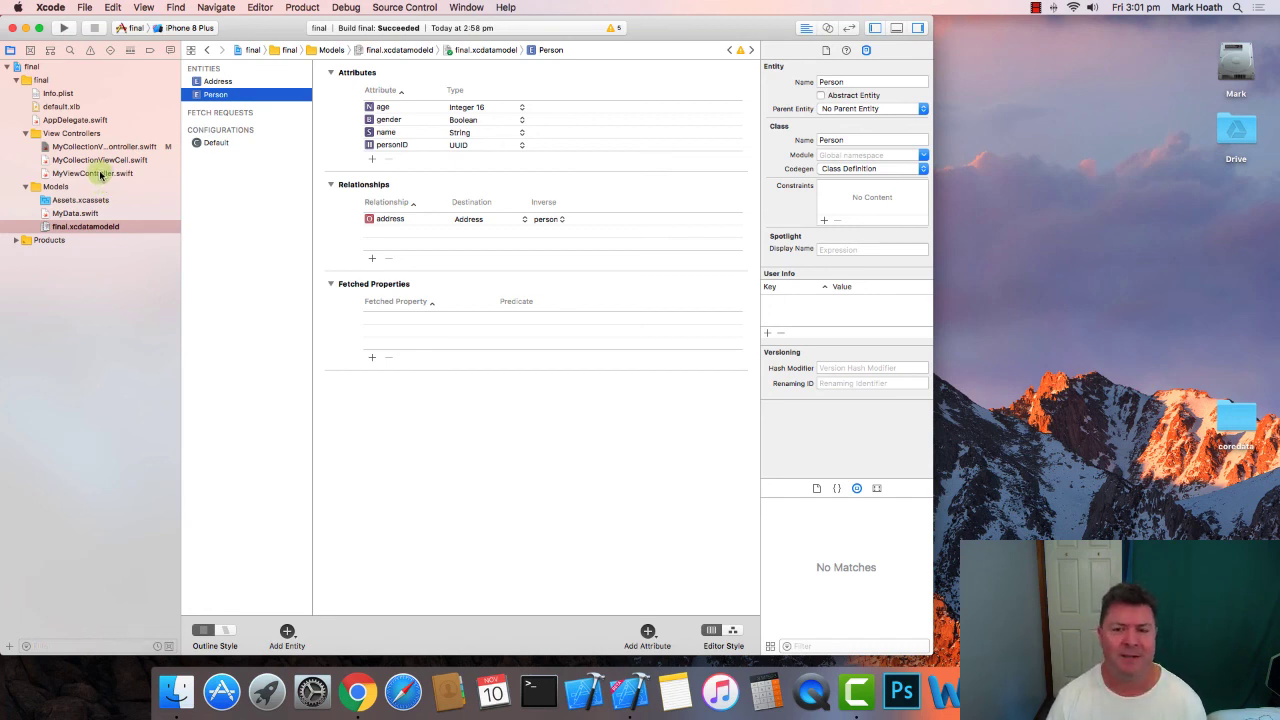
left_click(85, 226)
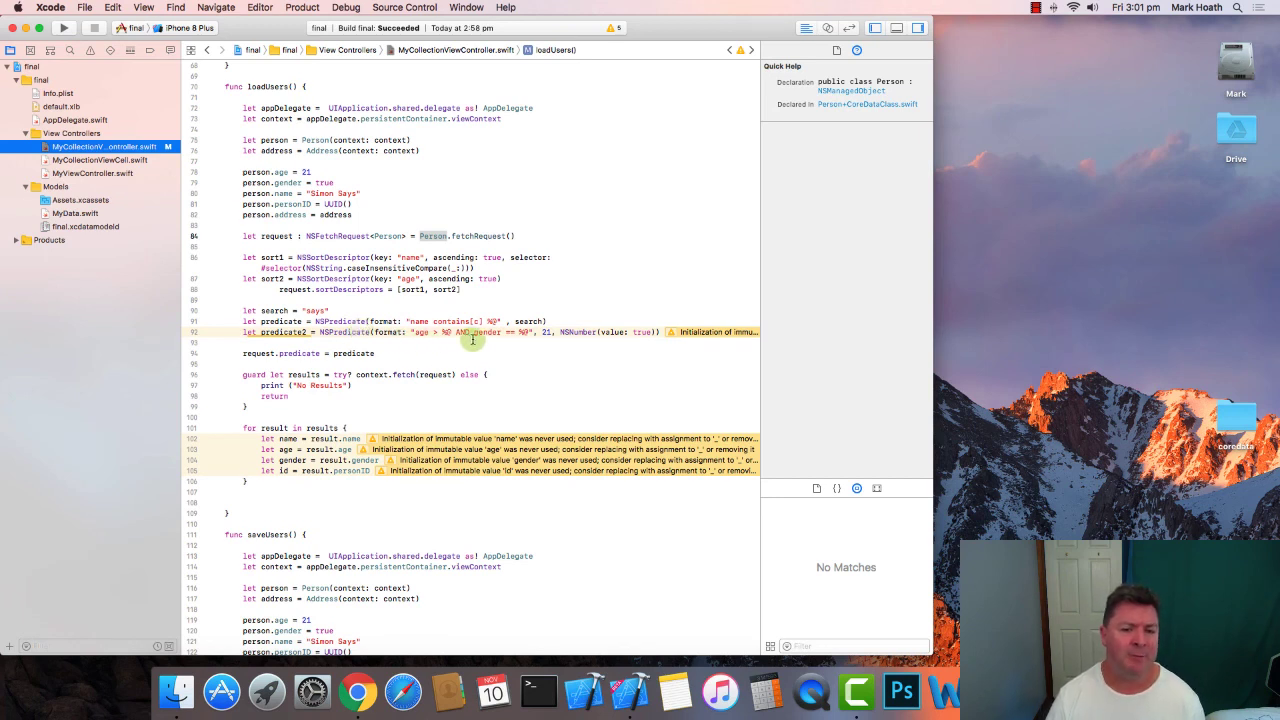
mouse_move(372, 342)
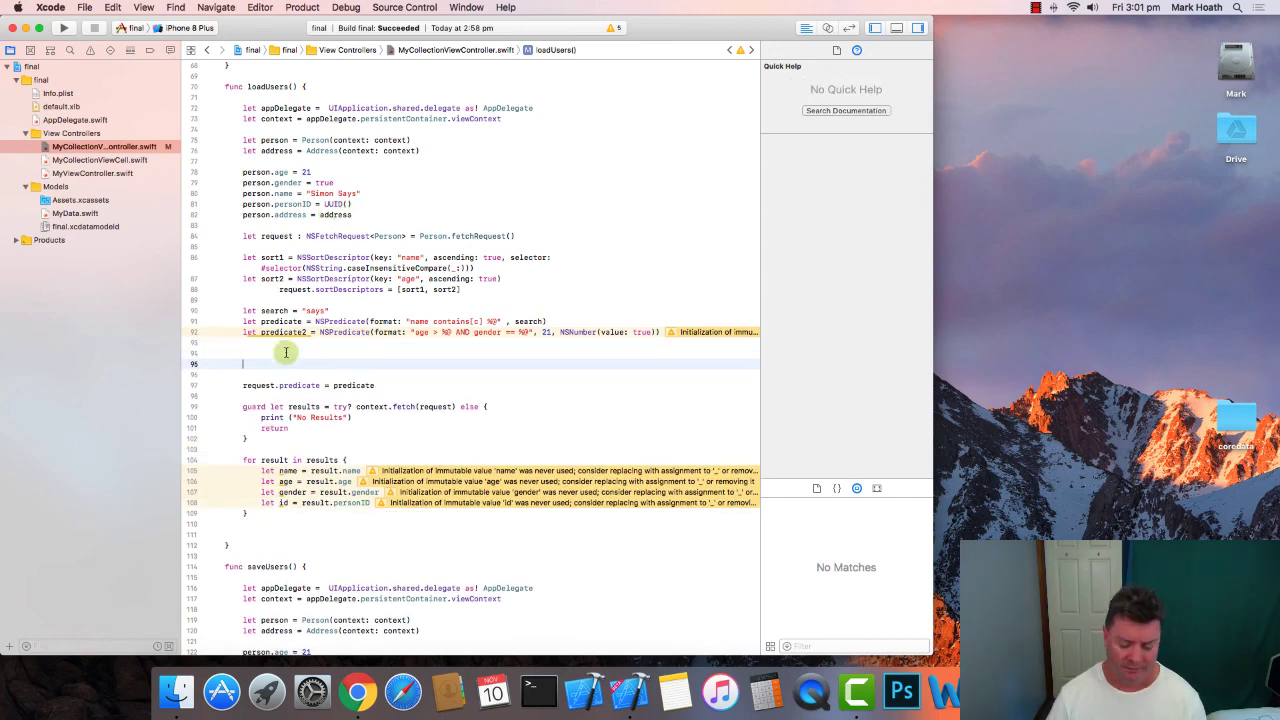
- Add person.address?.country = "United Kingdom" and inspect the declaration of person
type("person.addre")
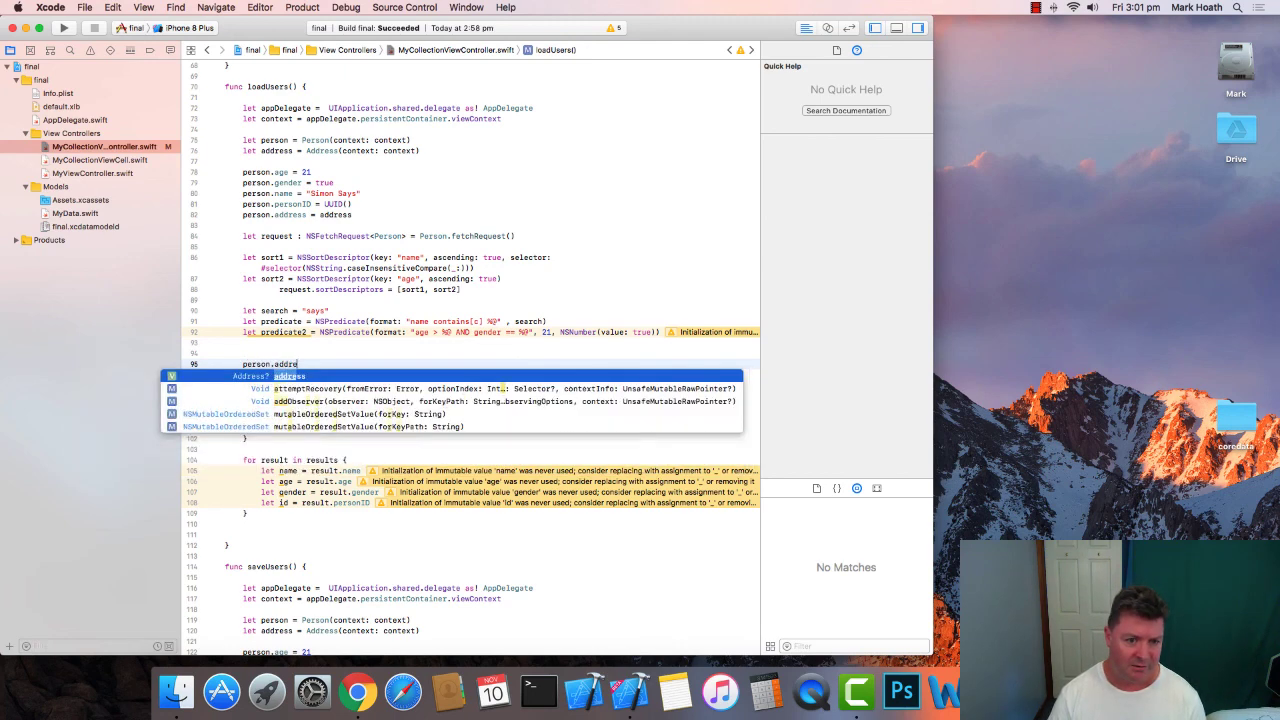
type(".country =")
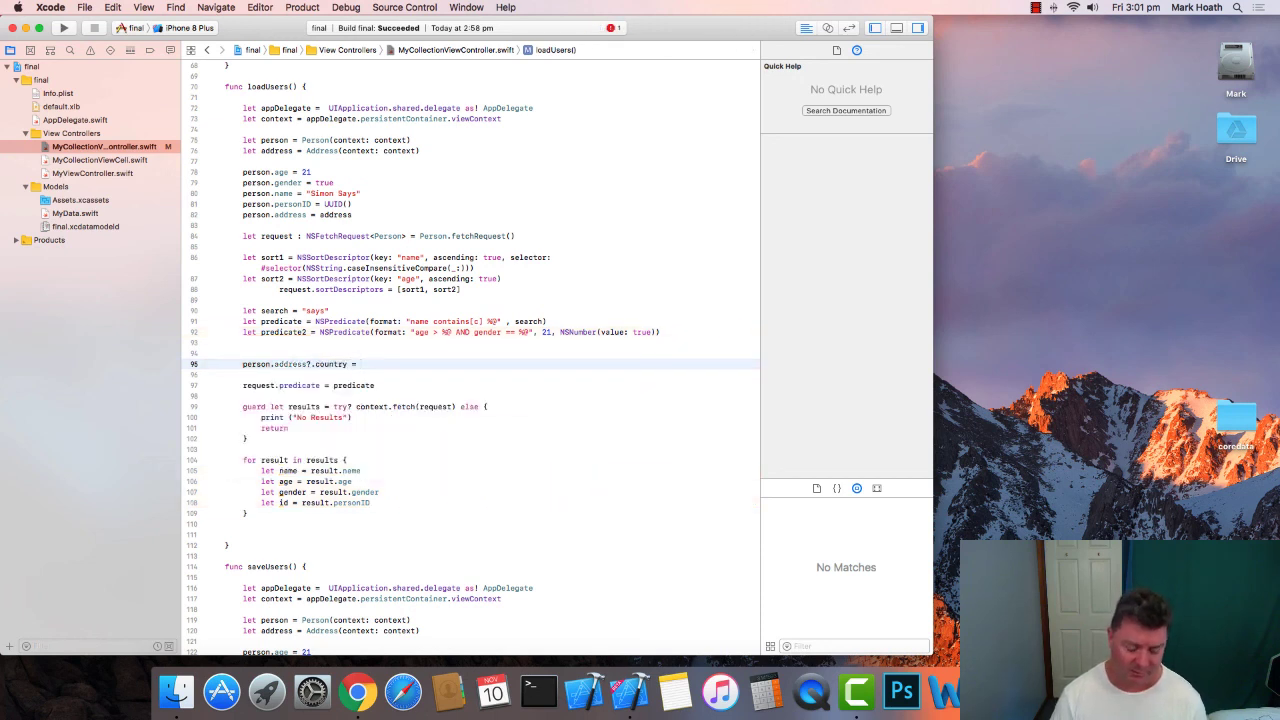
type("\"United Kingdom")
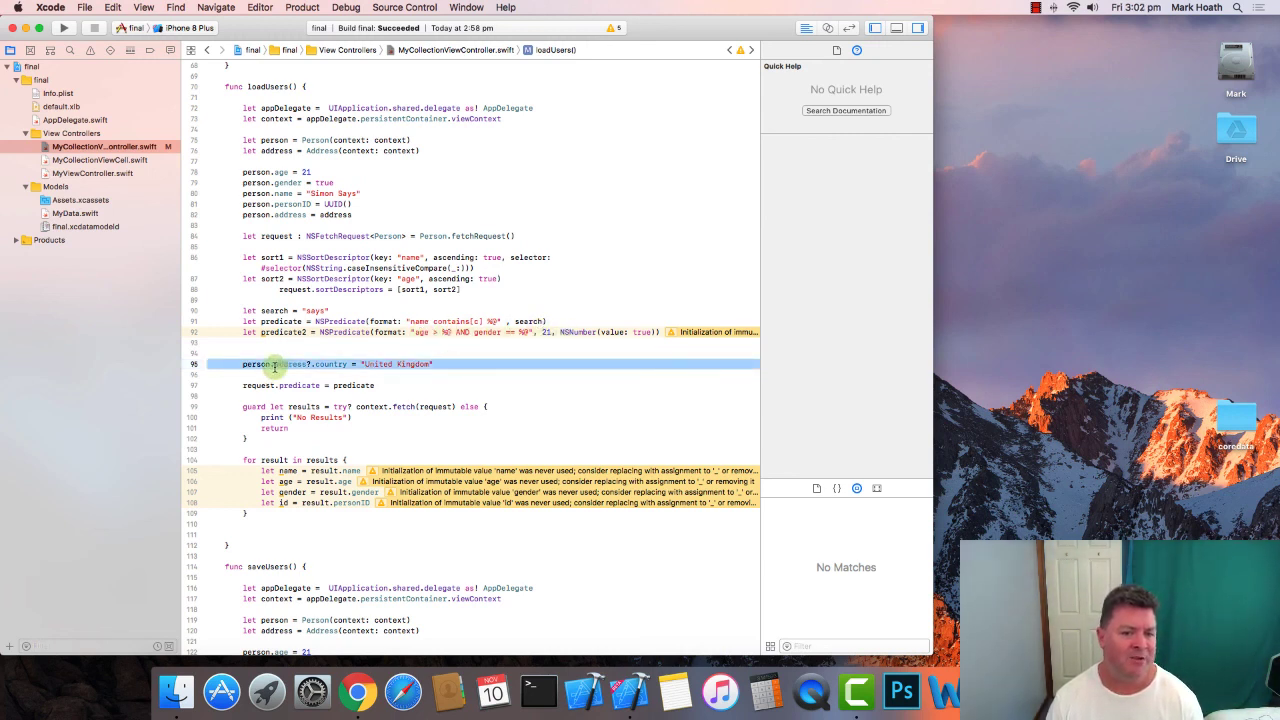
left_click(256, 364)
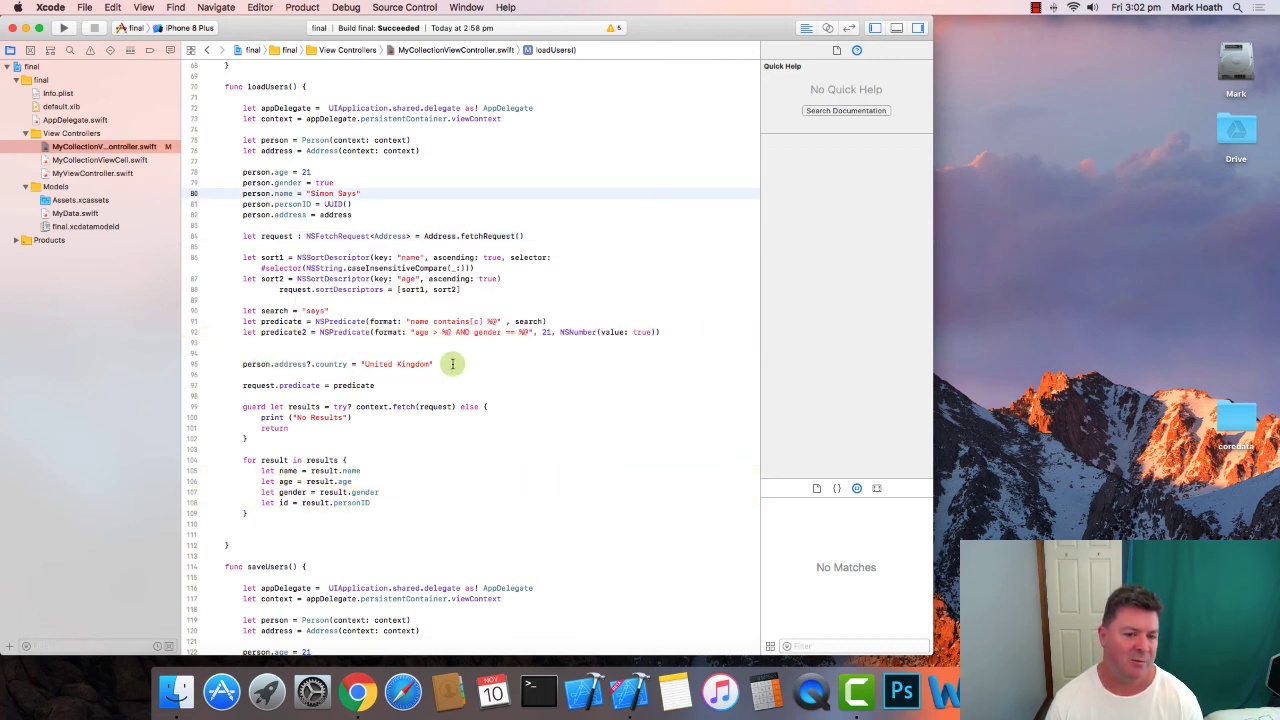
left_click(256, 364)
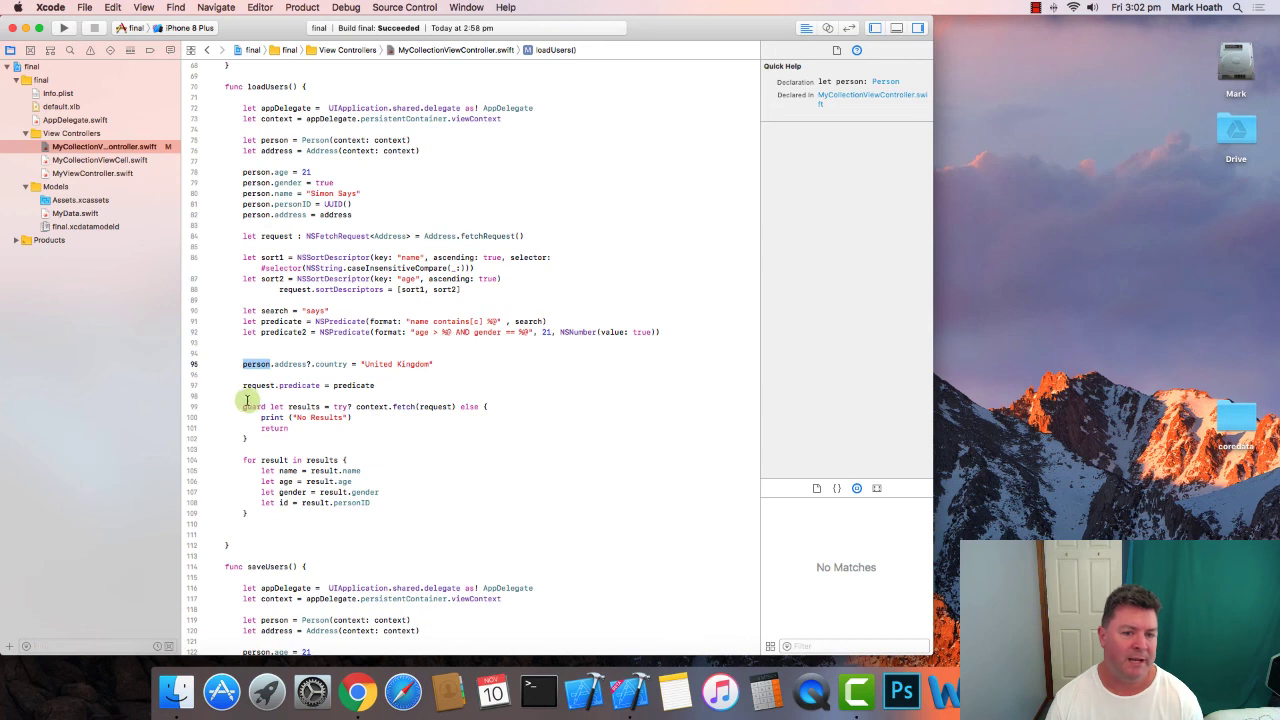